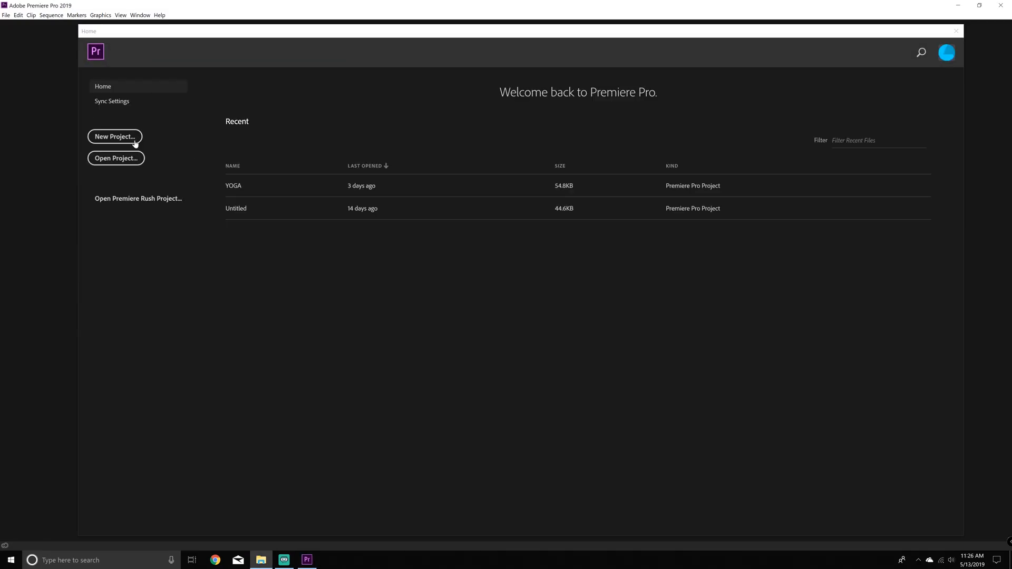
# Create project ERIN BROCKOVICH in a new PREMIER folder under NEW > MAY 2019 > IGTV.
pyautogui.click(114, 137)
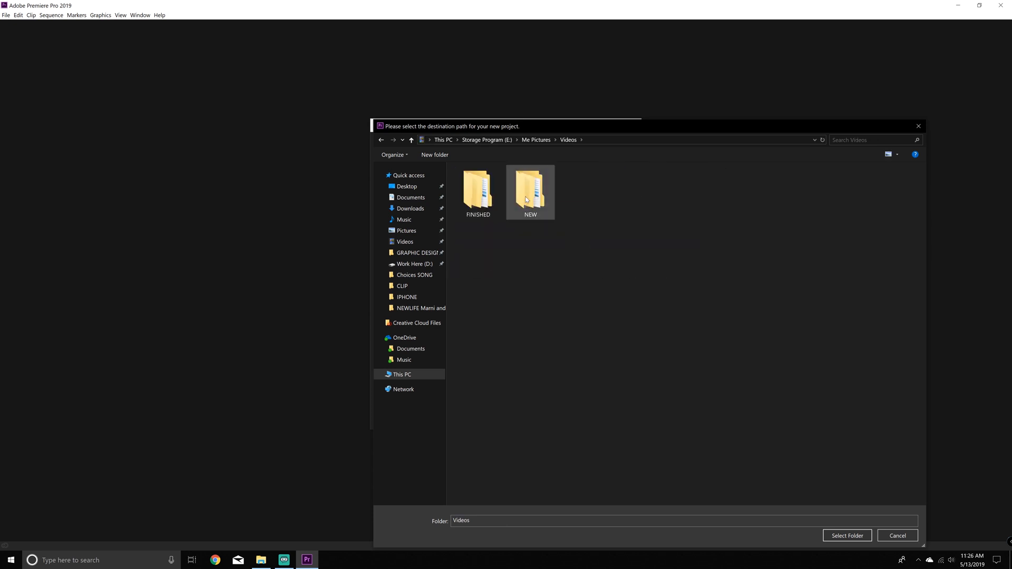
pyautogui.doubleClick(530, 187)
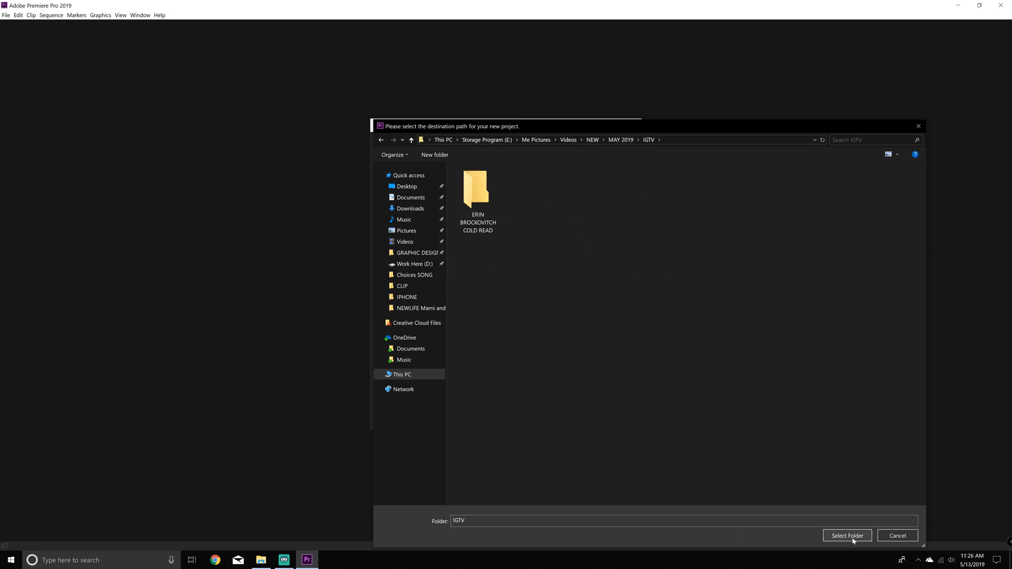
pyautogui.click(434, 154)
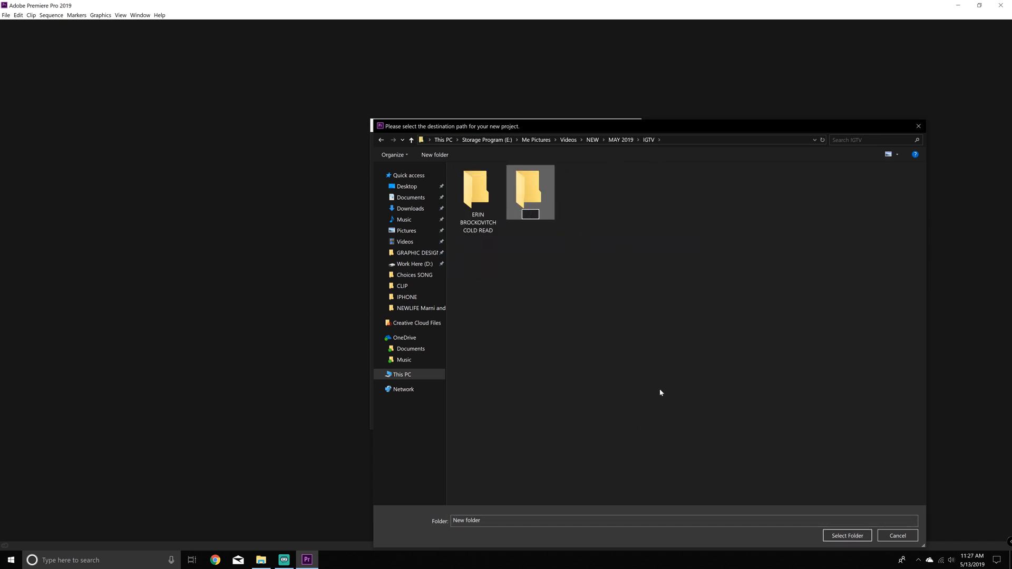
pyautogui.click(846, 536)
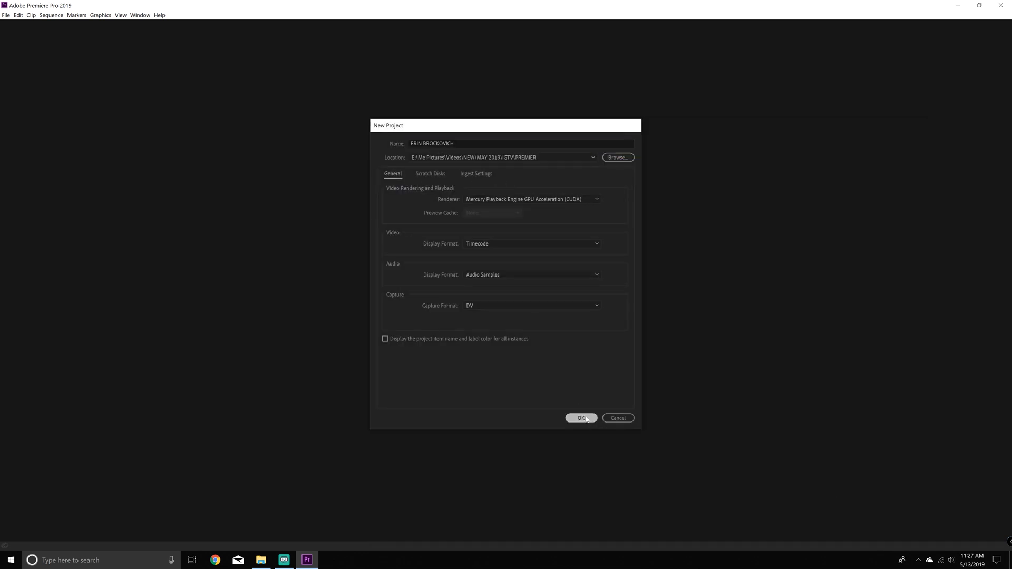
pyautogui.click(580, 418)
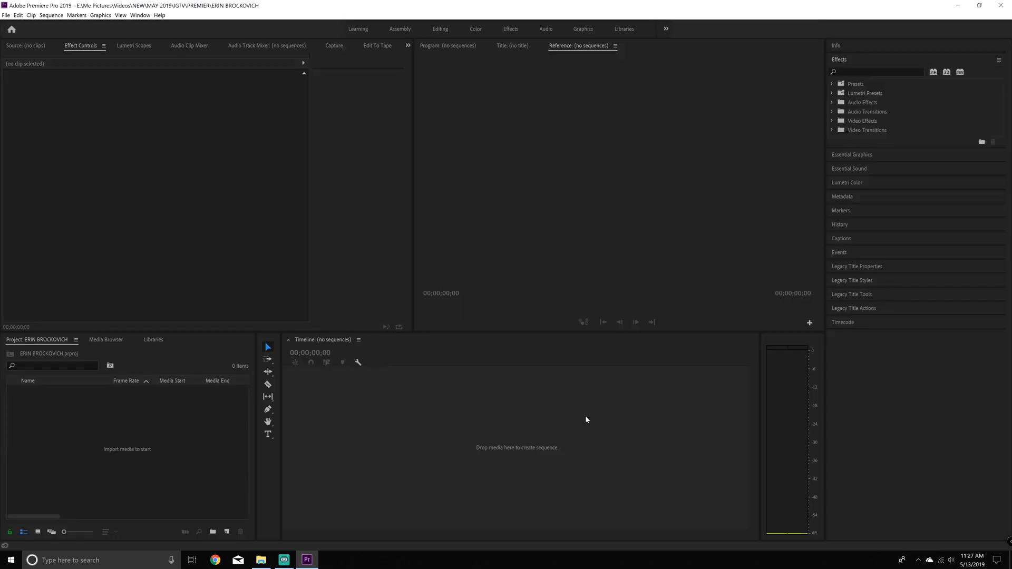
# Create a 2160×3840 sequence from the Custom Vertical 4K preset named Vertical Video IGTV Erin Brockovich.
pyautogui.click(6, 14)
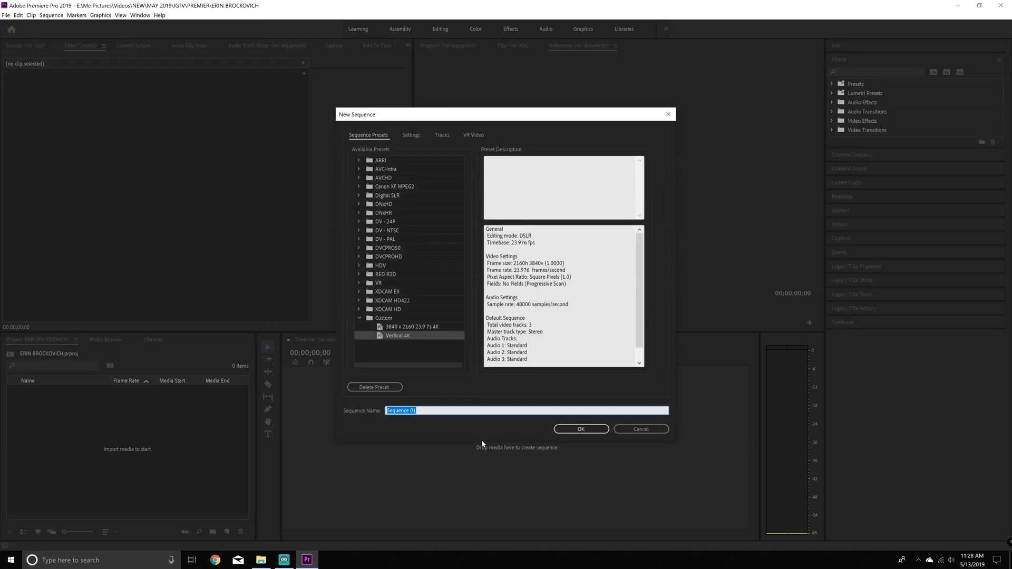
pyautogui.write('Vertical Video IGTV Erin Brockovich')
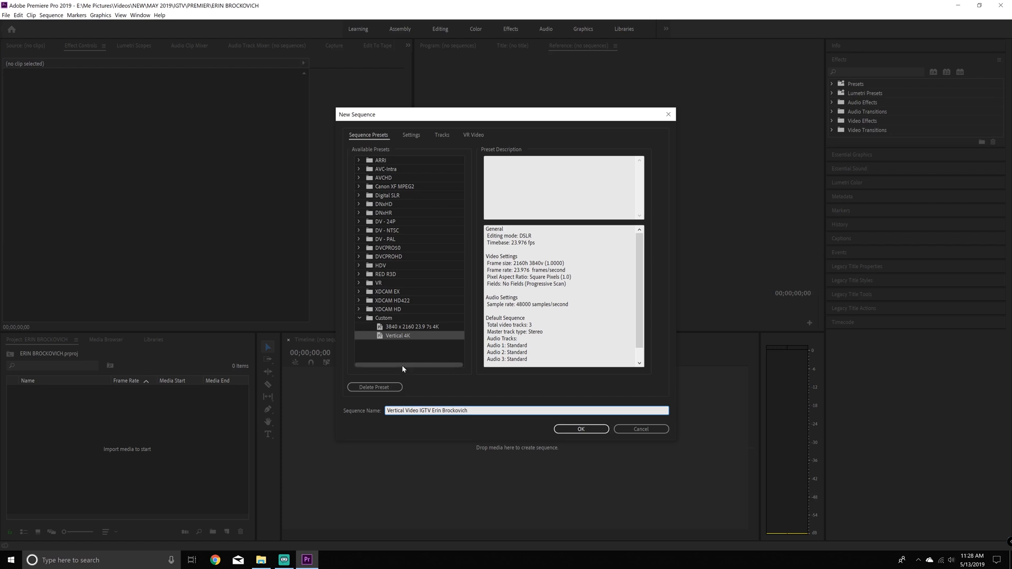
pyautogui.click(411, 135)
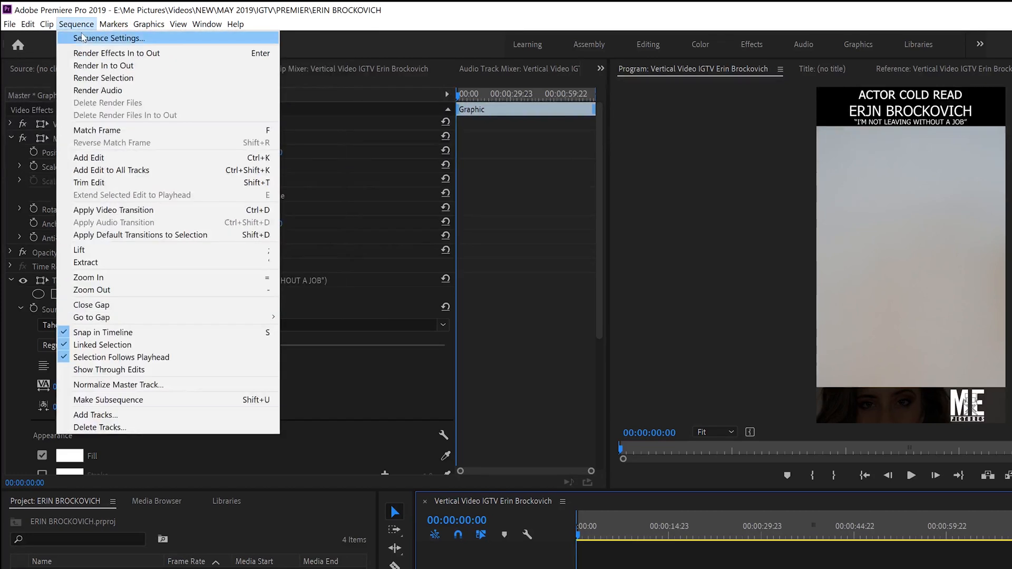
pyautogui.click(112, 38)
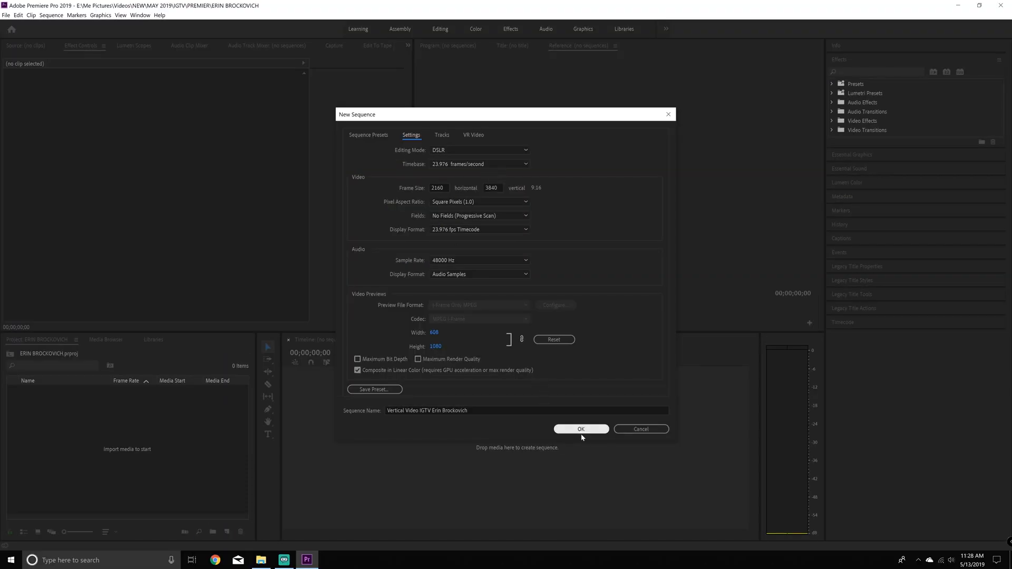
pyautogui.click(580, 429)
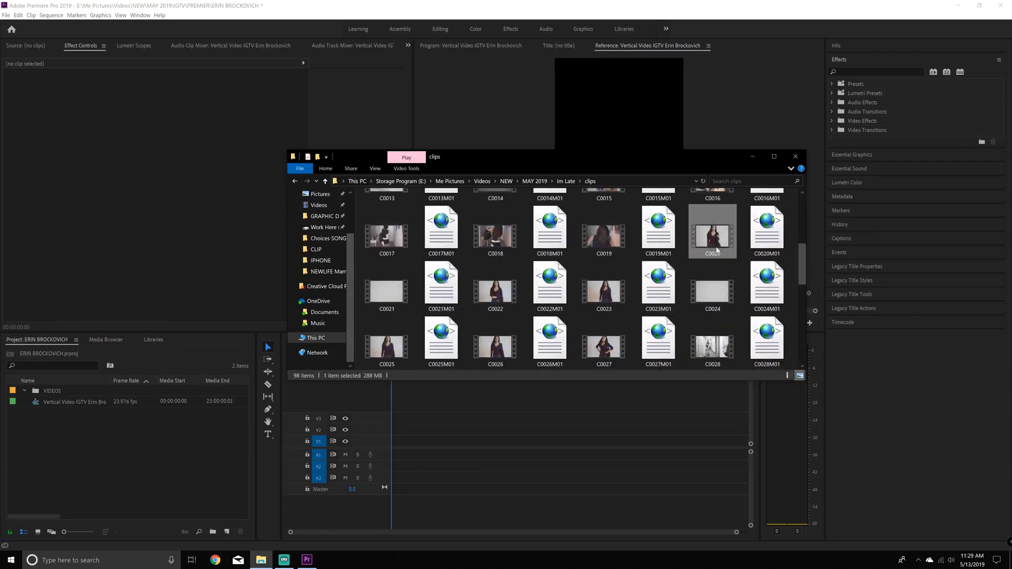
# Import C0027.MP4 and place it on the timeline, keeping the sequence's vertical settings.
pyautogui.rightClick(603, 341)
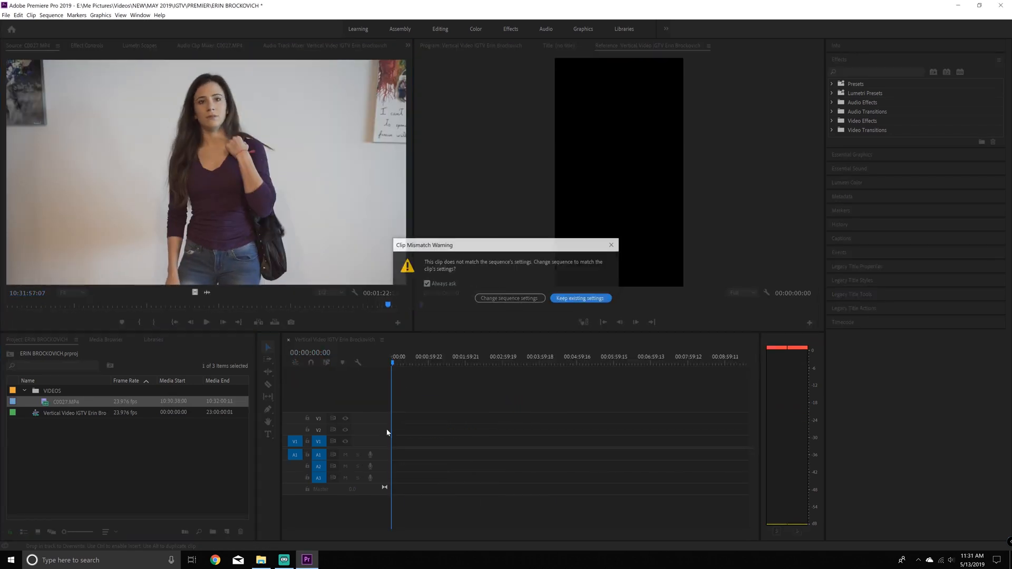
pyautogui.click(578, 299)
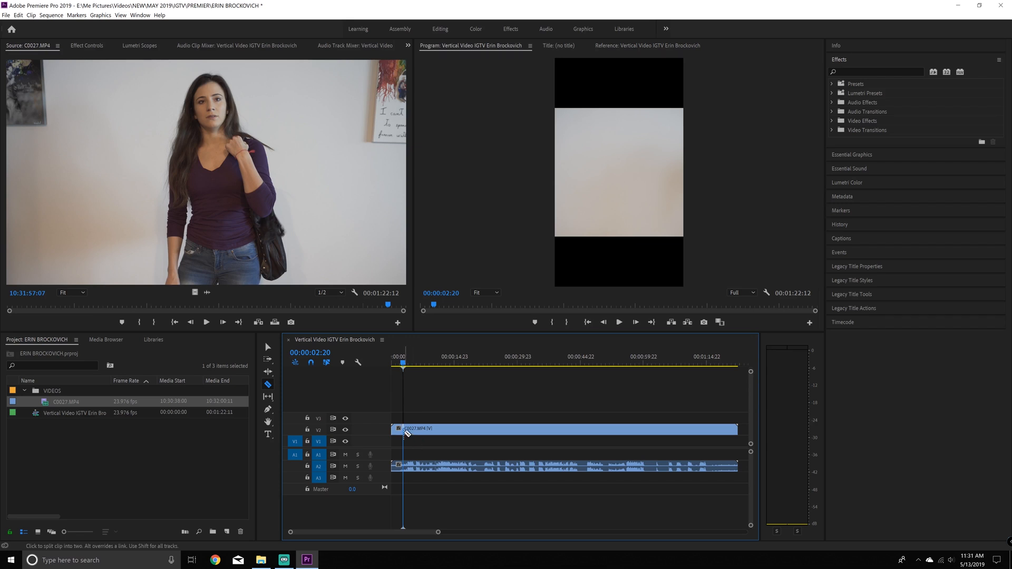
# Razor-cut the clip near its start and remove the leading piece so it opens on the woman.
pyautogui.click(695, 359)
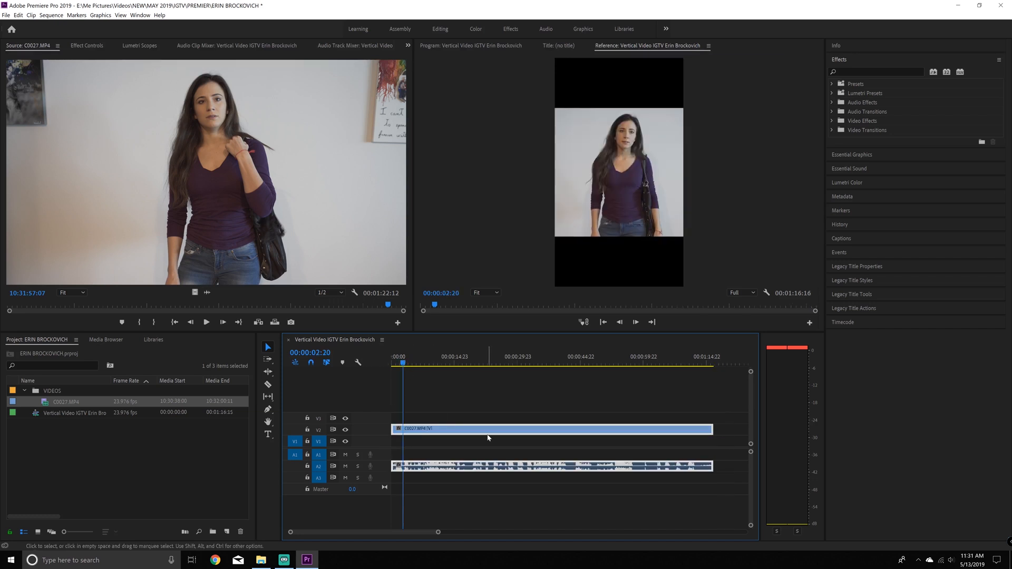
pyautogui.click(86, 45)
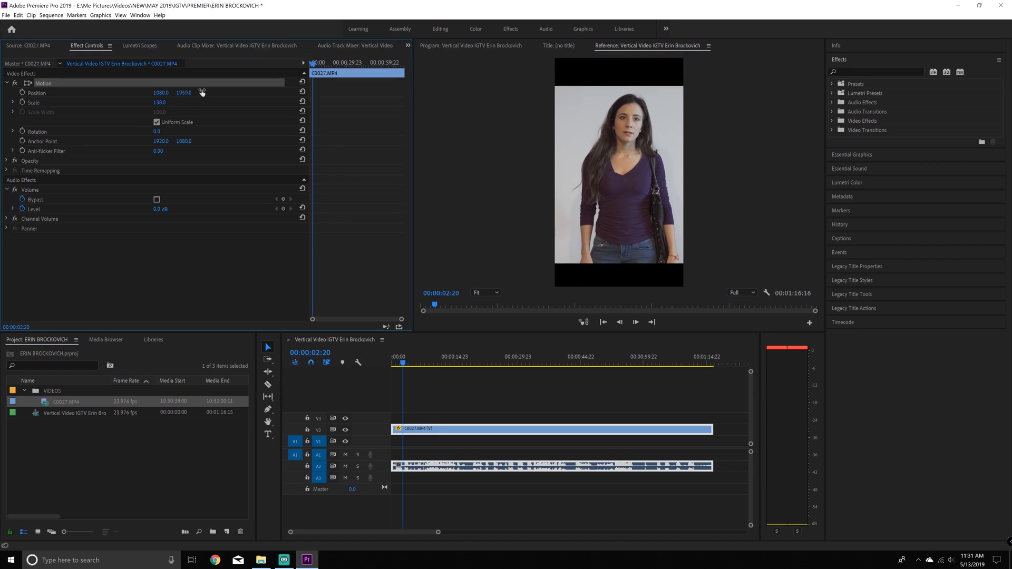
# Scale the clip to 138 and shift its Position to about 999, 1938 to fill the frame.
pyautogui.moveTo(161, 93); pyautogui.dragTo(128, 93)
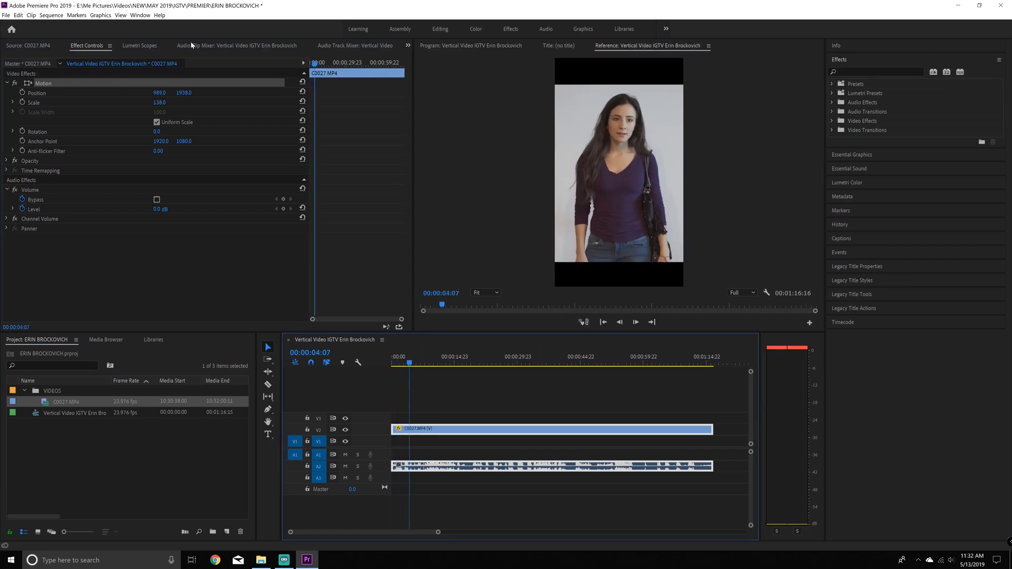
pyautogui.write('deno')
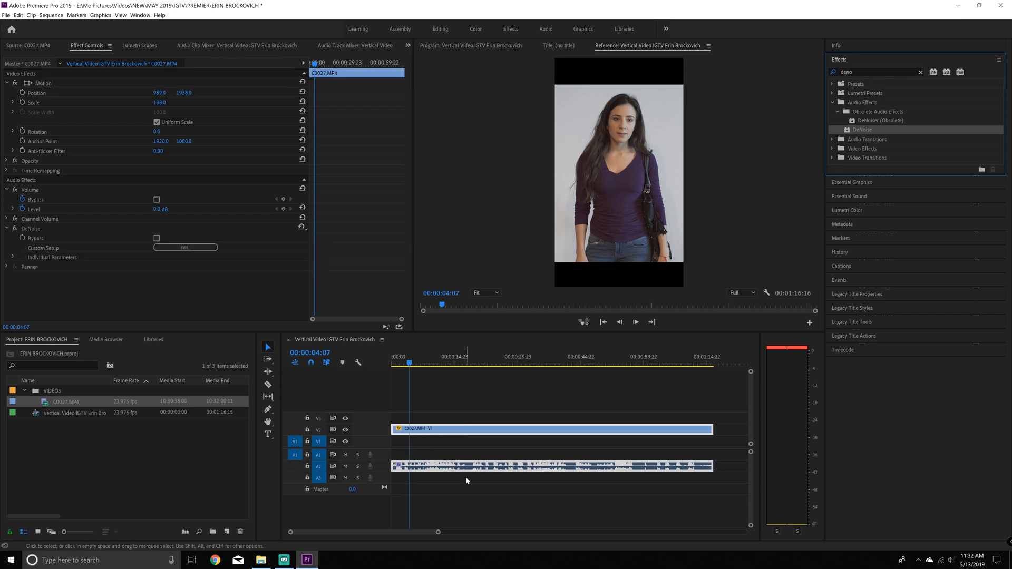
# Apply DeNoise to the clip's audio and set its Amount to about 69.7%.
pyautogui.click(635, 323)
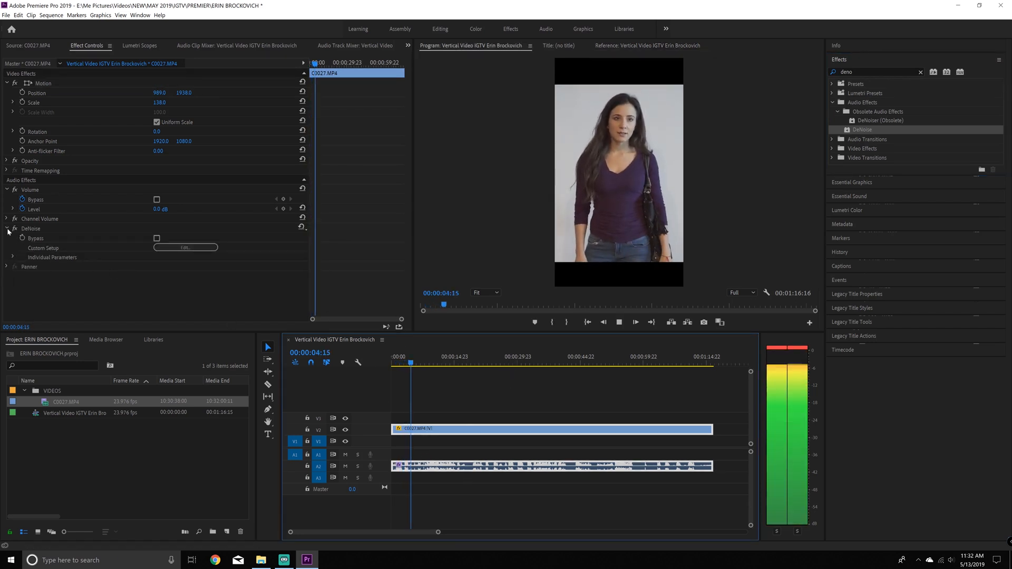
pyautogui.click(13, 257)
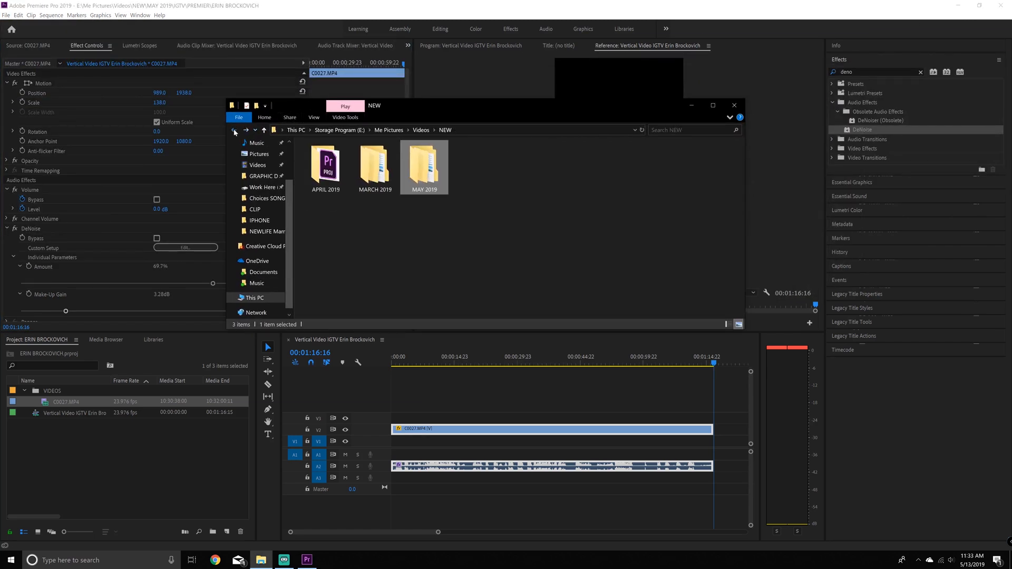
# Import the ME PICTURES BG ART JPG onto V1 and position its logo strip at the frame bottom.
pyautogui.click(234, 130)
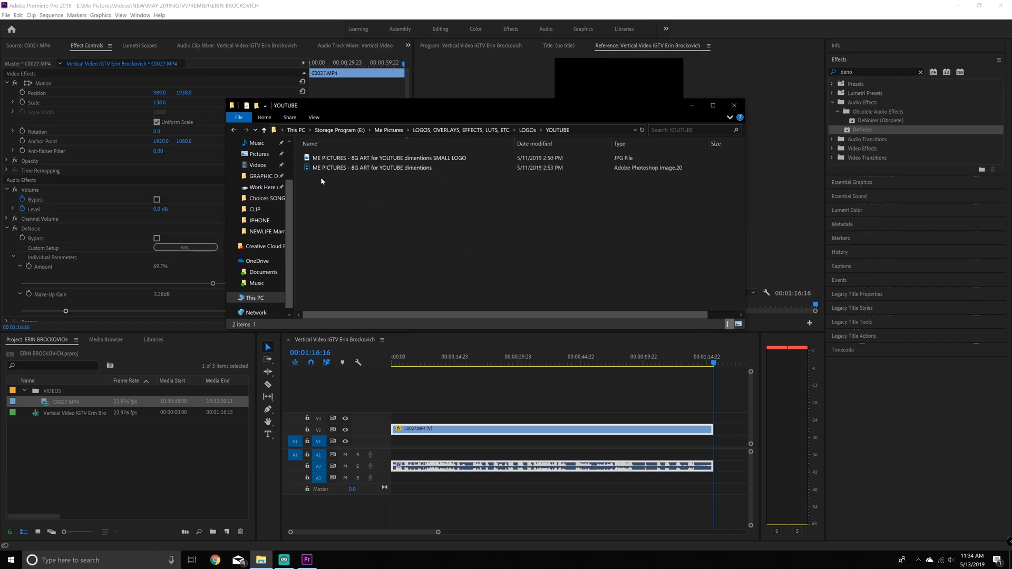
pyautogui.click(387, 157)
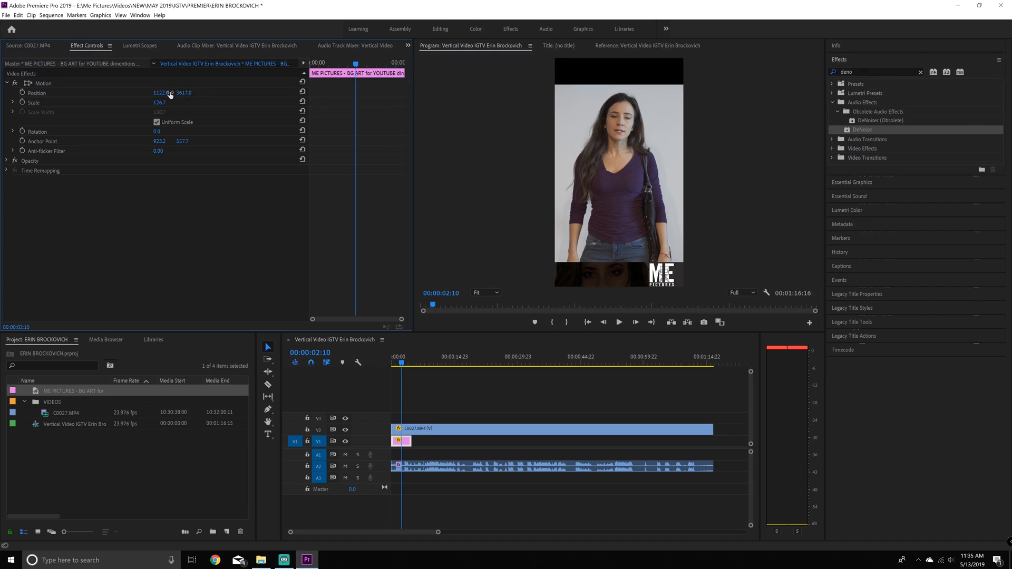
pyautogui.moveTo(170, 93); pyautogui.dragTo(145, 93)
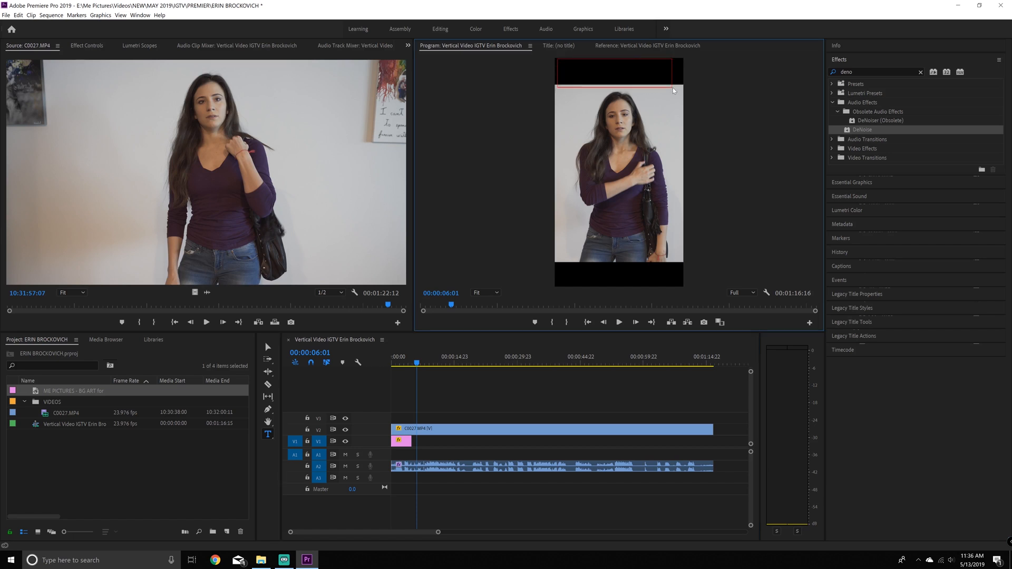
# Type the ACTOR COLD READ title lines in the Program monitor.
pyautogui.write('COLD R')
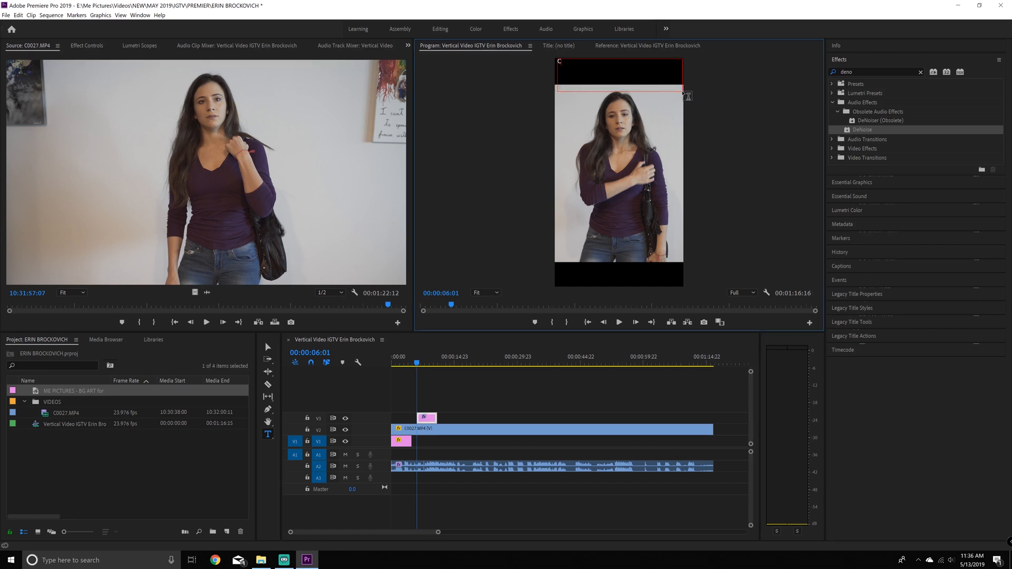
pyautogui.write('ACTOR COLD RE')
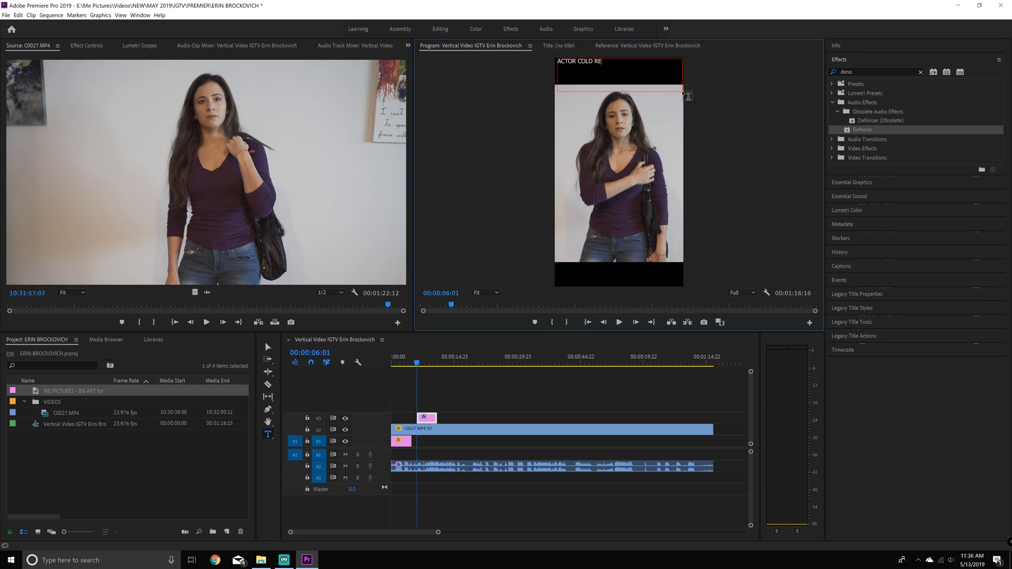
pyautogui.click(85, 45)
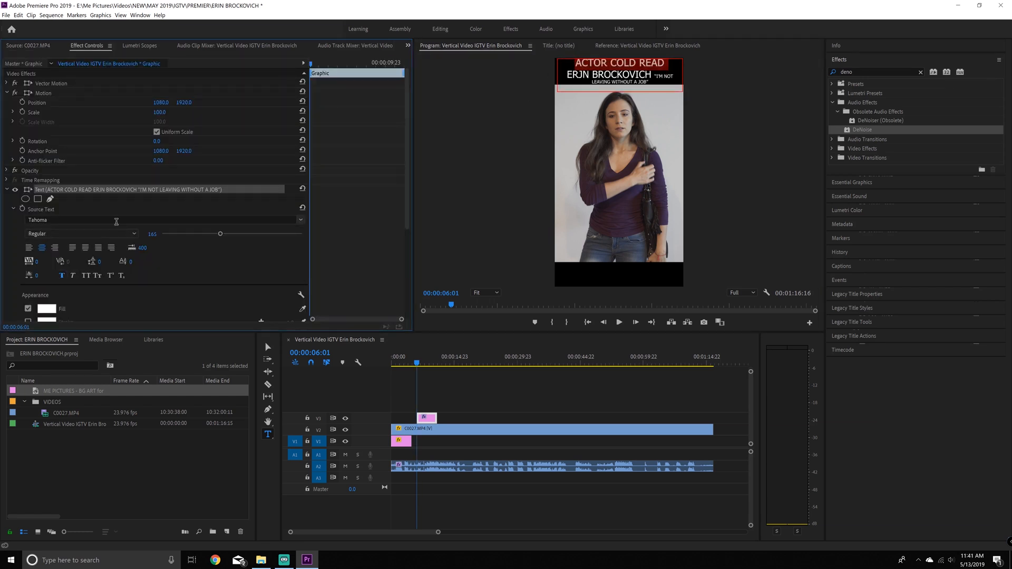
# Adjust the font size of the title and name lines to their final sizes.
pyautogui.moveTo(220, 234); pyautogui.dragTo(215, 234)
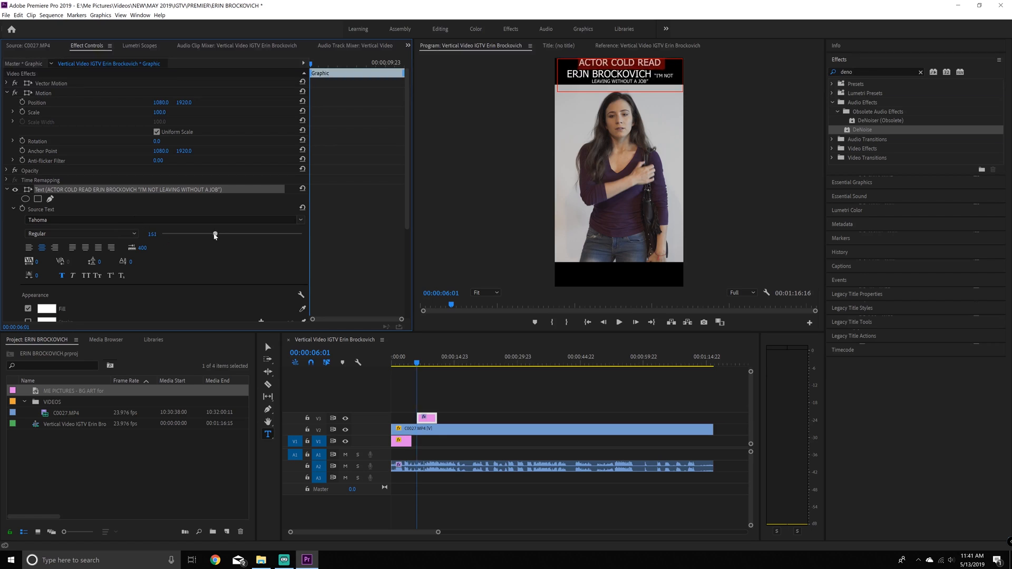
pyautogui.moveTo(215, 234); pyautogui.dragTo(219, 234)
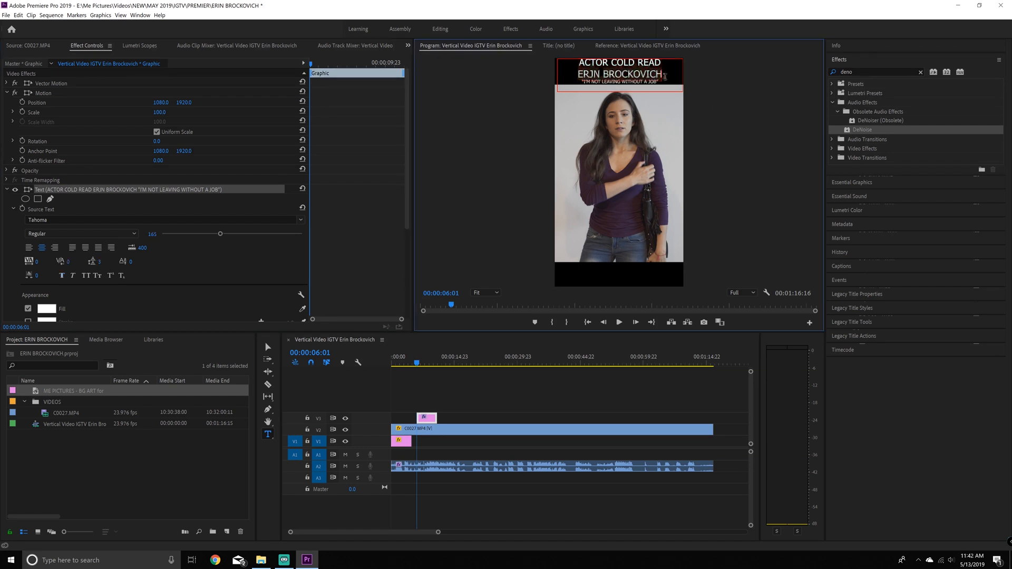
pyautogui.moveTo(220, 233); pyautogui.dragTo(223, 233)
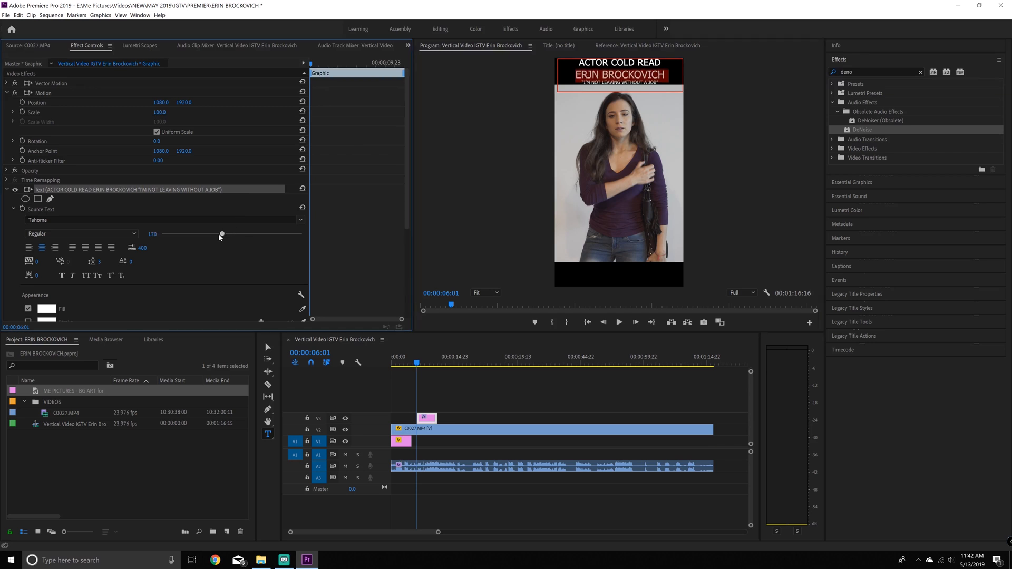
pyautogui.moveTo(223, 233); pyautogui.dragTo(219, 233)
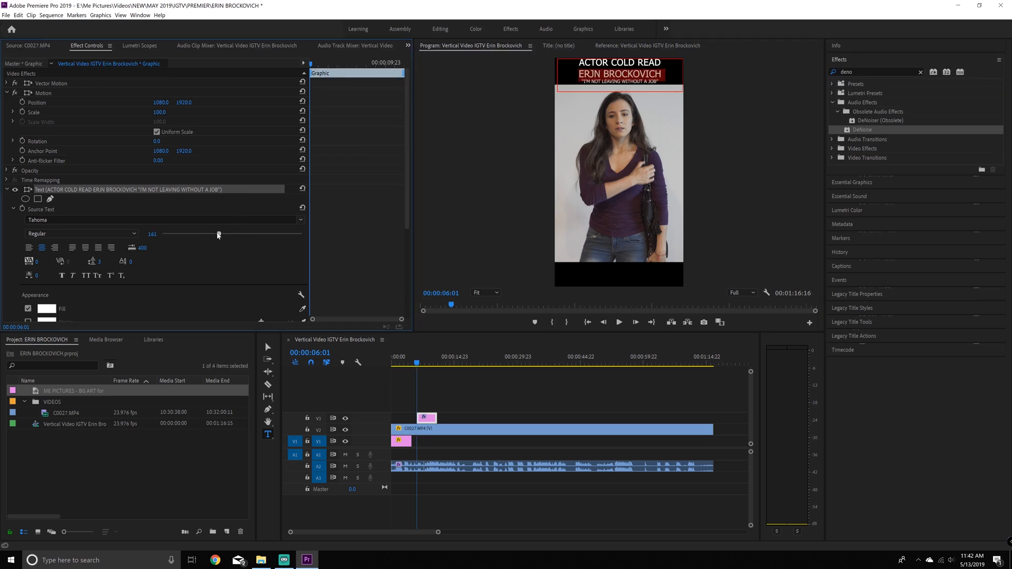
pyautogui.moveTo(218, 234); pyautogui.dragTo(219, 234)
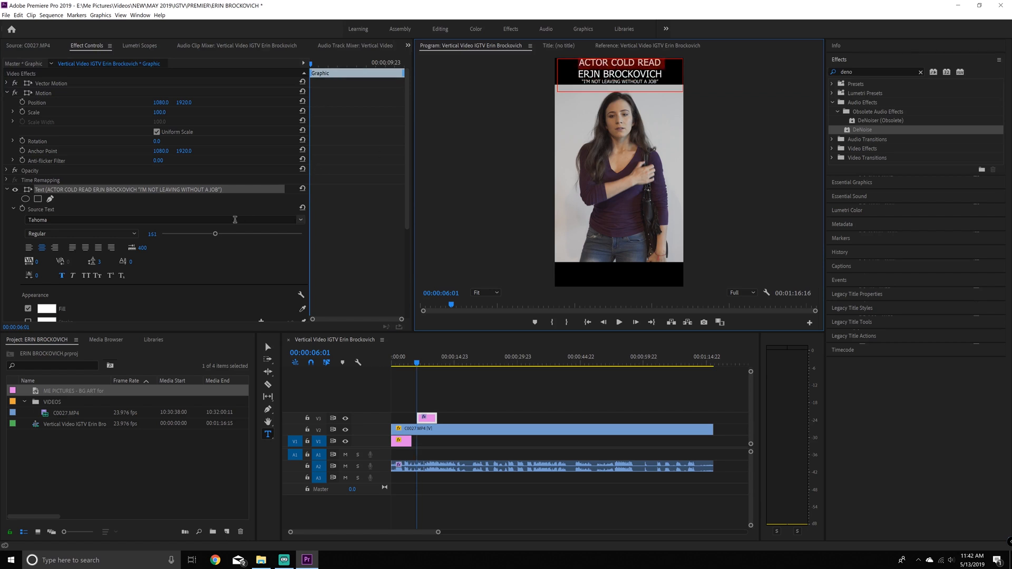
pyautogui.moveTo(215, 234); pyautogui.dragTo(206, 234)
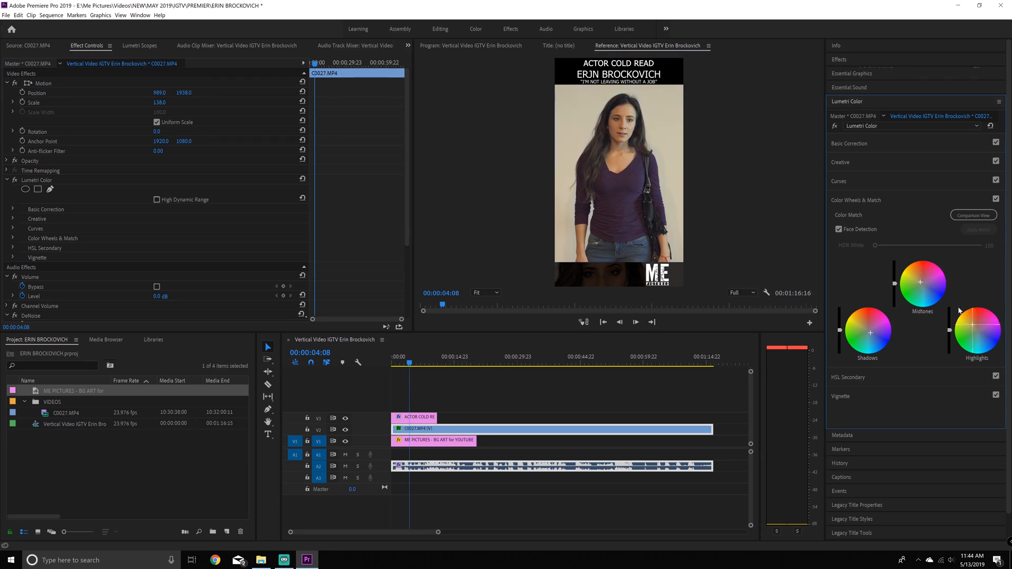
pyautogui.moveTo(973, 329)
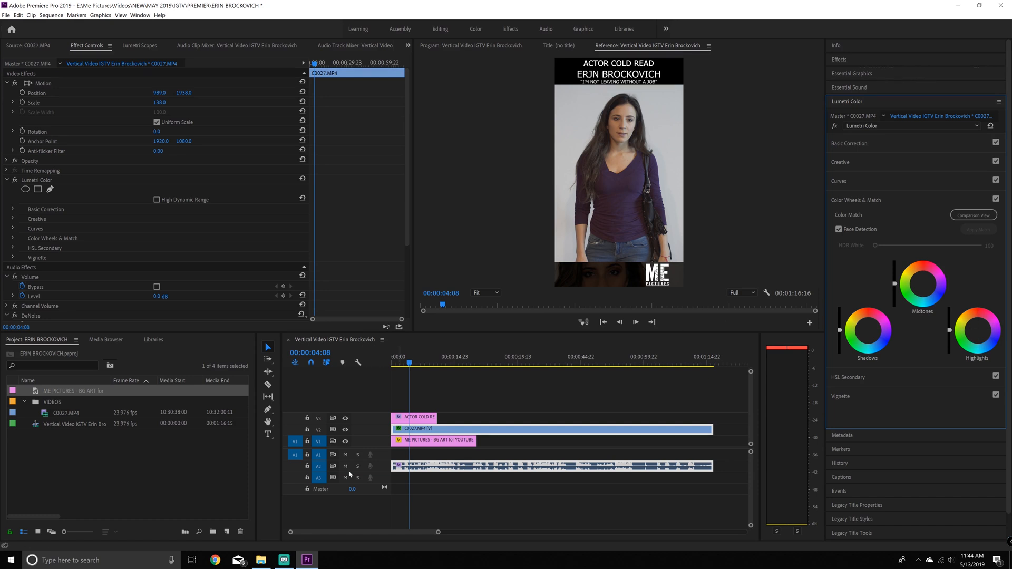
pyautogui.moveTo(862, 169)
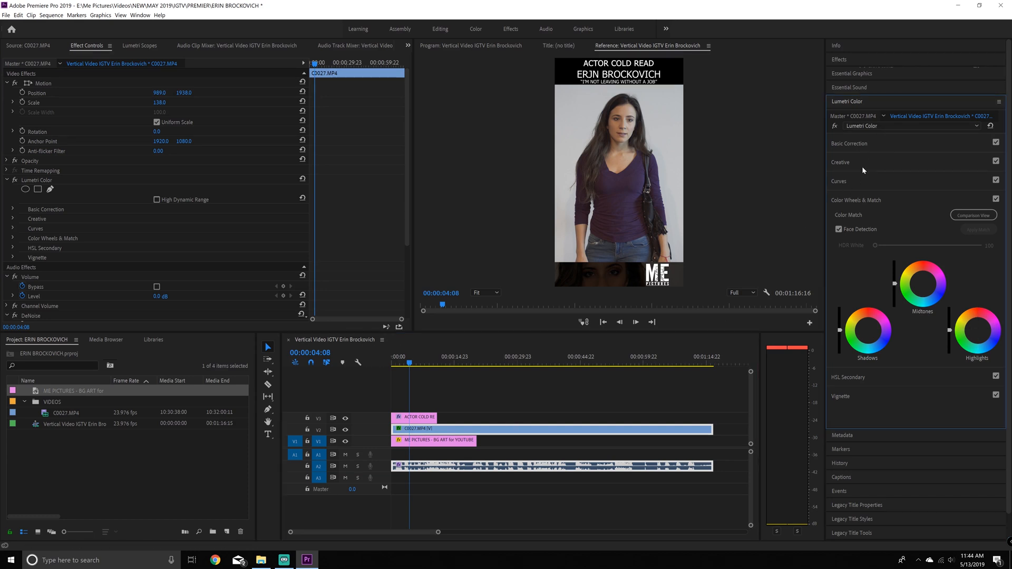
# Browse for a look file through Storage Program > Me Pictures > Videos > FINISHED > MARCH 2019.
pyautogui.click(867, 176)
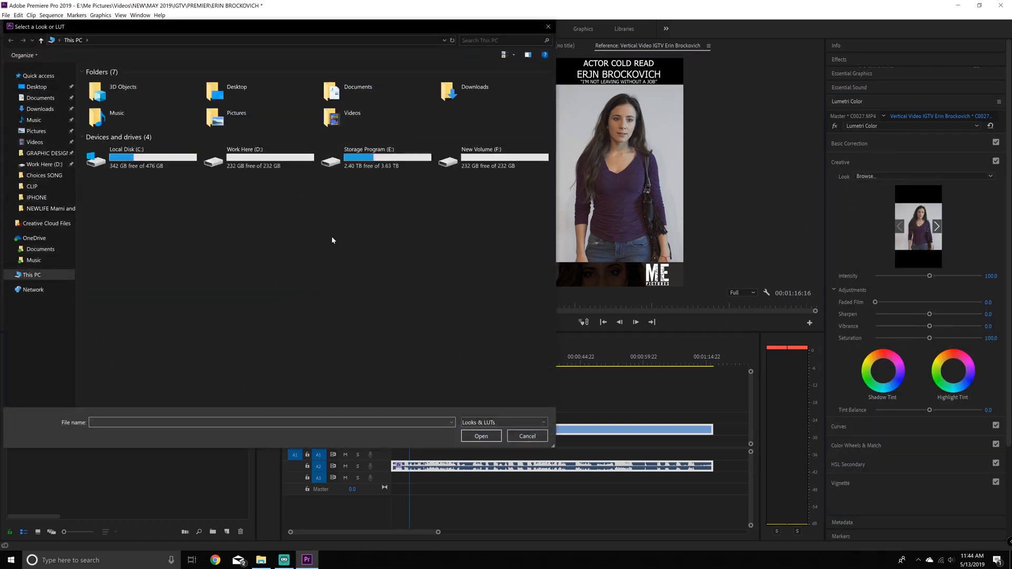
pyautogui.doubleClick(369, 158)
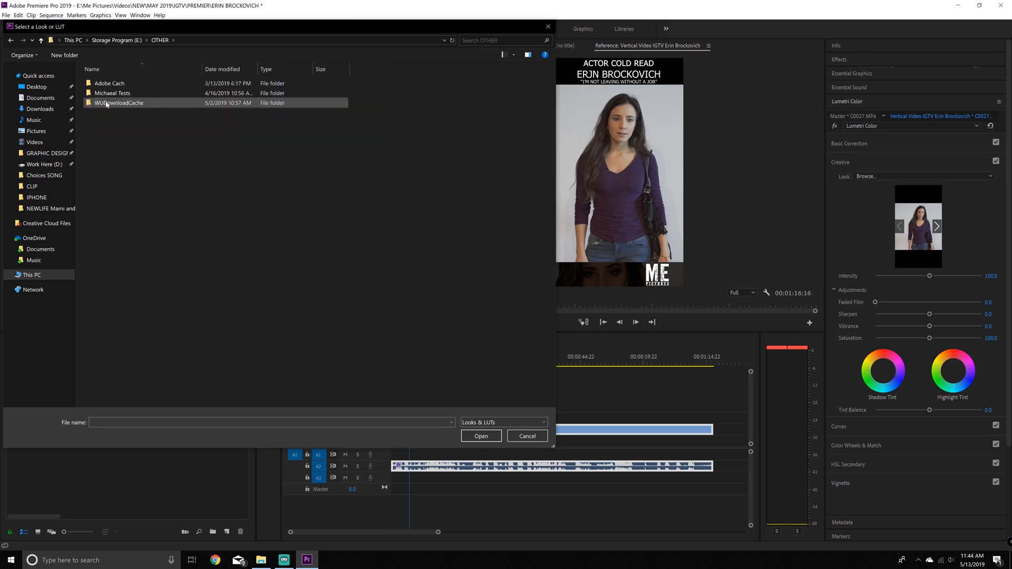
pyautogui.click(40, 40)
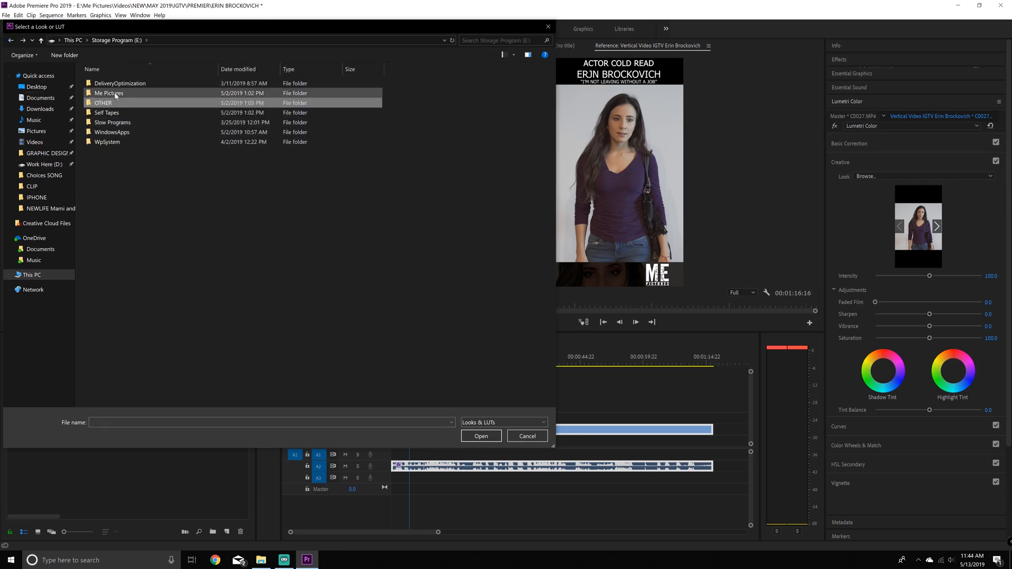
pyautogui.doubleClick(108, 92)
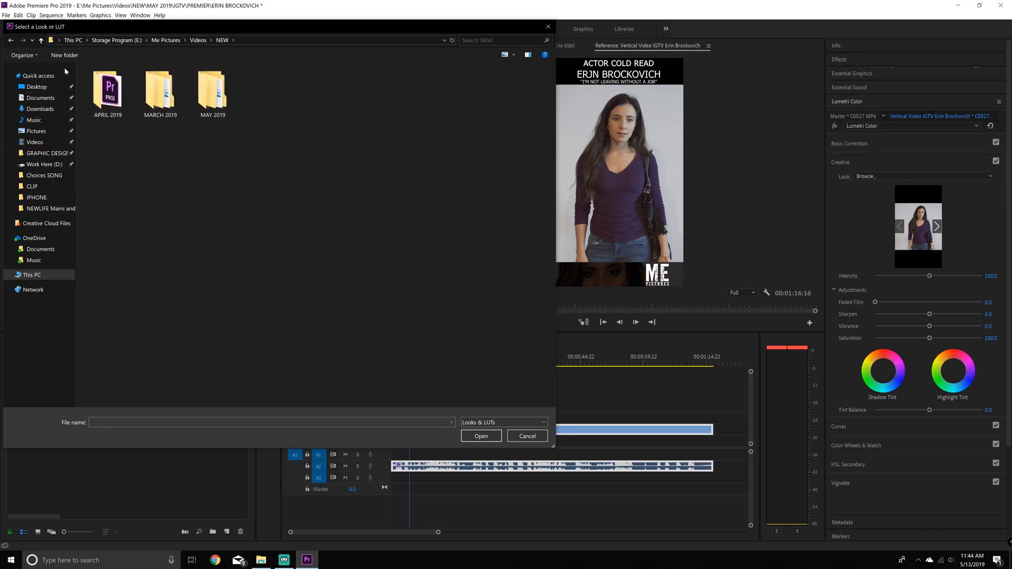
pyautogui.click(160, 91)
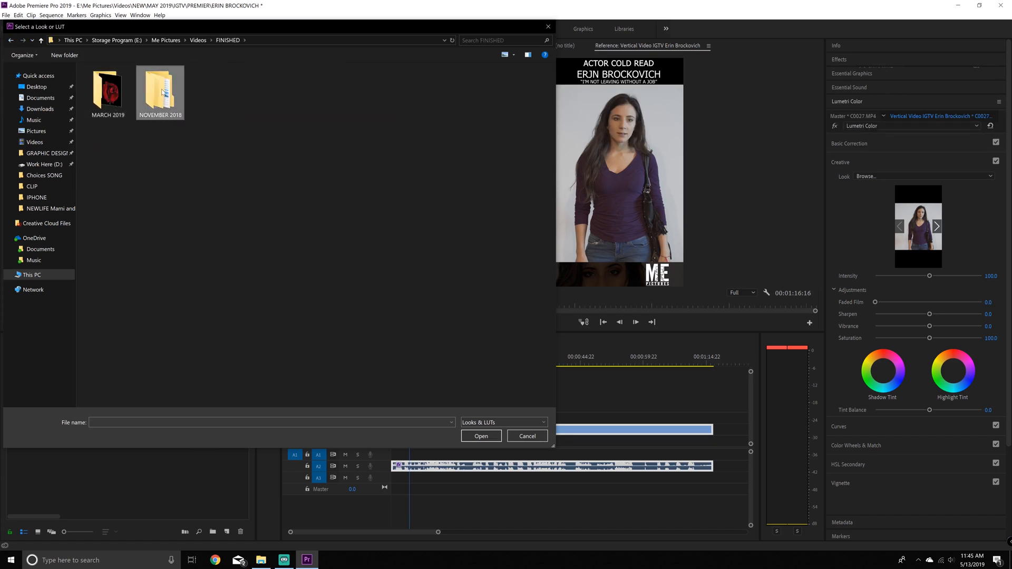
pyautogui.doubleClick(107, 91)
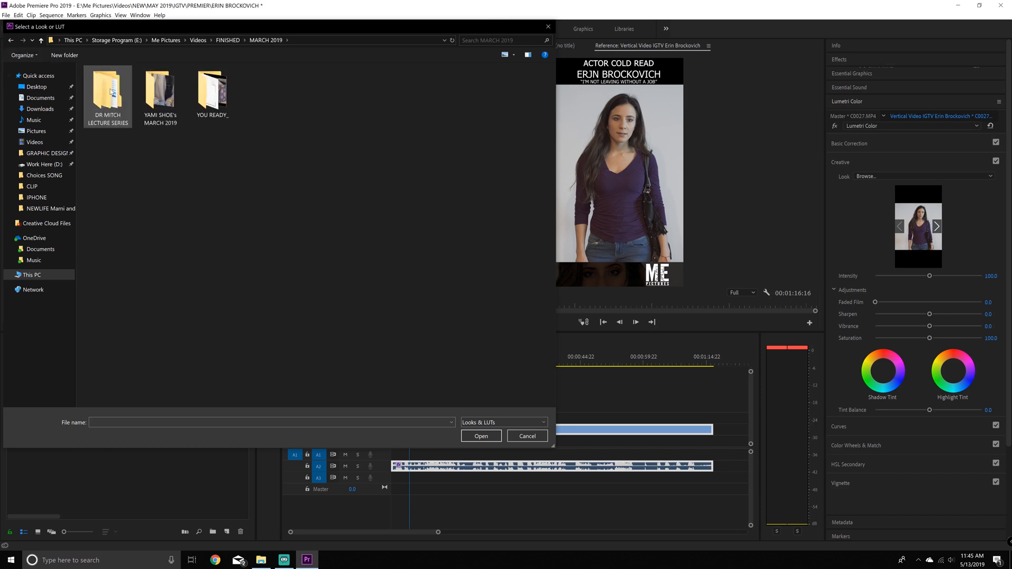
# Navigate into YOU READY_ > COLOR GRADE and load the Portal look onto the clip.
pyautogui.doubleClick(161, 91)
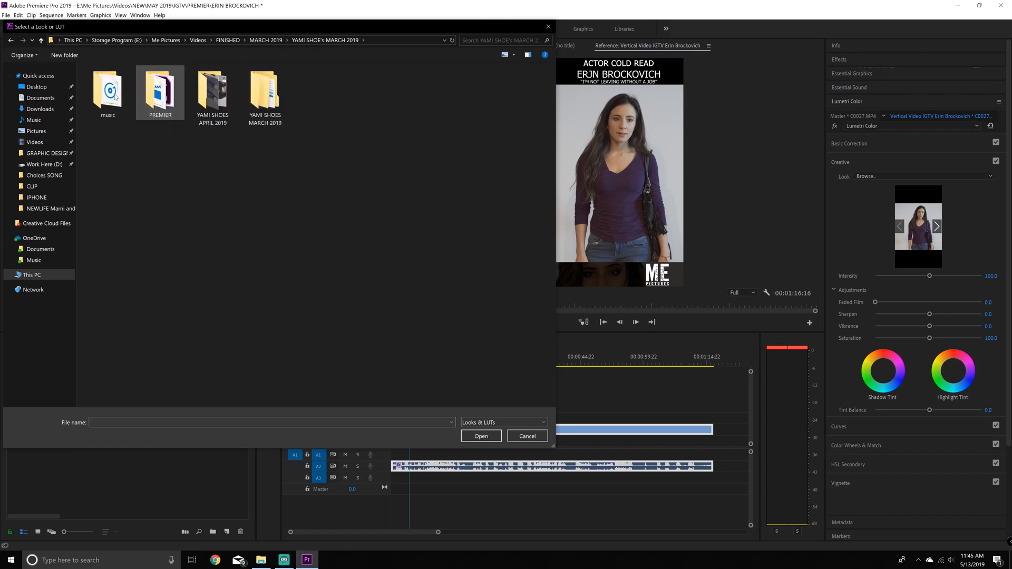
pyautogui.doubleClick(161, 90)
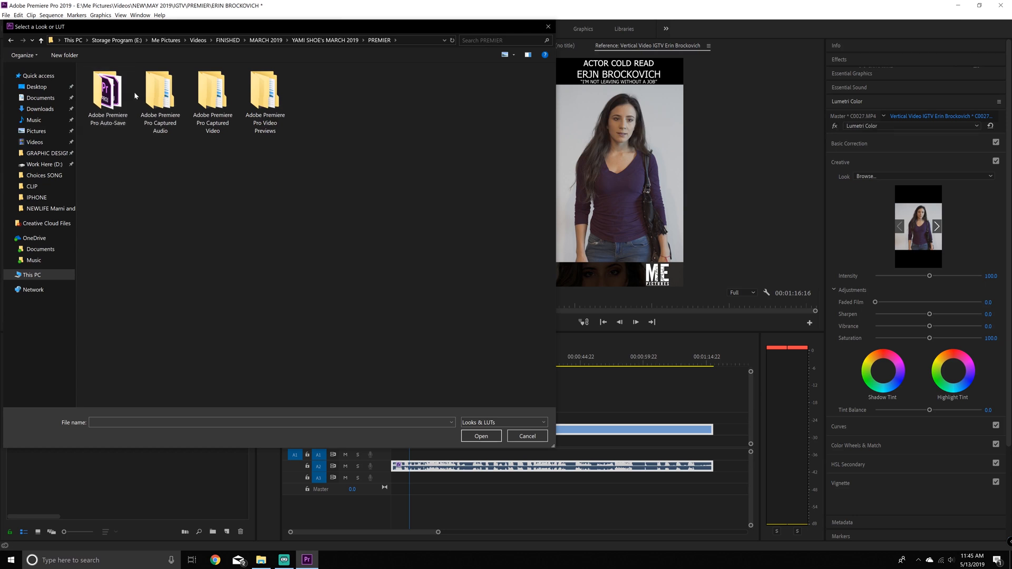
pyautogui.click(10, 40)
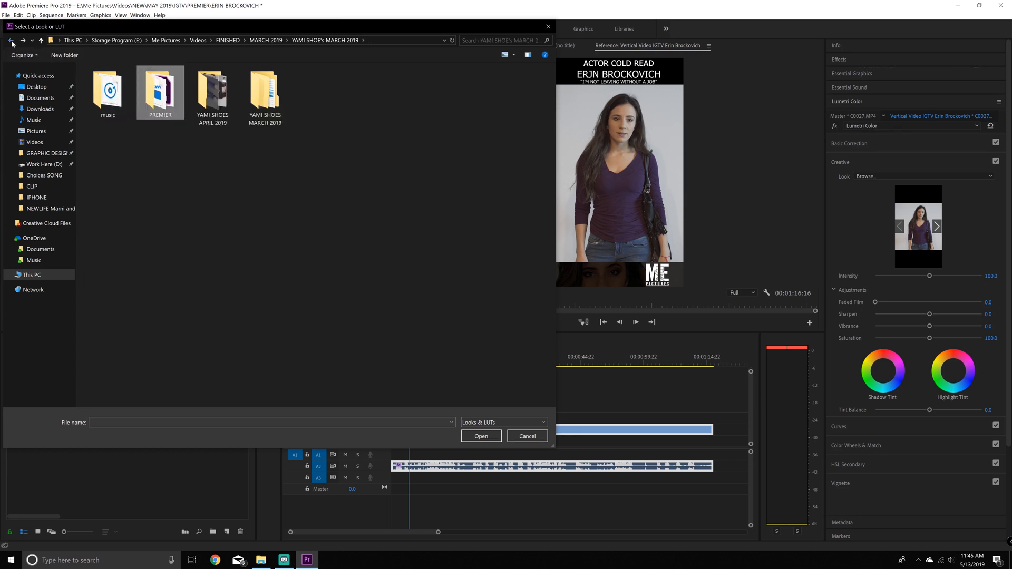
pyautogui.doubleClick(212, 93)
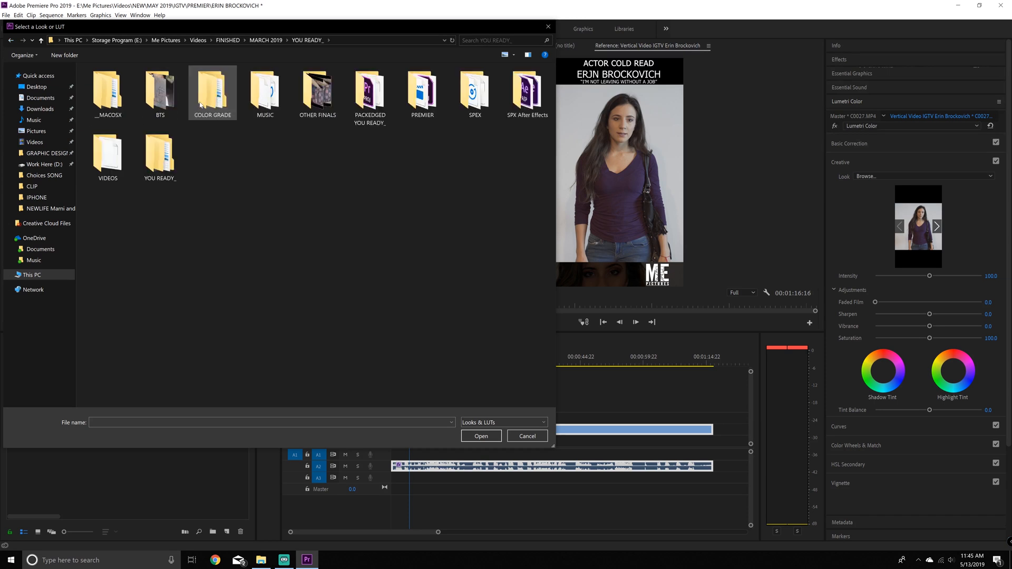
pyautogui.doubleClick(212, 91)
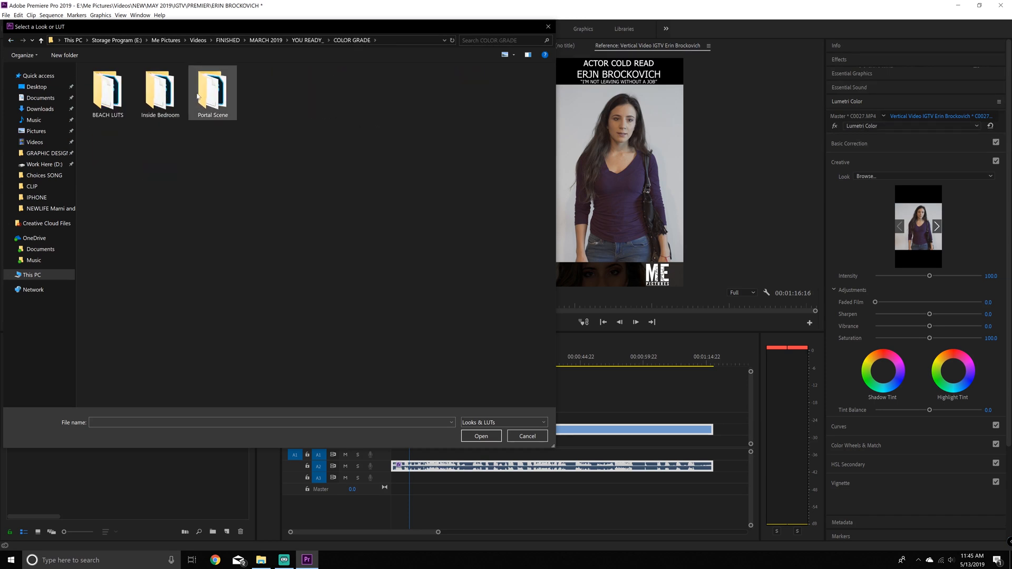
pyautogui.click(527, 436)
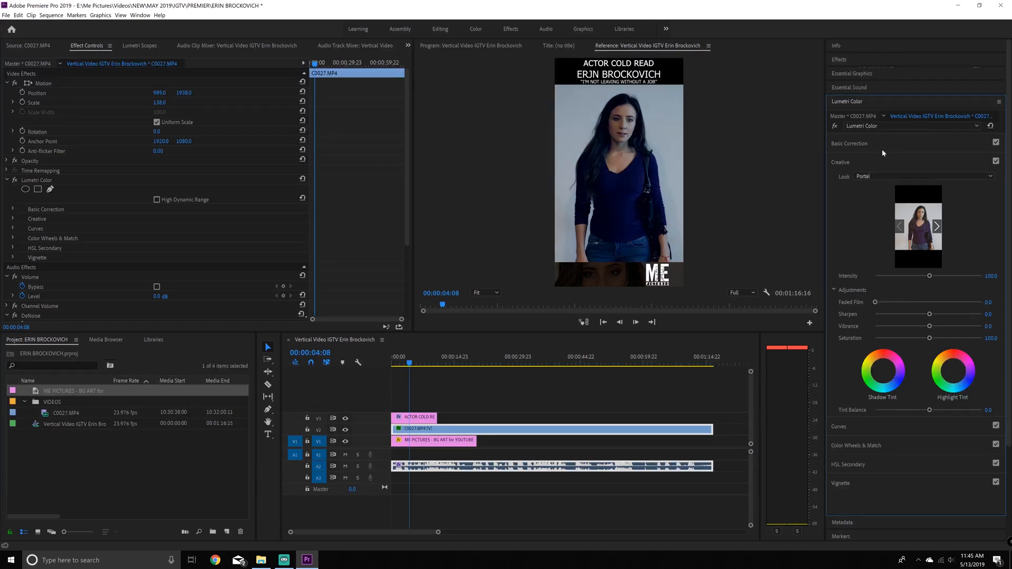
# Dial the Portal look's Intensity down from half to about zero.
pyautogui.moveTo(929, 275); pyautogui.dragTo(904, 275)
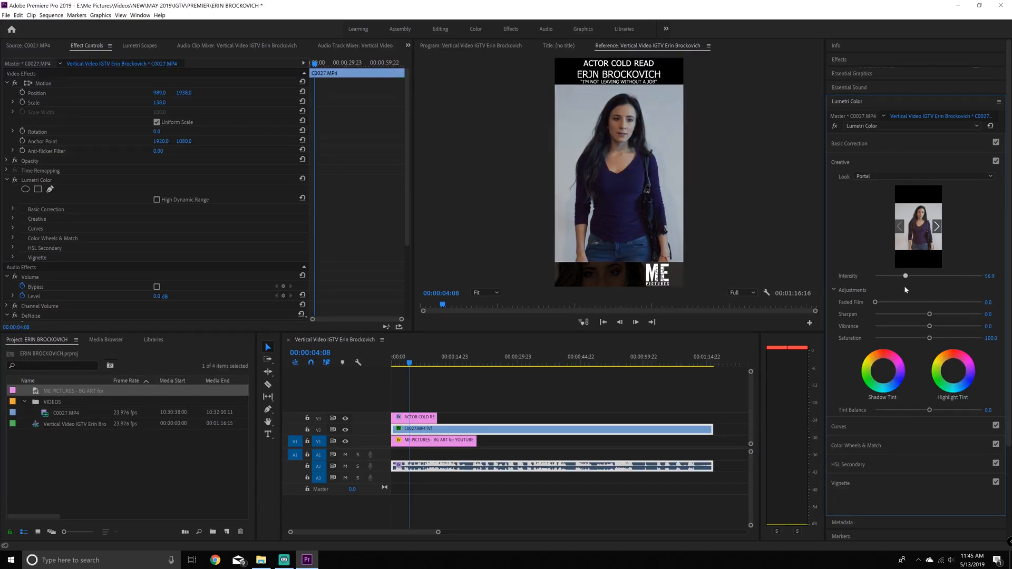
pyautogui.moveTo(905, 275); pyautogui.dragTo(875, 275)
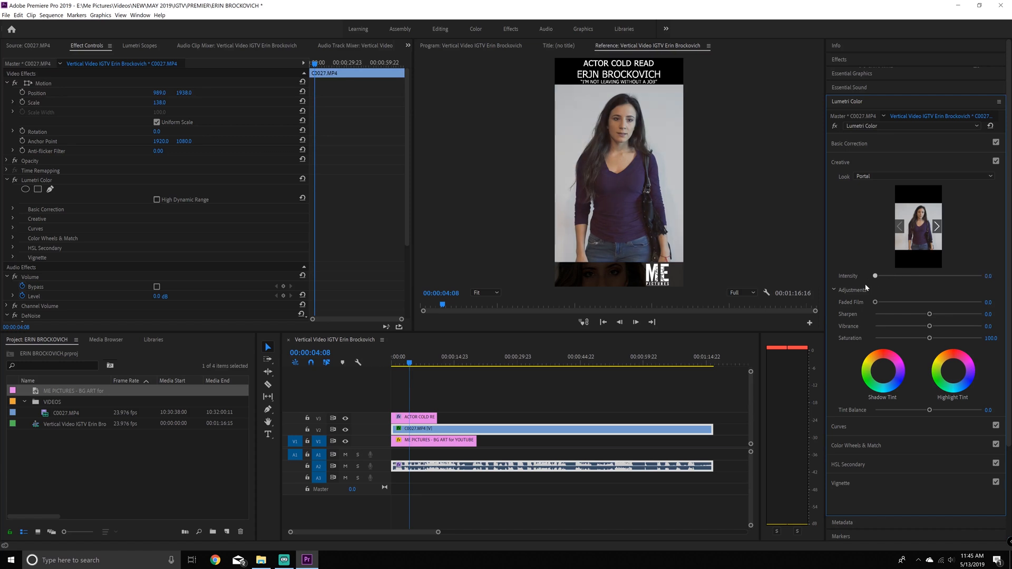
pyautogui.moveTo(875, 276); pyautogui.dragTo(893, 275)
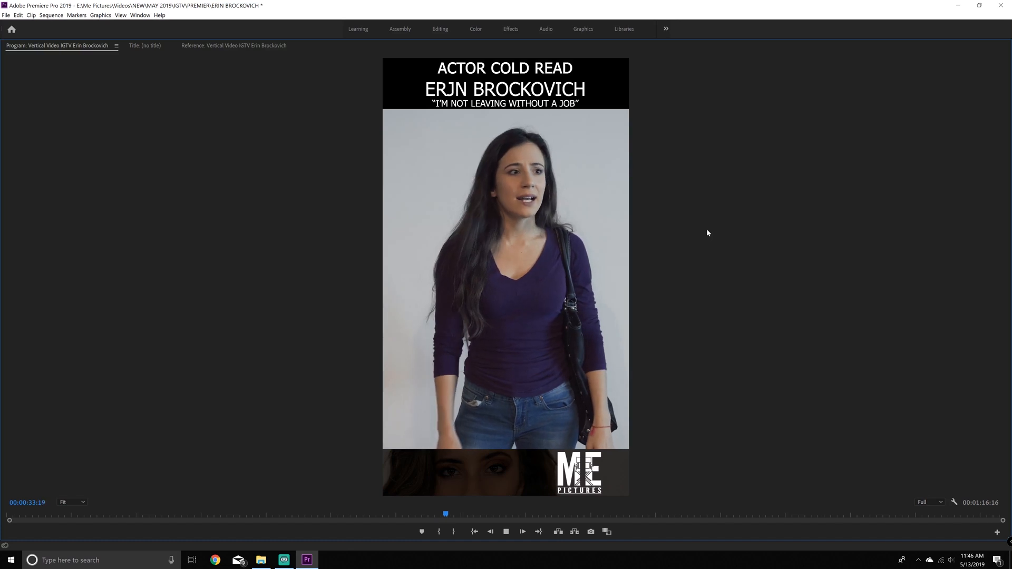
# Return the Program Monitor to the normal editing layout.
pyautogui.click(868, 513)
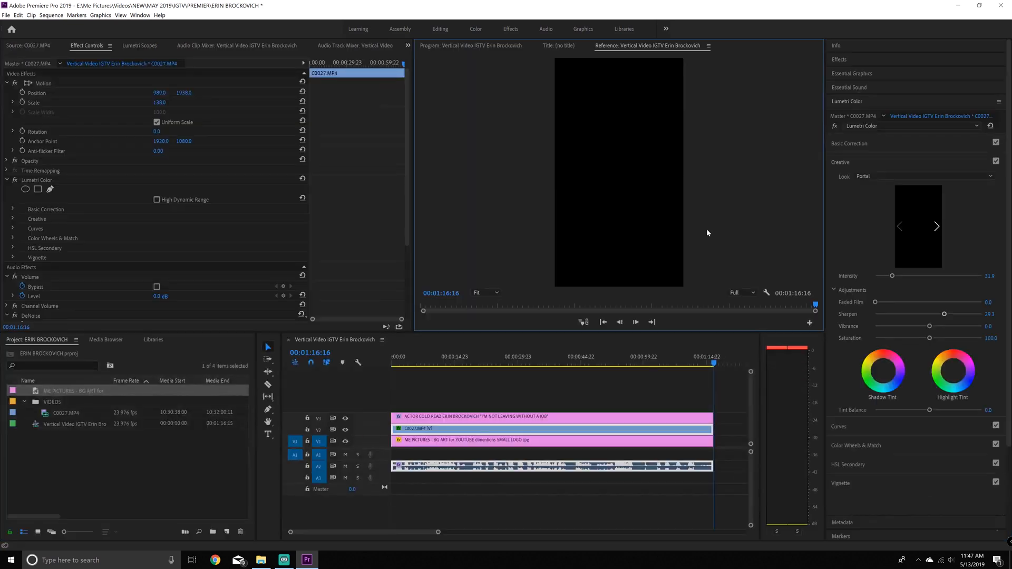
# Review playback, save the project and bring up the media export settings.
pyautogui.click(588, 364)
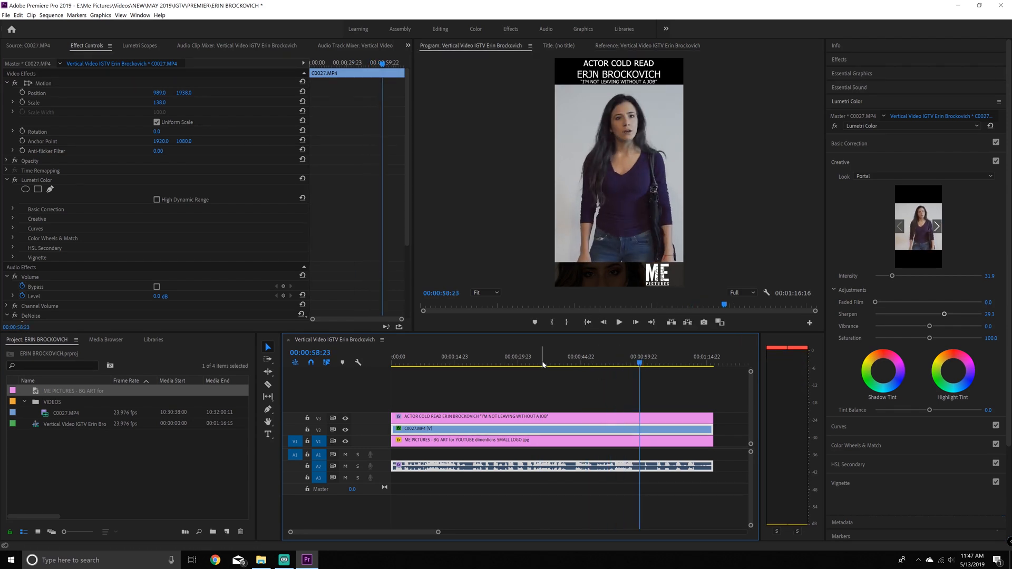
pyautogui.click(525, 363)
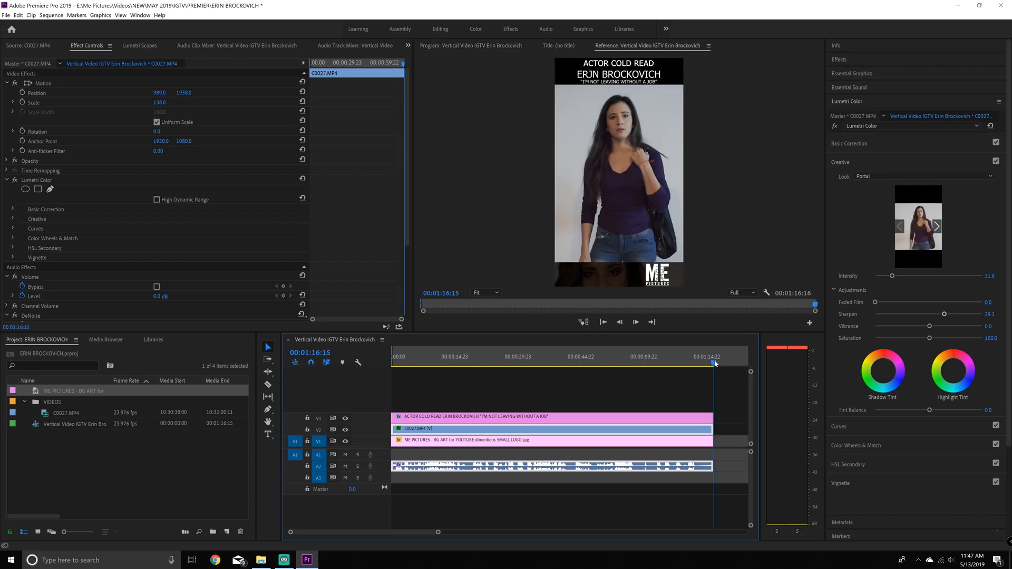
pyautogui.click(6, 15)
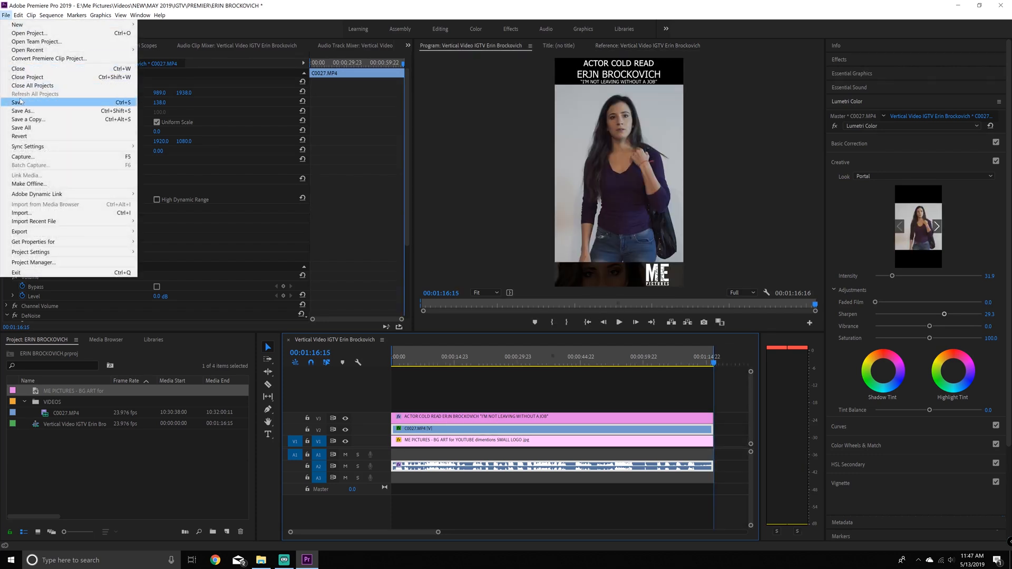
pyautogui.click(19, 231)
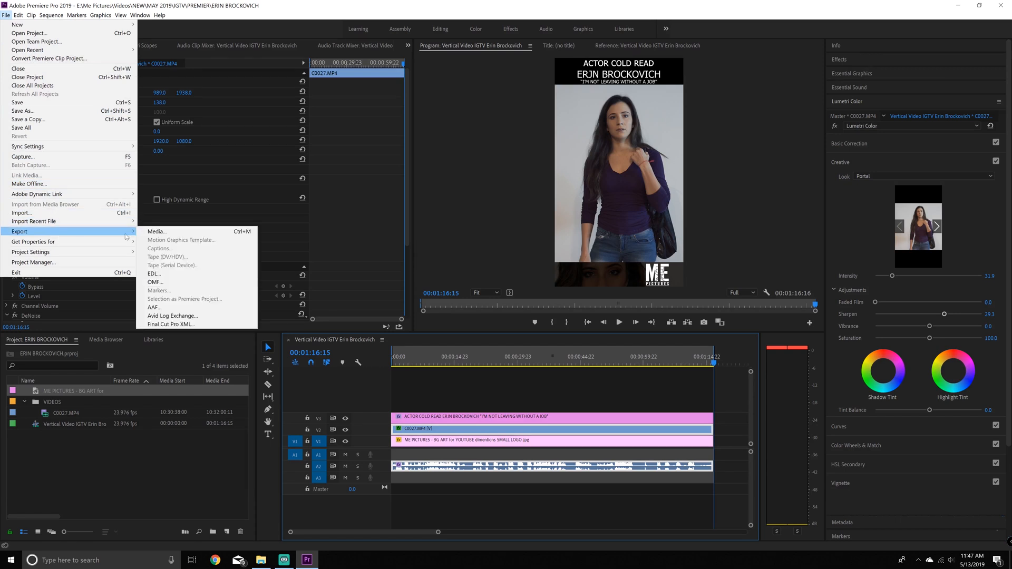
pyautogui.click(156, 231)
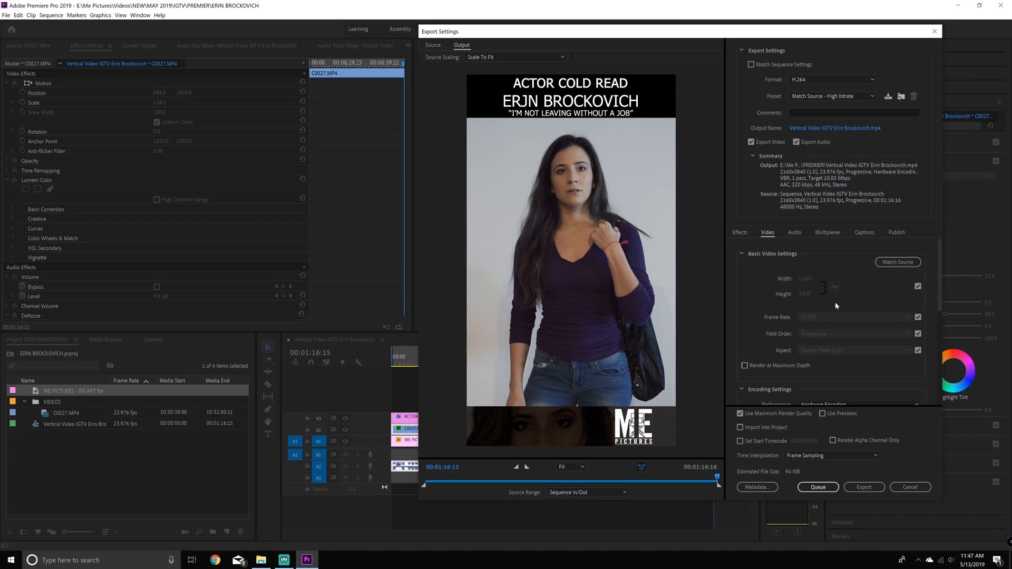
# Set the H.264 export to High profile with constant bitrate encoding.
pyautogui.scroll(-3)
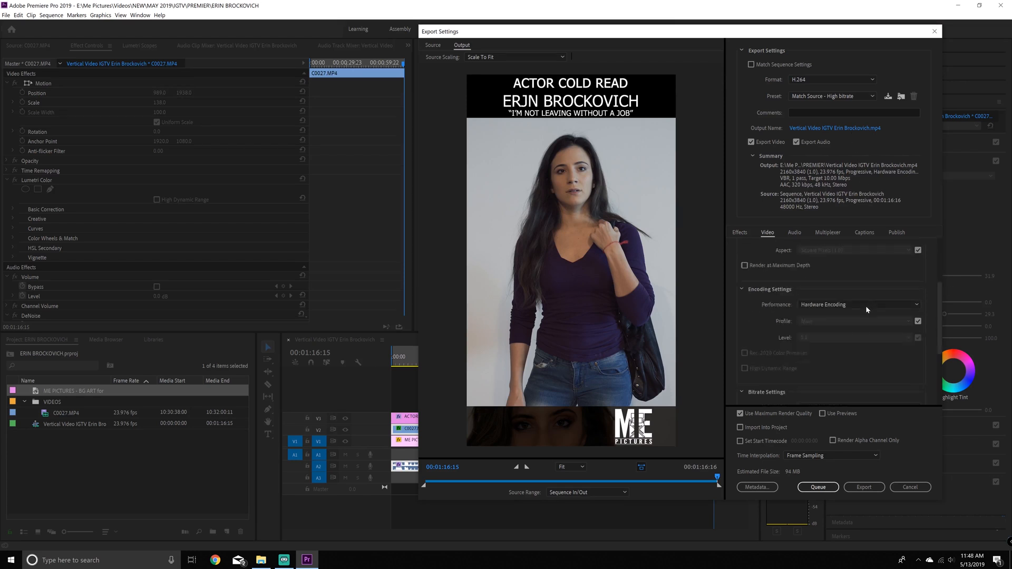
pyautogui.moveTo(935, 320)
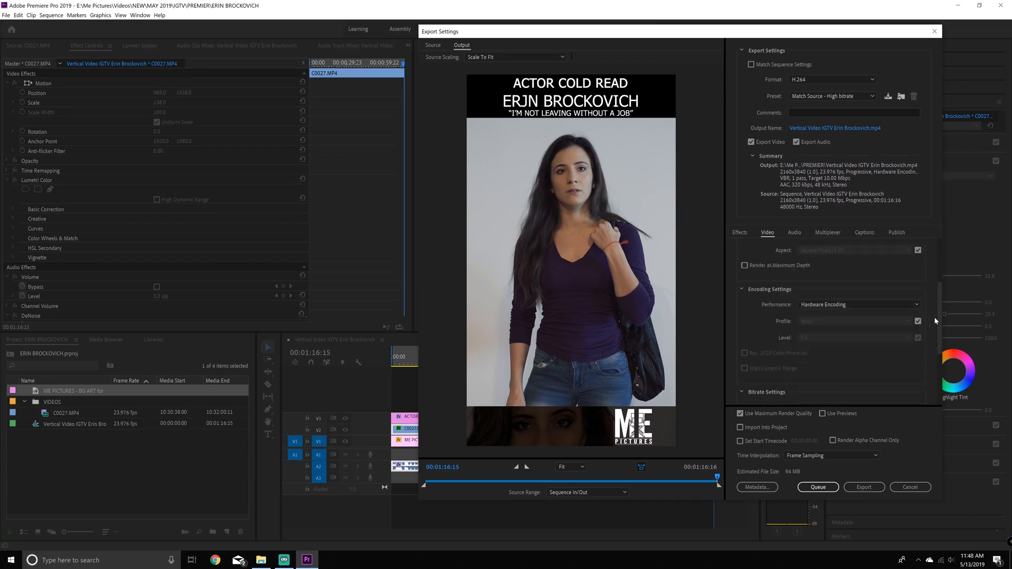
pyautogui.scroll(-3)
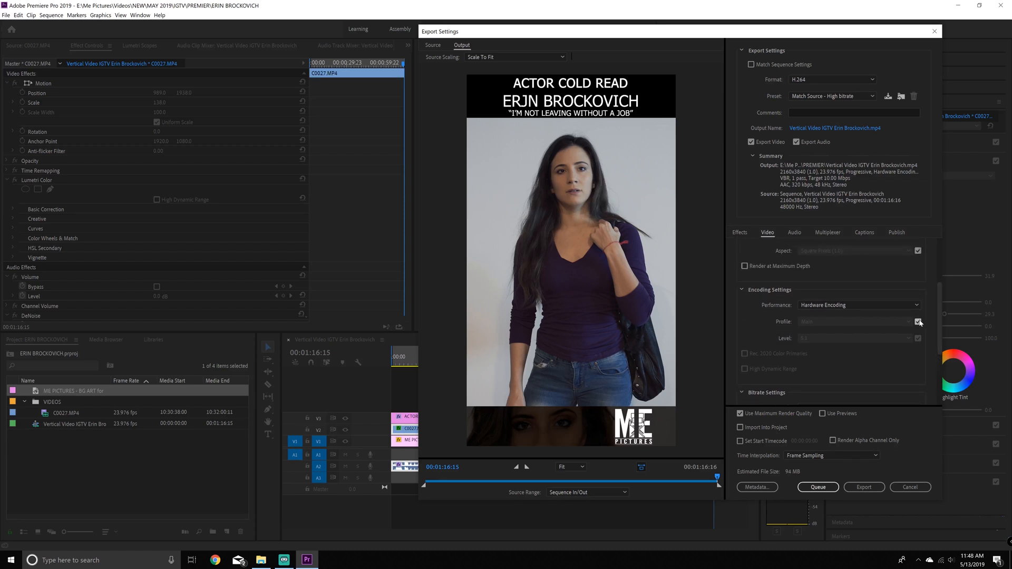
pyautogui.click(917, 322)
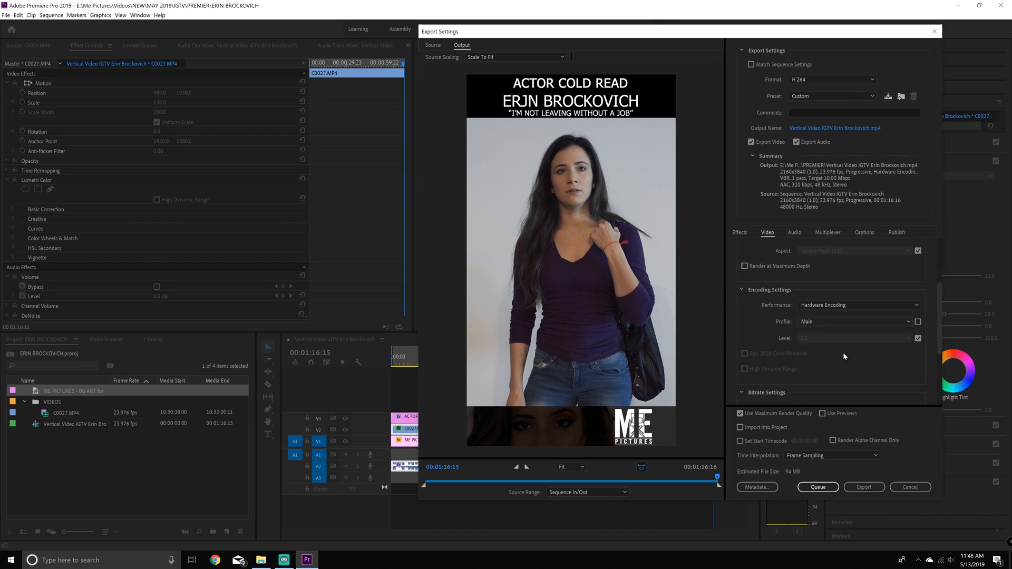
pyautogui.click(855, 338)
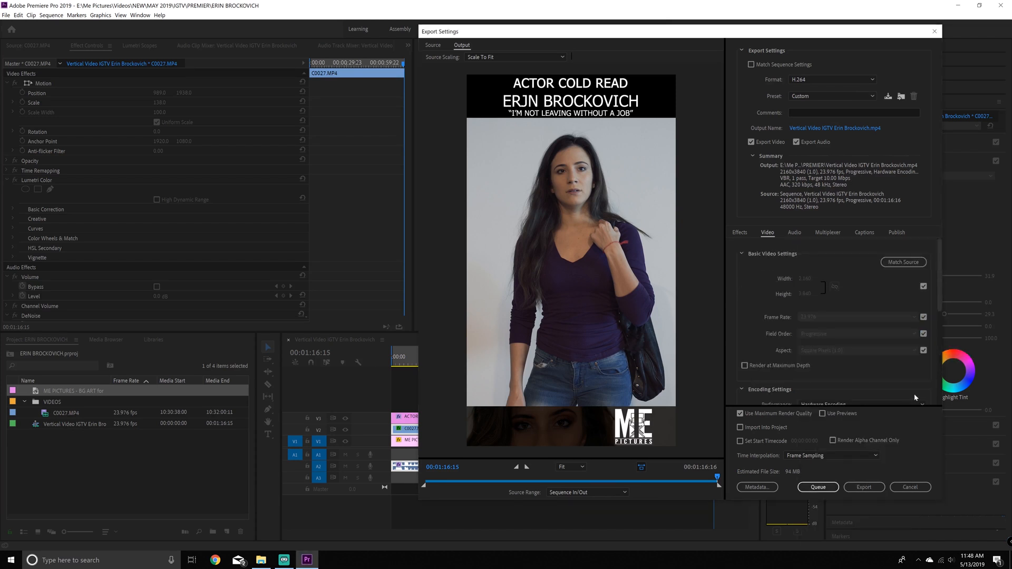
pyautogui.scroll(-3)
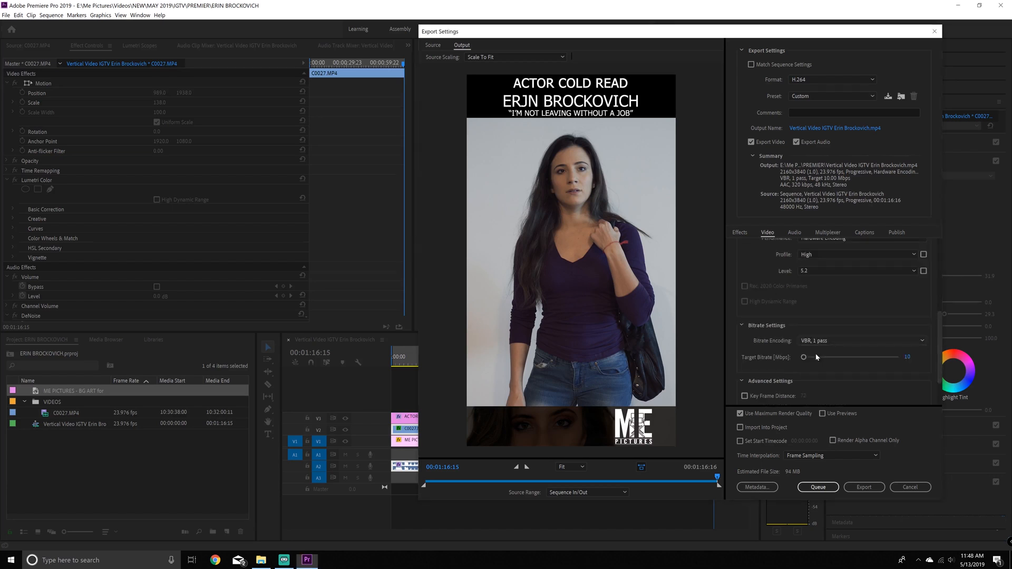
pyautogui.click(861, 341)
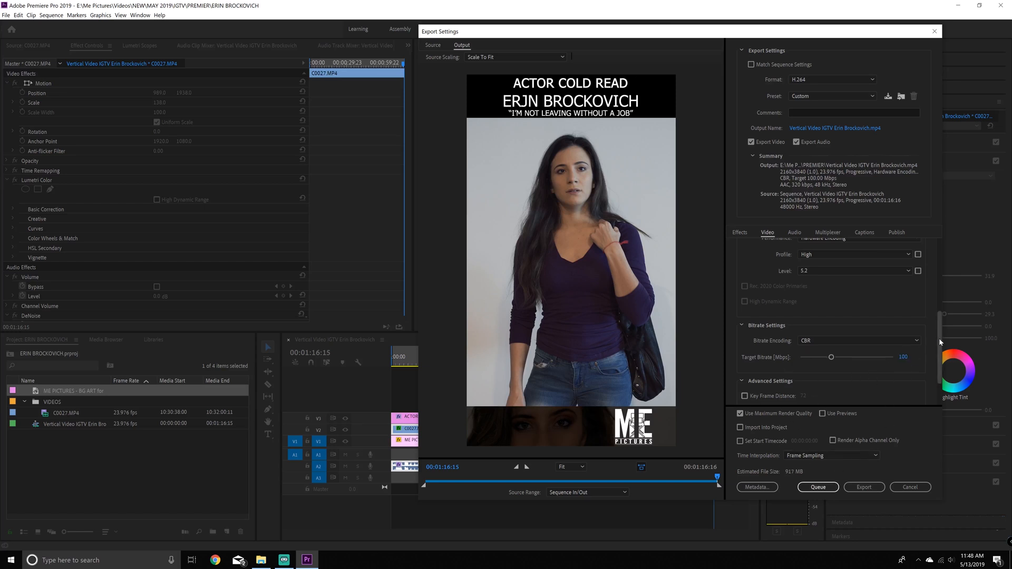
pyautogui.scroll(-3)
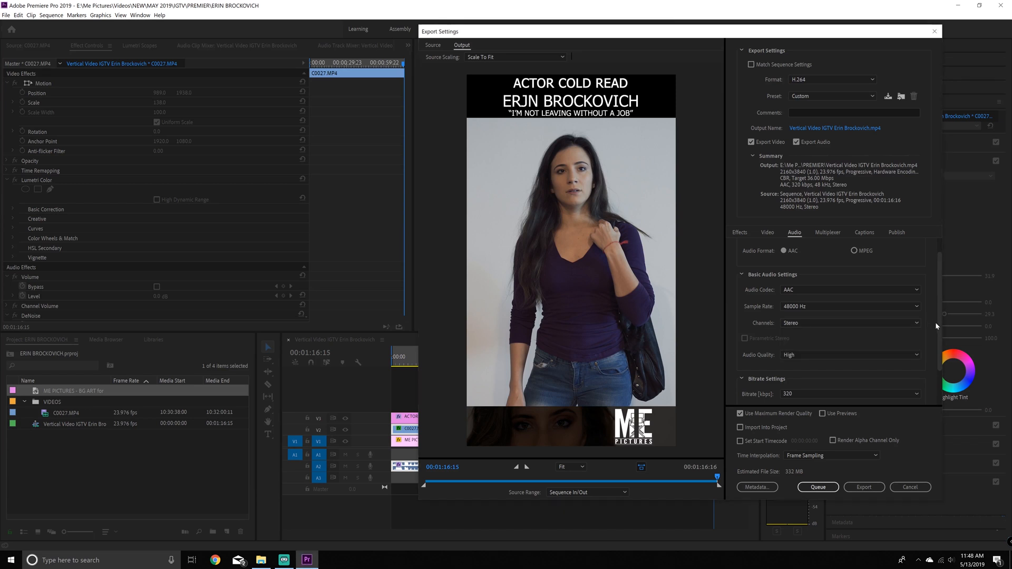
# Keep audio at 320 kbps and enable Render at Maximum Depth for the video.
pyautogui.click(917, 347)
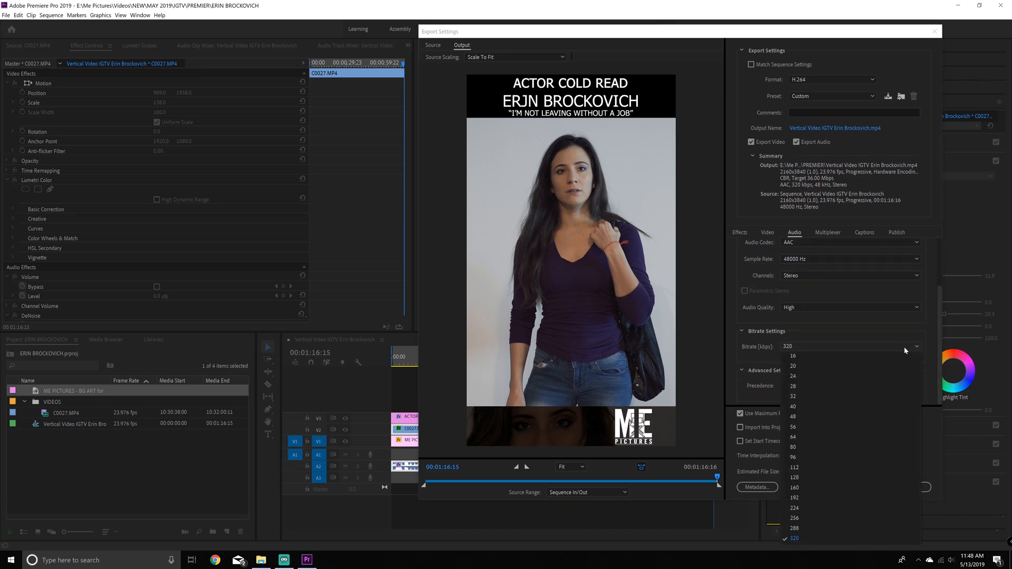
pyautogui.click(793, 538)
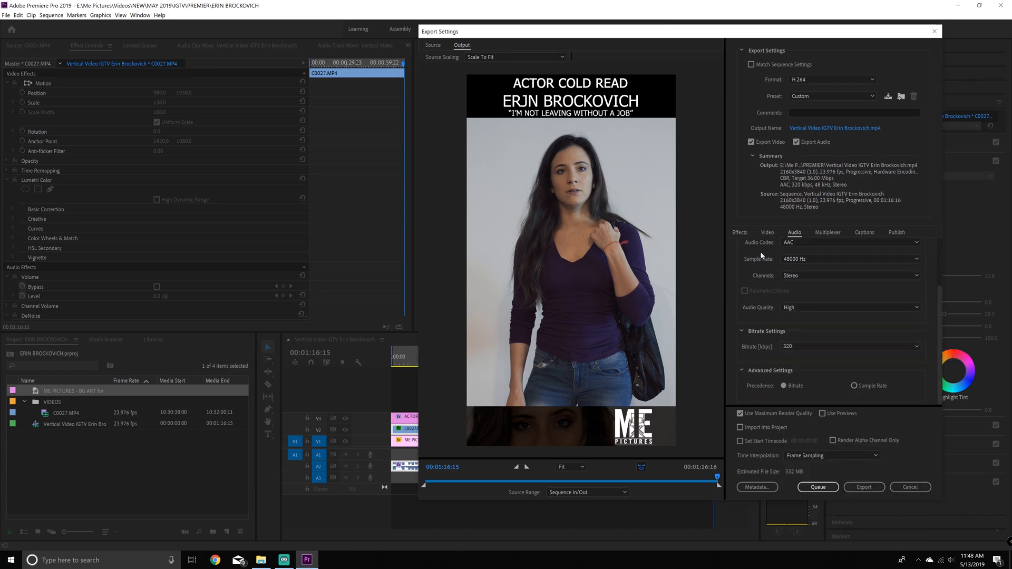
pyautogui.click(767, 232)
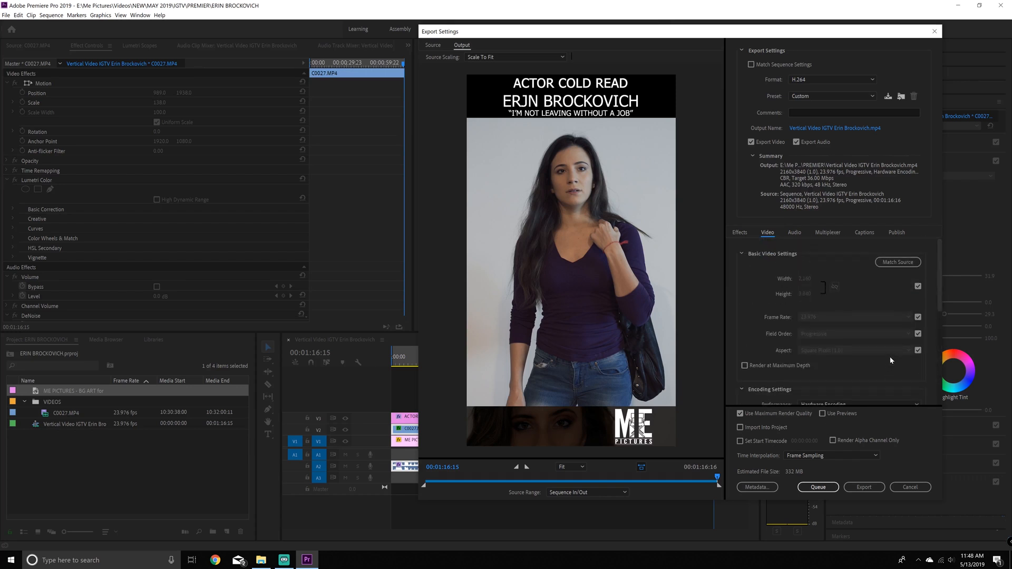
pyautogui.scroll(-3)
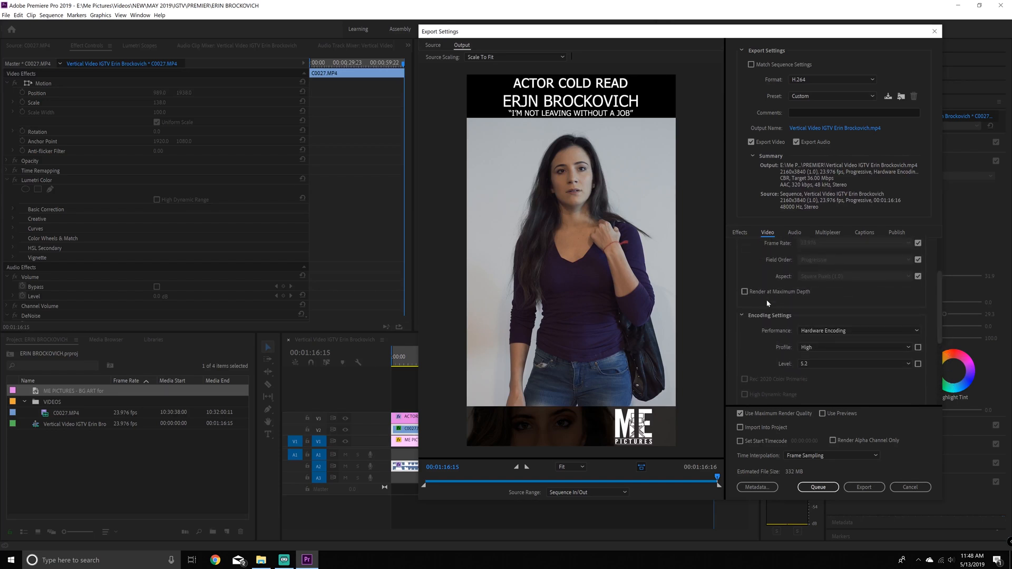
pyautogui.click(746, 291)
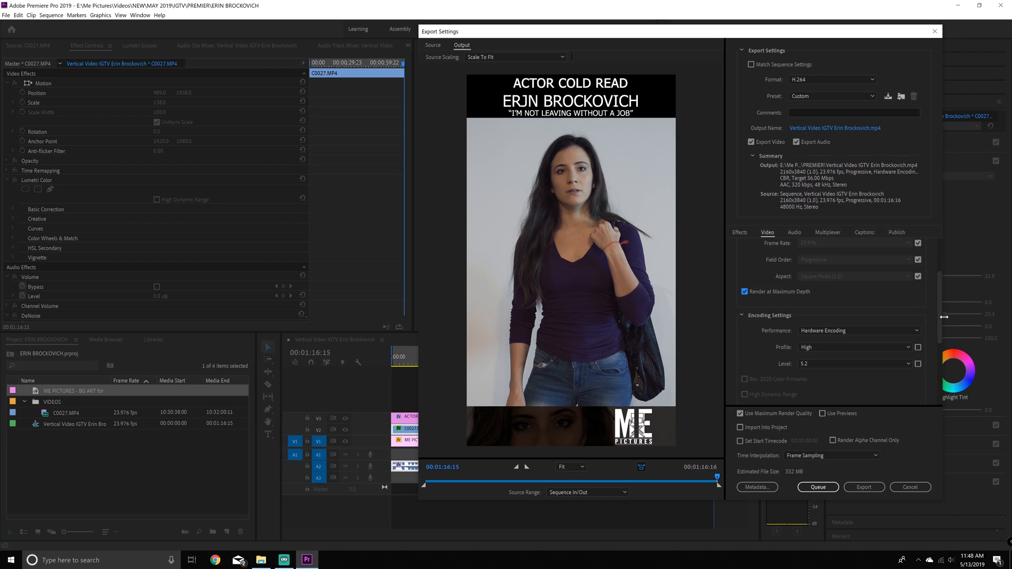
pyautogui.scroll(-3)
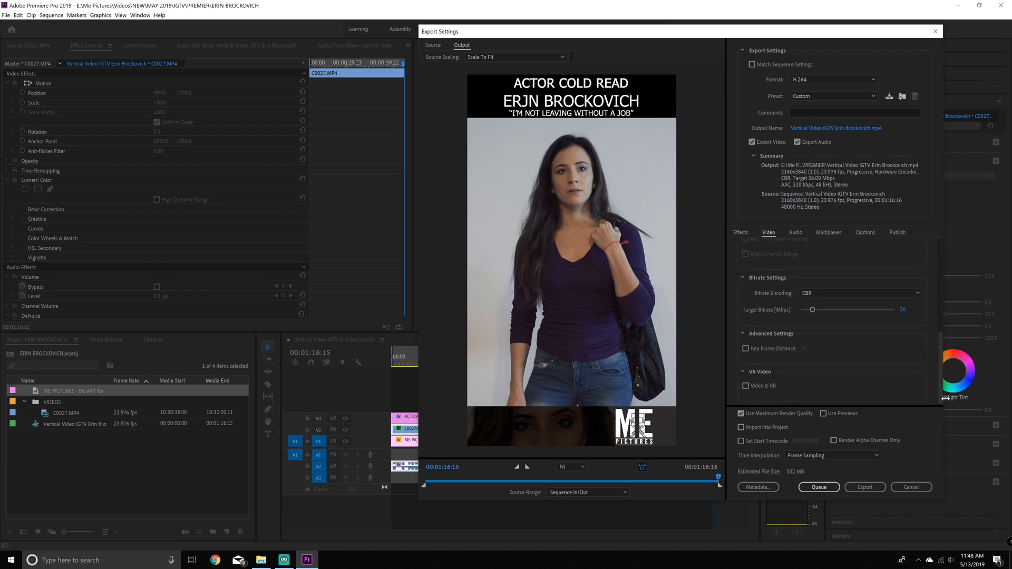
pyautogui.moveTo(818, 487)
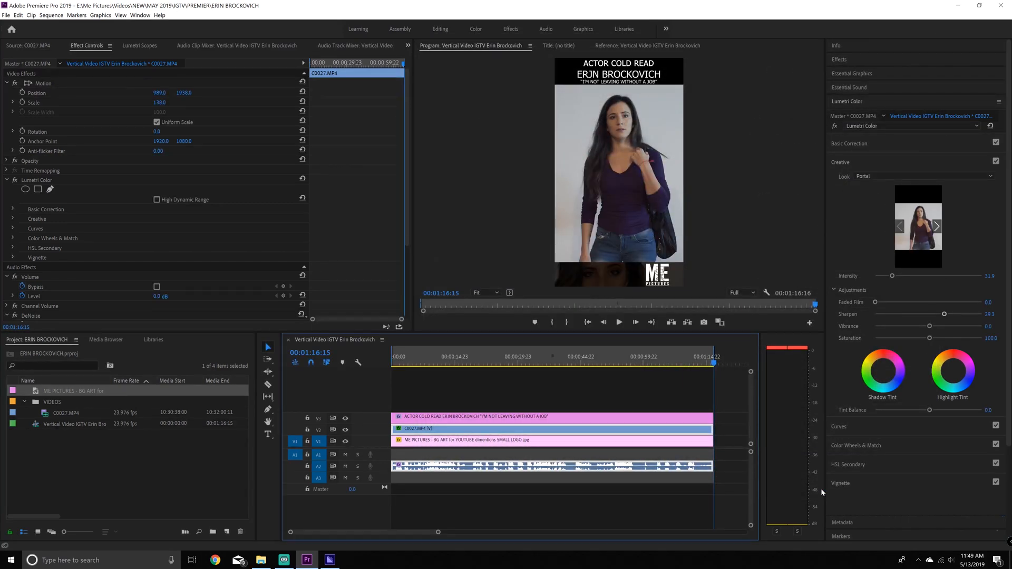
pyautogui.press('ctrl+s')
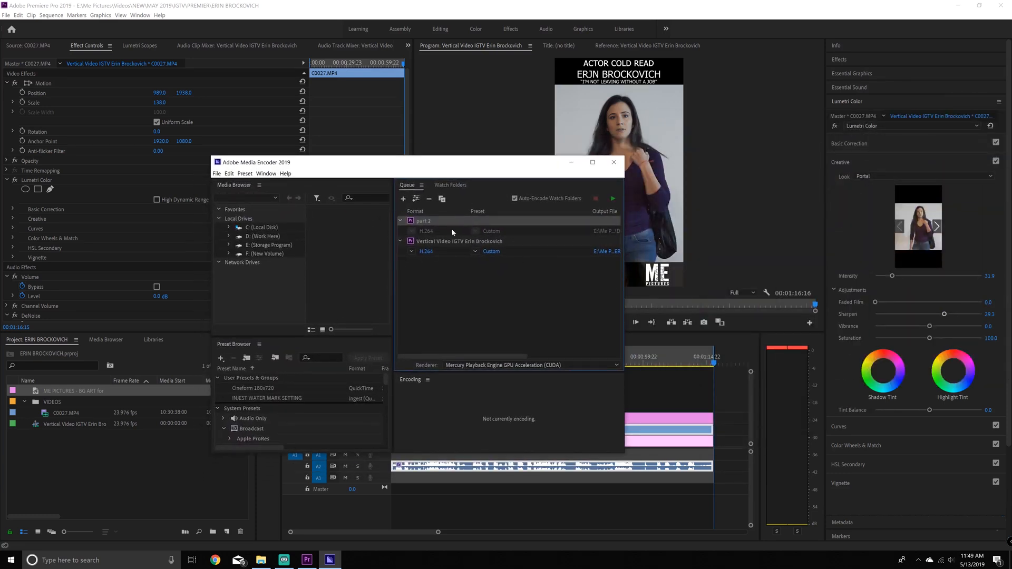
pyautogui.click(612, 163)
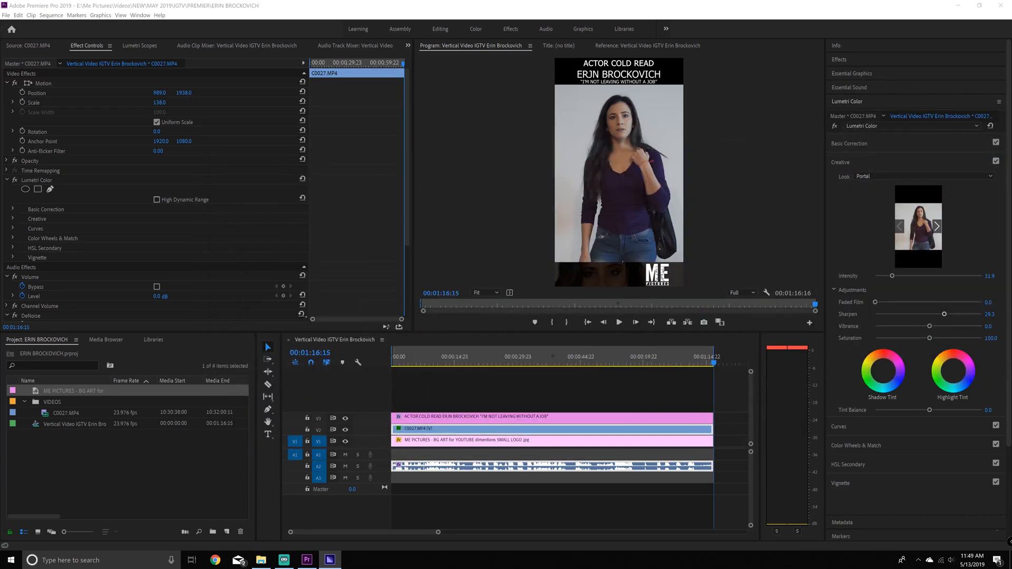
pyautogui.moveTo(1000, 7)
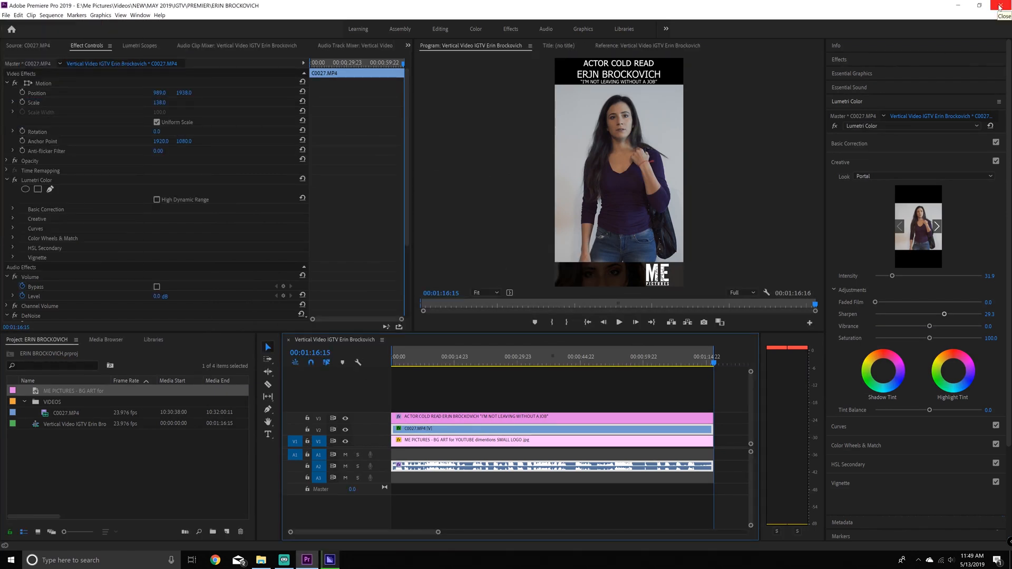
pyautogui.click(565, 362)
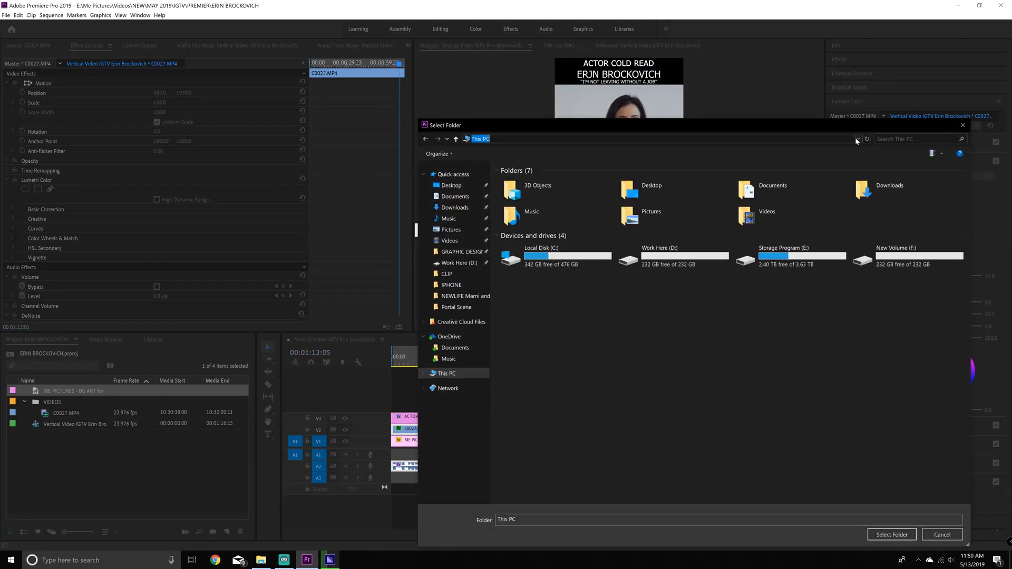
# Choose a folder on Storage Program (E:) for the still and show the file browser.
pyautogui.doubleClick(783, 257)
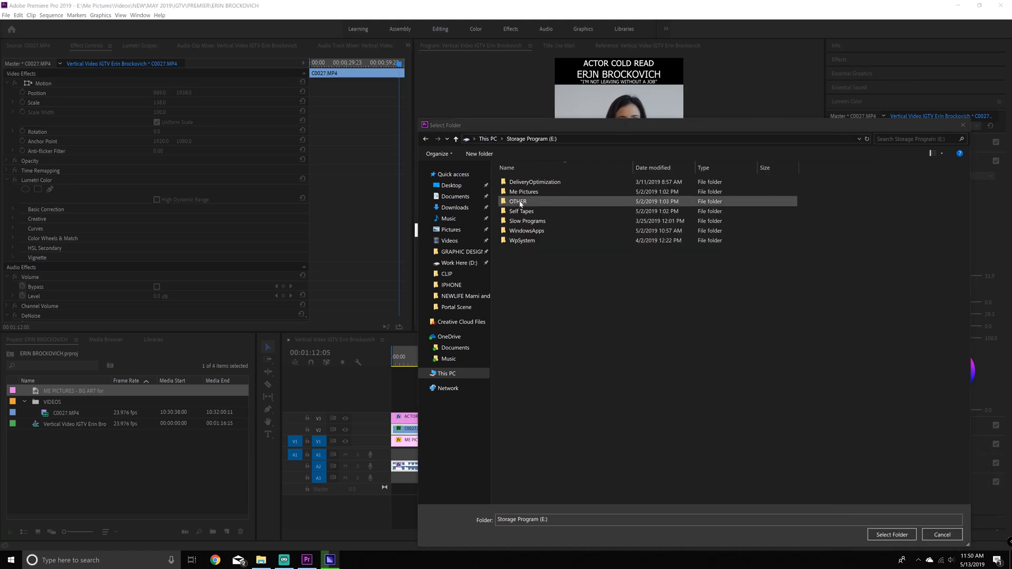
pyautogui.click(479, 154)
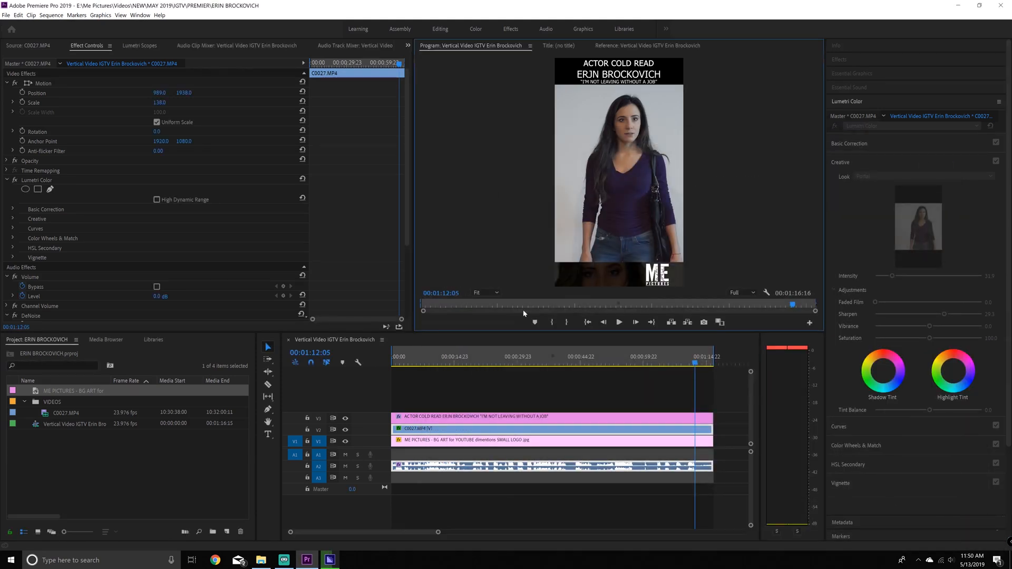
pyautogui.click(261, 560)
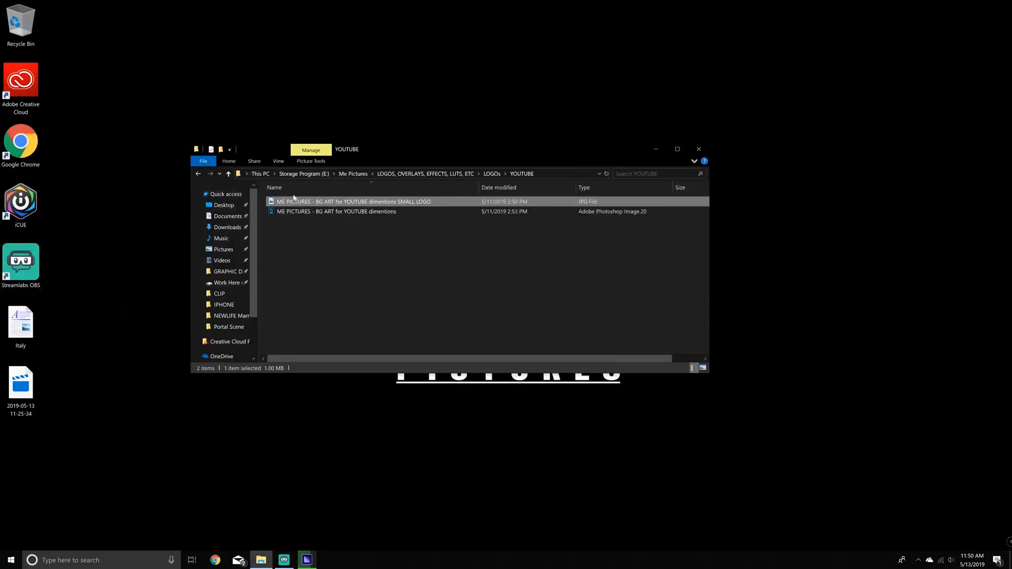
# Launch the web browser to search Google Images for the Erin Brockovich job scene.
pyautogui.doubleClick(354, 201)
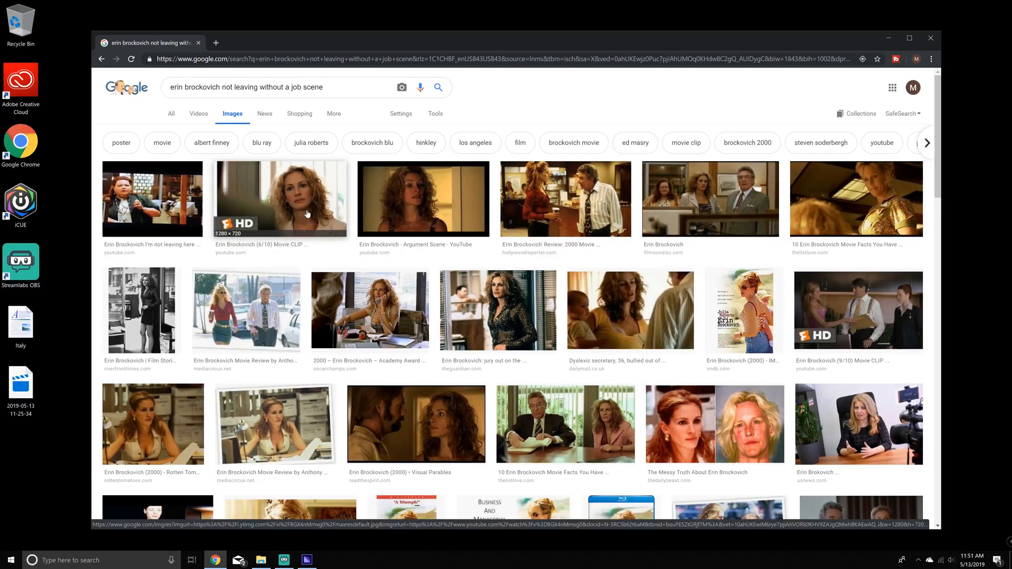
# Choose the HD movie-clip still of the curly-haired woman from the results.
pyautogui.click(280, 200)
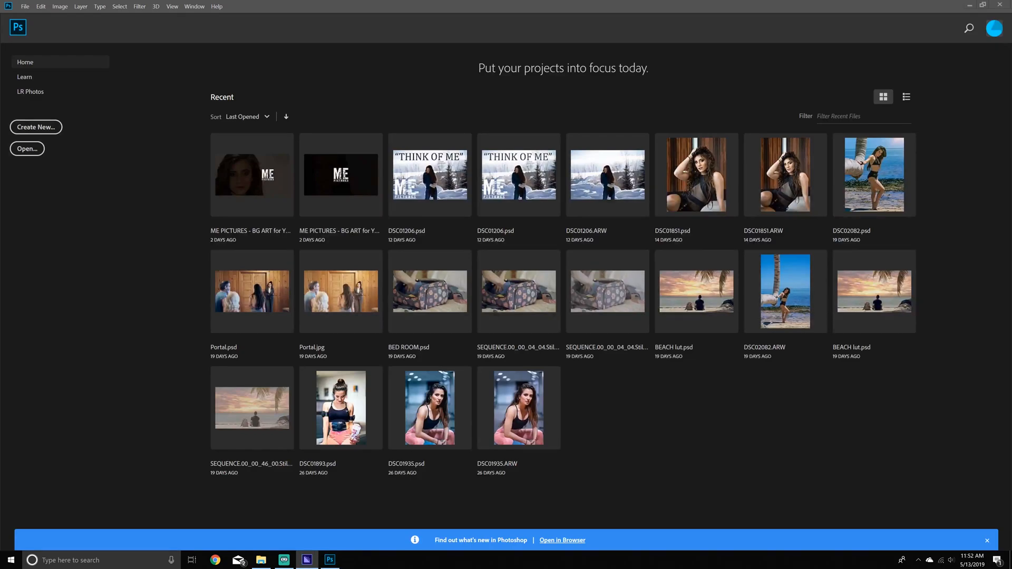
pyautogui.click(987, 540)
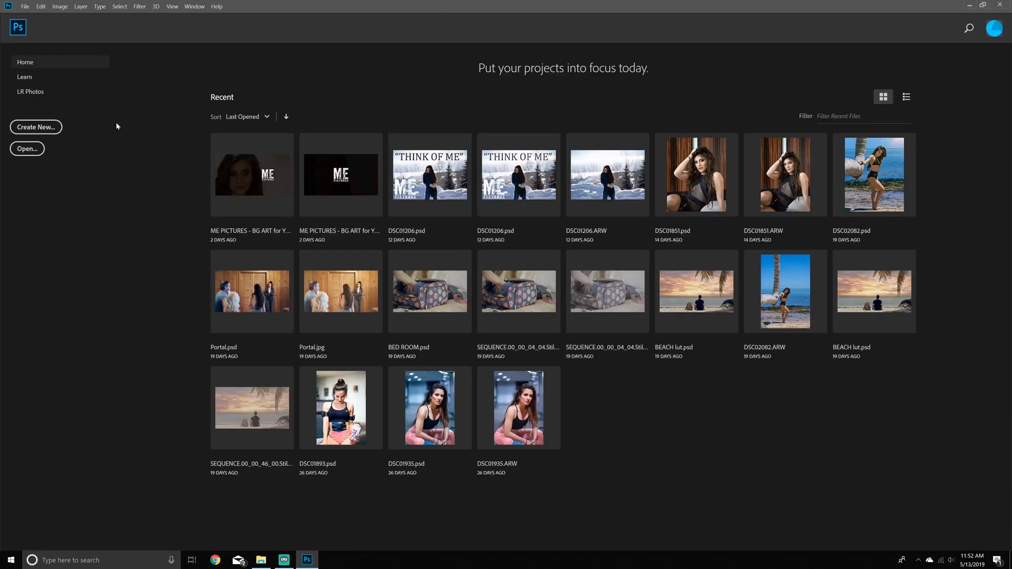
pyautogui.click(36, 128)
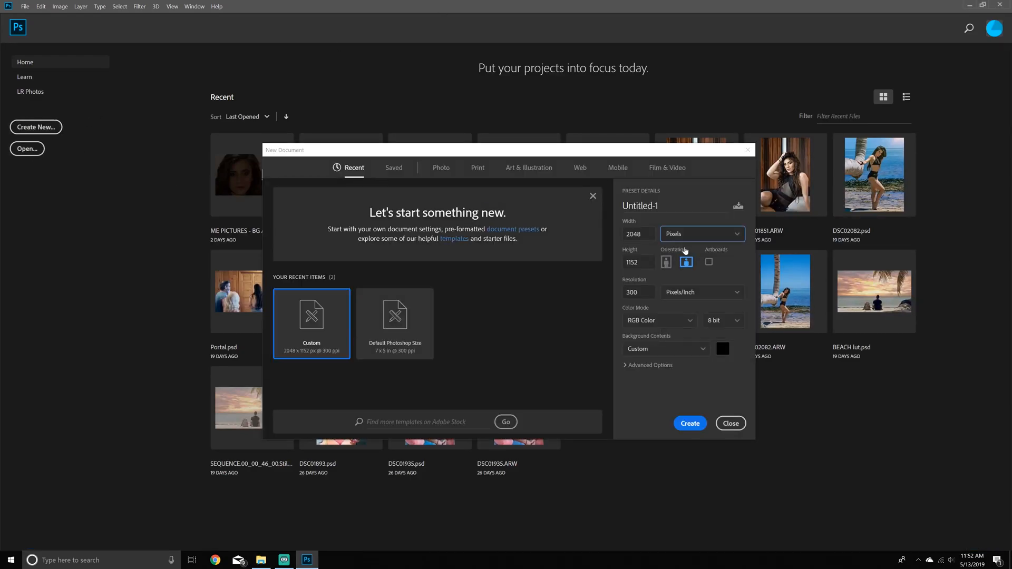
pyautogui.moveTo(686, 241)
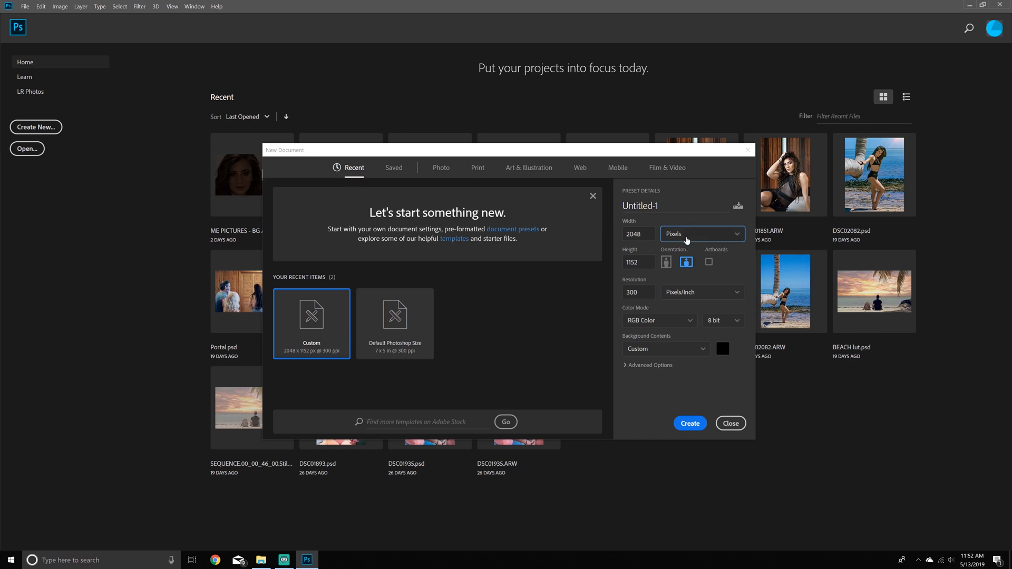
pyautogui.moveTo(318, 563)
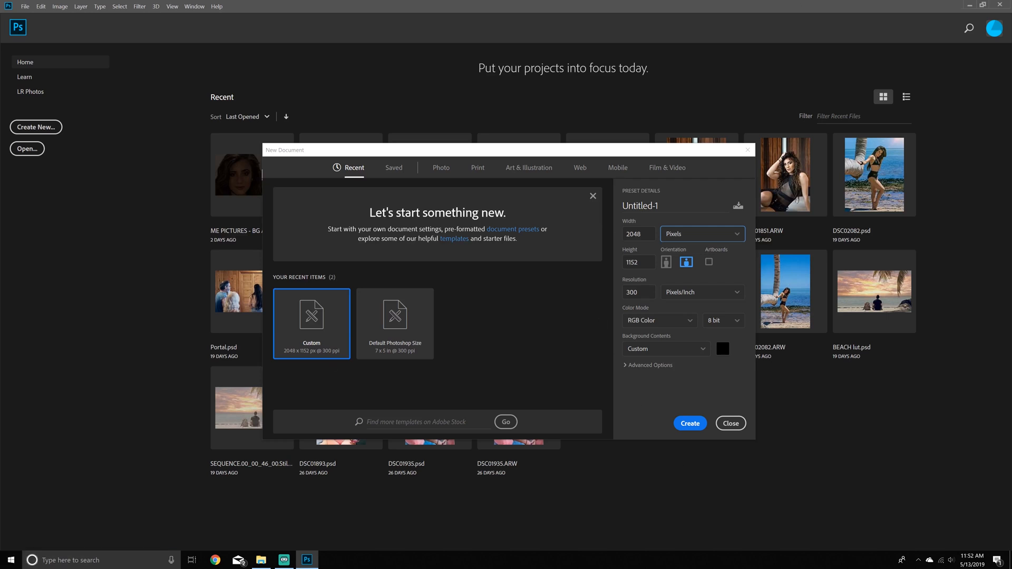
pyautogui.rightClick(338, 271)
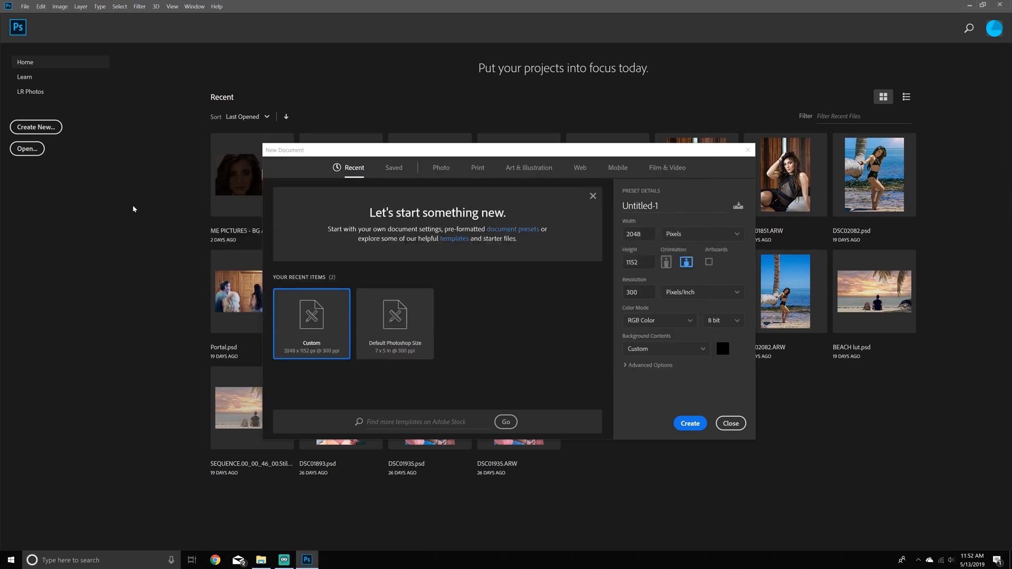
pyautogui.click(730, 423)
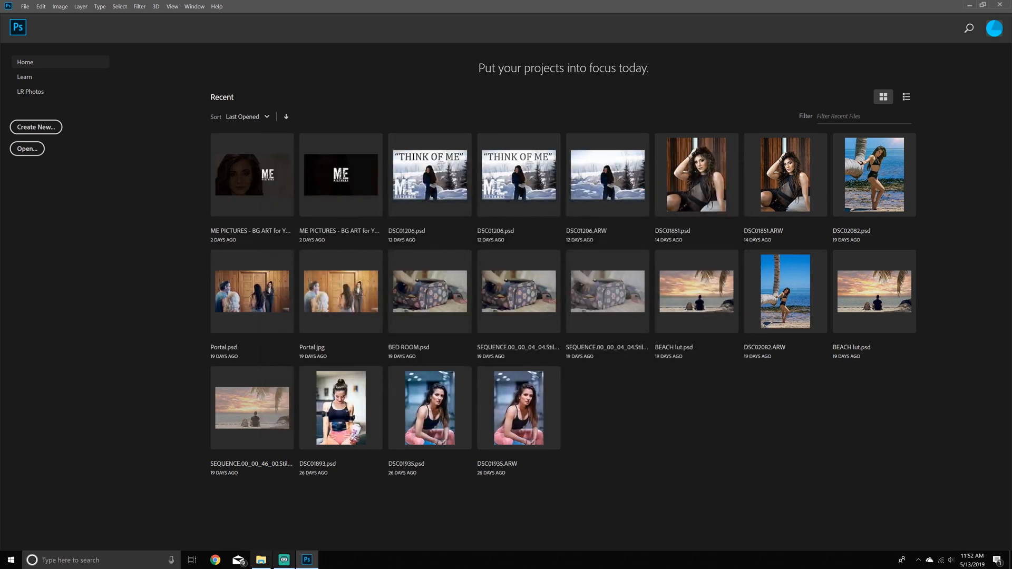
# Open Still001 and maxresdefault in Photoshop and return to the vertical still.
pyautogui.click(261, 559)
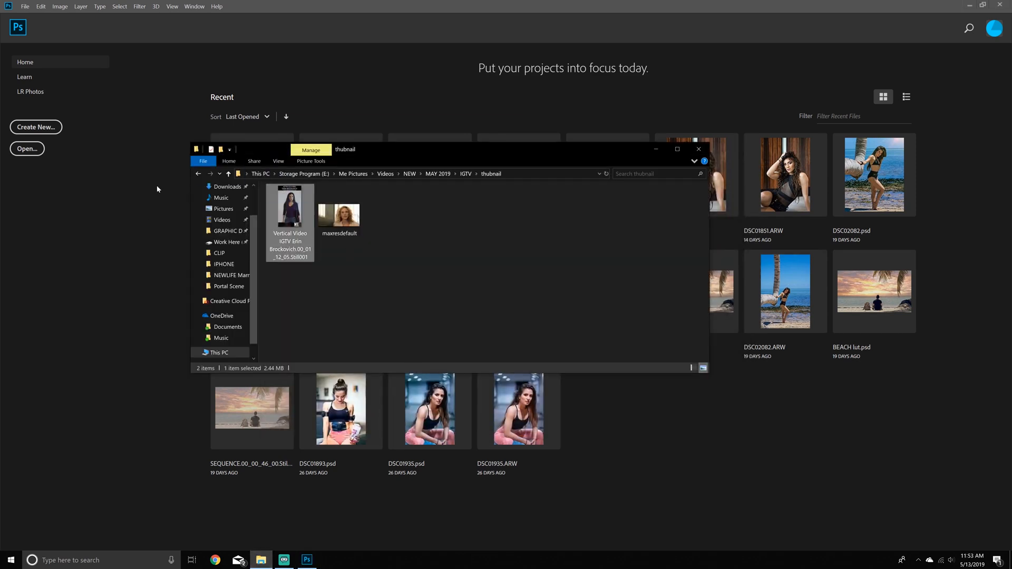
pyautogui.doubleClick(290, 207)
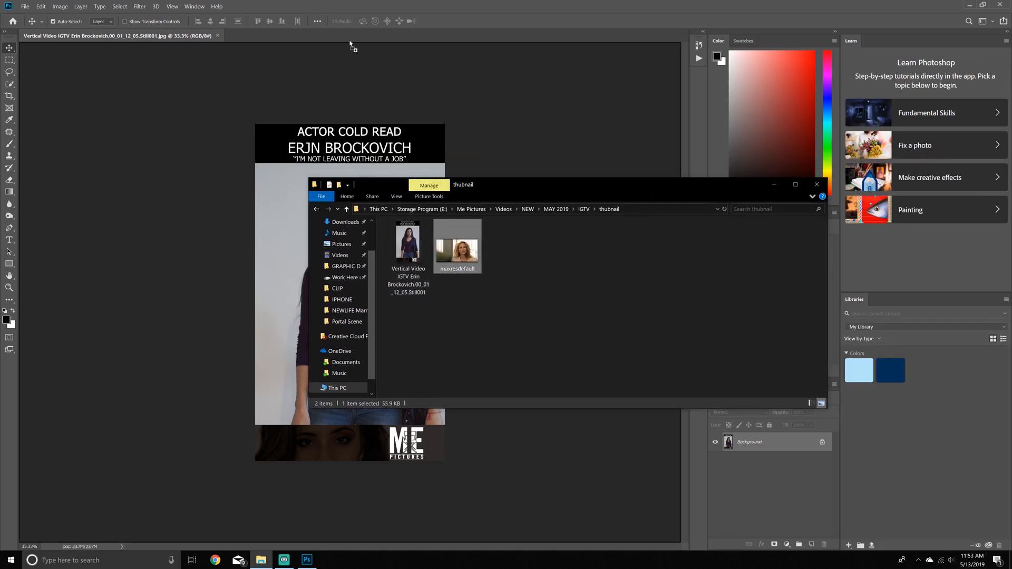
pyautogui.doubleClick(456, 243)
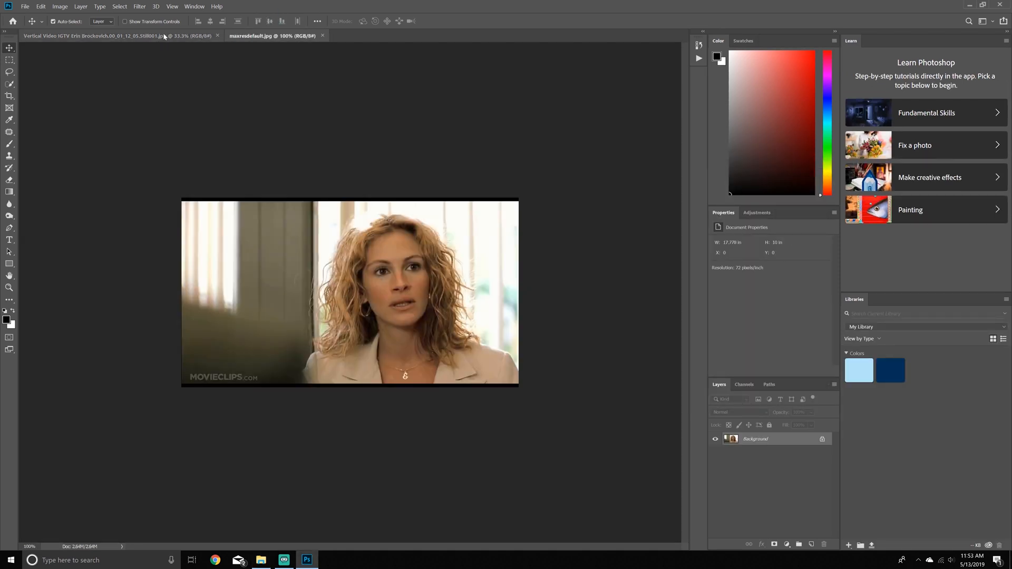
pyautogui.click(94, 36)
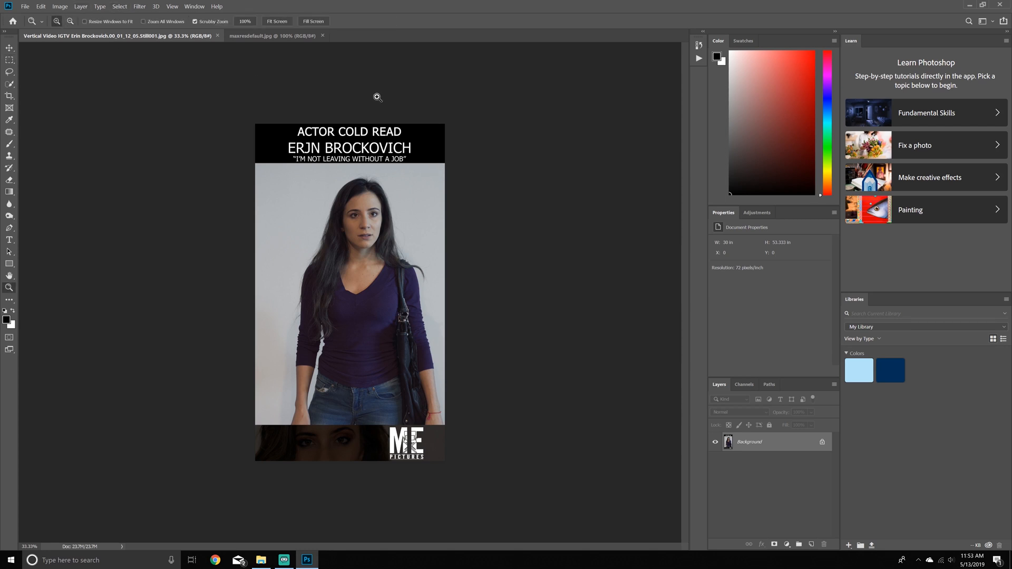
# Marquee-select the photo area below the title banner, then go to maxresdefault.
pyautogui.click(378, 97)
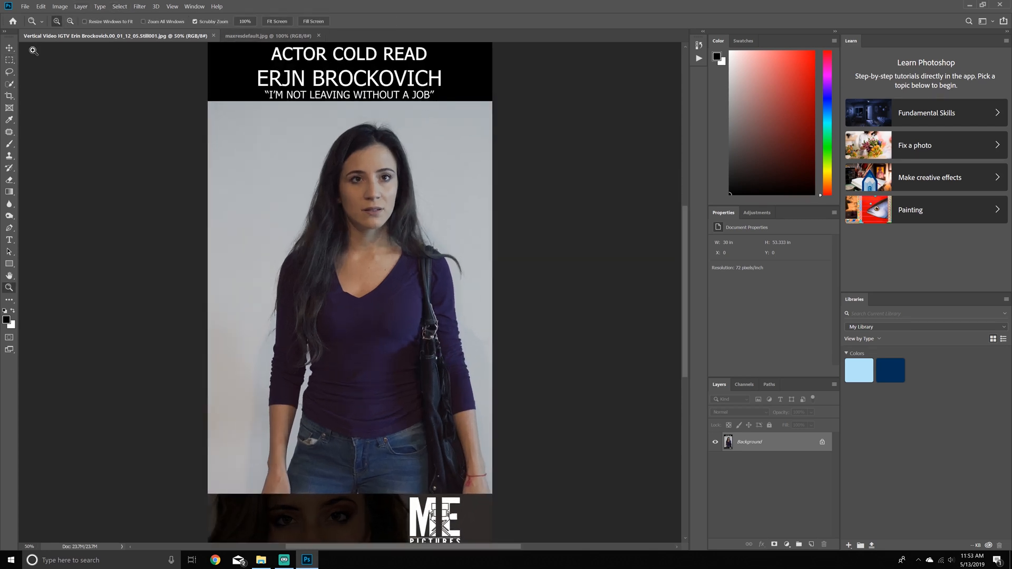
pyautogui.click(9, 61)
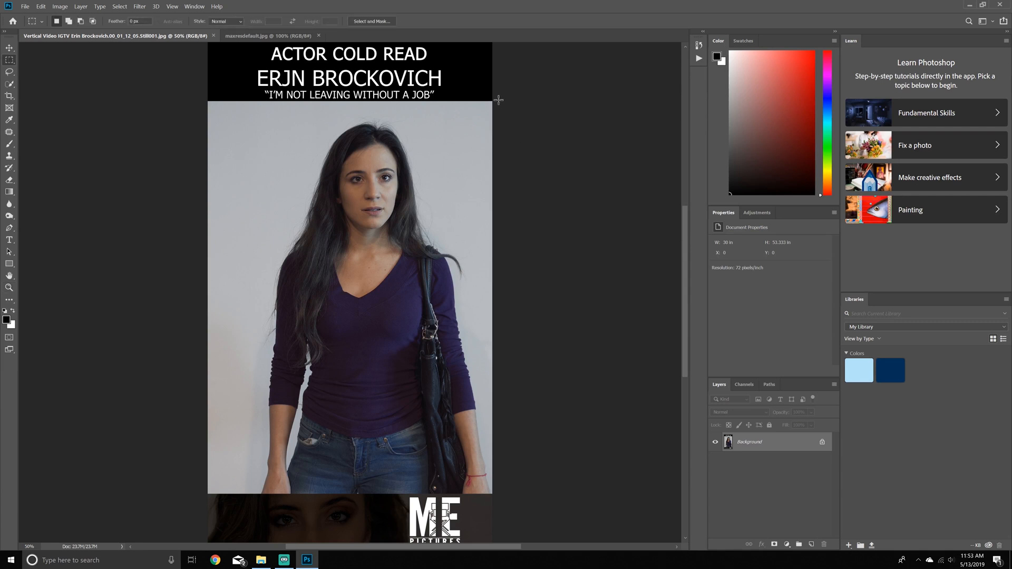
pyautogui.moveTo(497, 100); pyautogui.dragTo(103, 163)
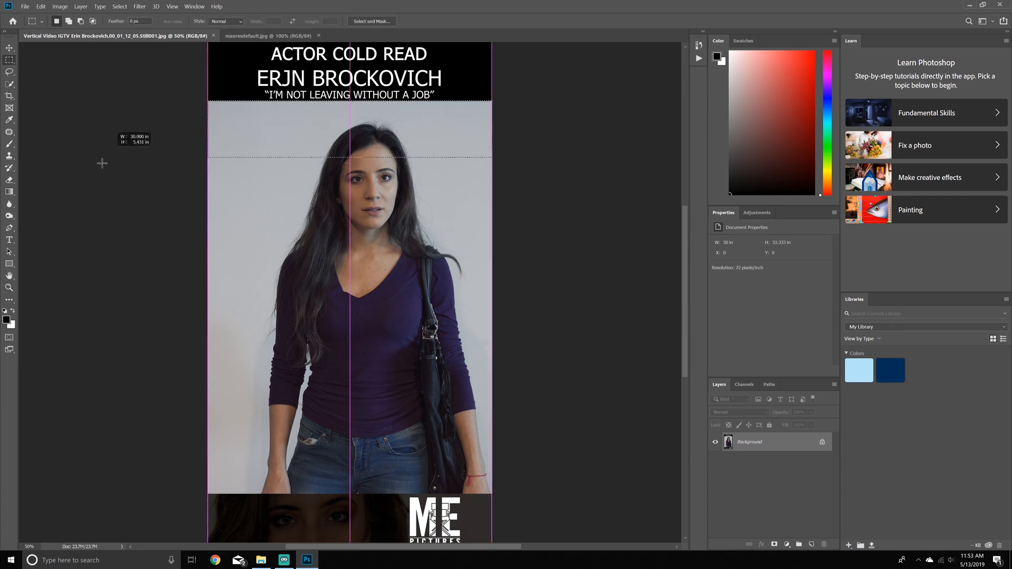
pyautogui.moveTo(102, 162); pyautogui.dragTo(129, 304)
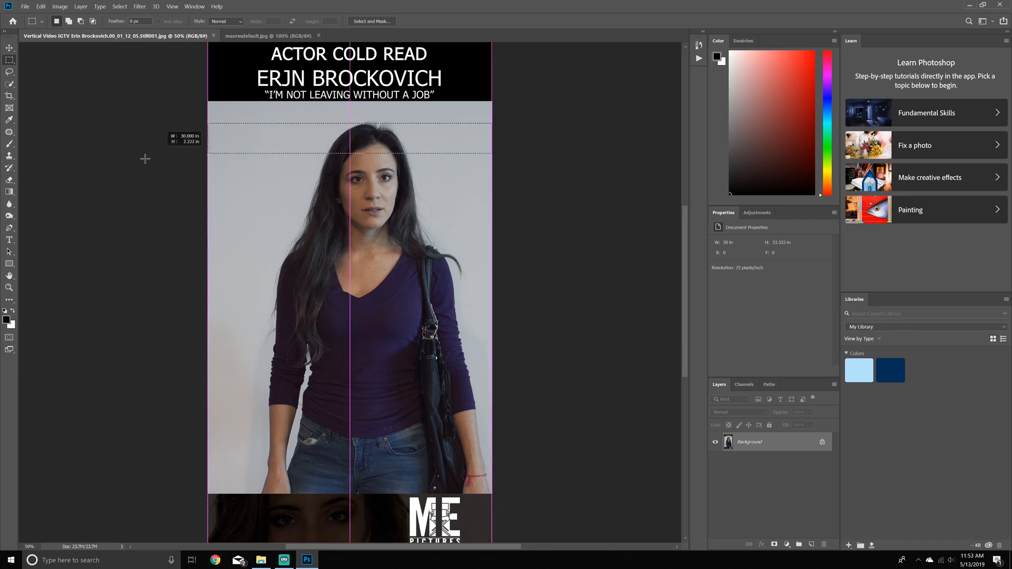
pyautogui.moveTo(145, 158); pyautogui.dragTo(97, 391)
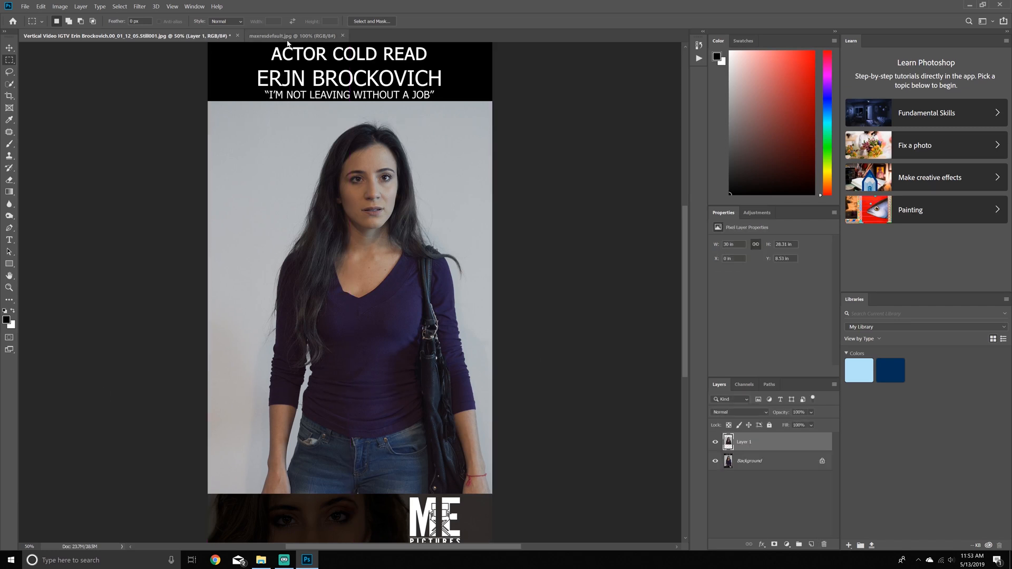
pyautogui.click(283, 36)
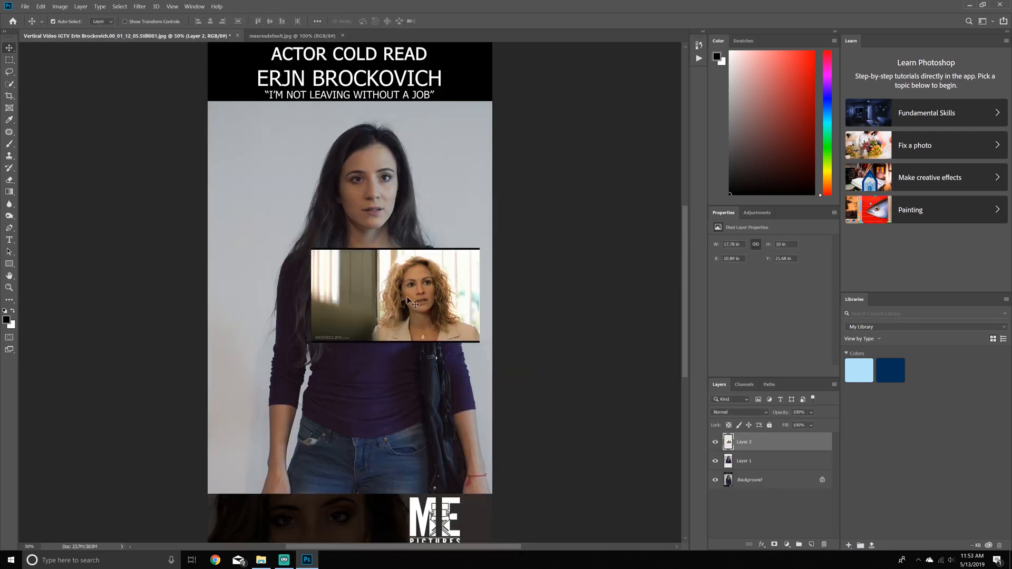
# Stretch the movie still across the page width and commit it just under the title banner.
pyautogui.moveTo(396, 295); pyautogui.dragTo(291, 147)
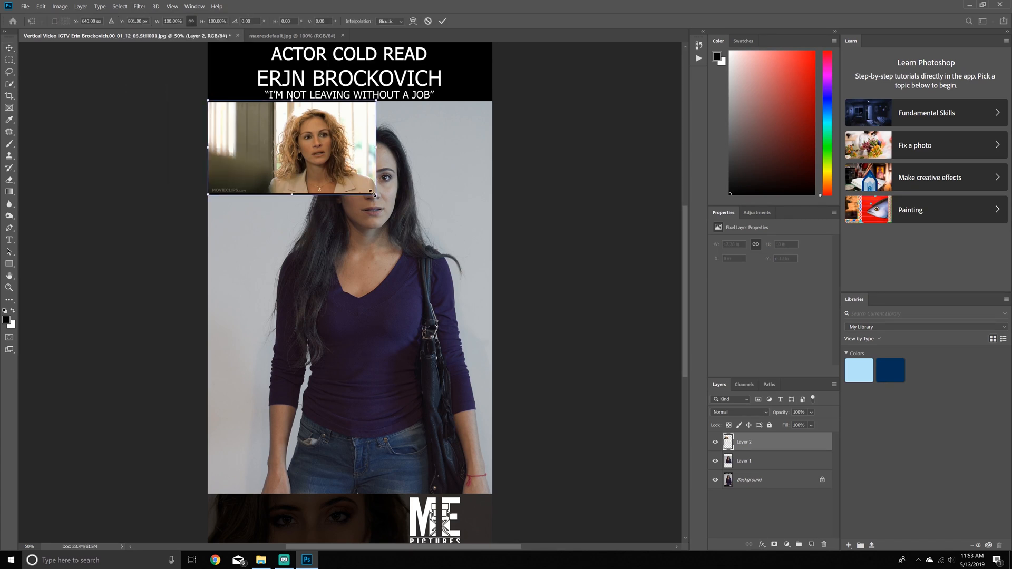
pyautogui.moveTo(372, 194); pyautogui.dragTo(491, 258)
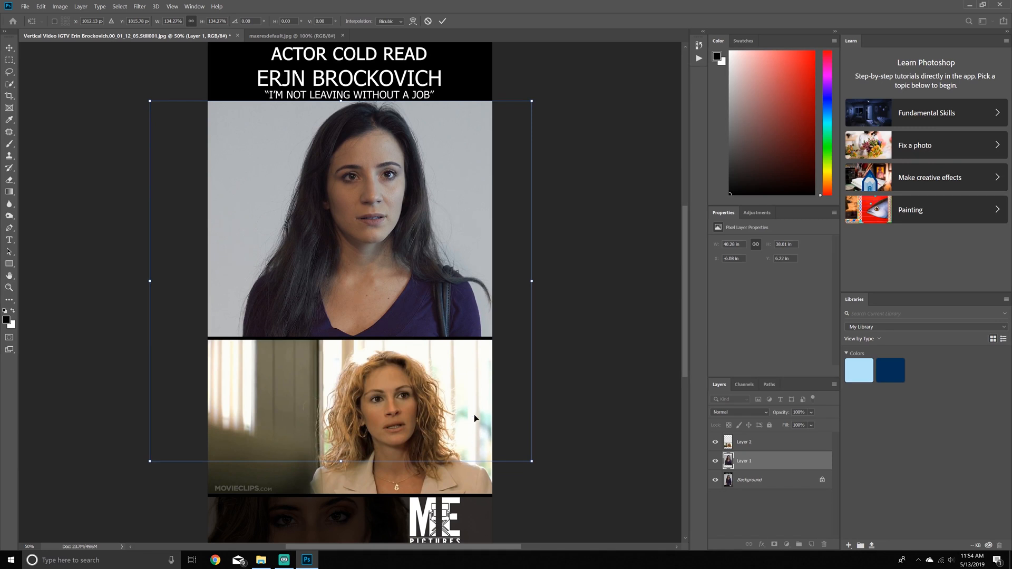
pyautogui.moveTo(541, 436)
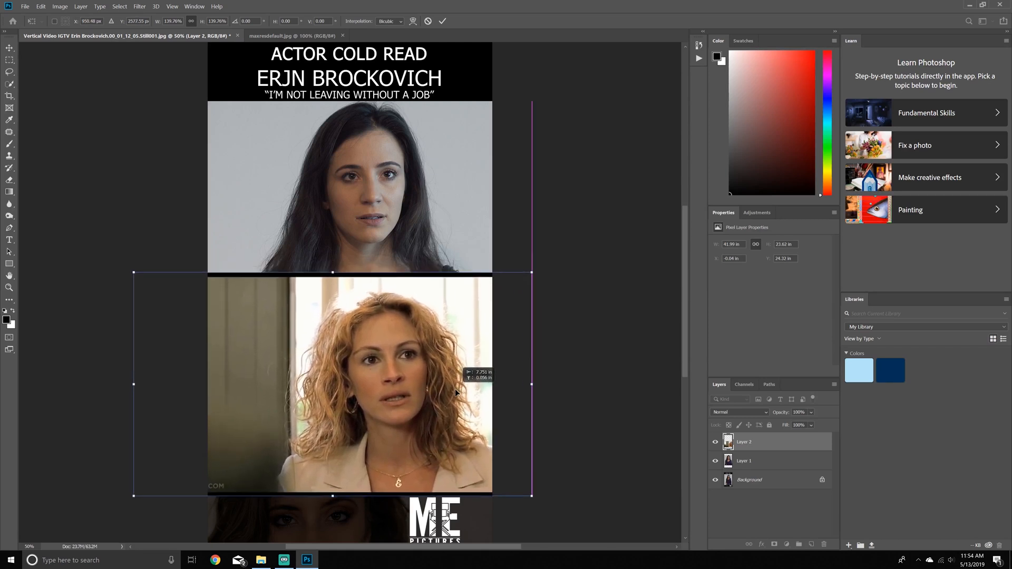
pyautogui.moveTo(532, 384); pyautogui.dragTo(524, 386)
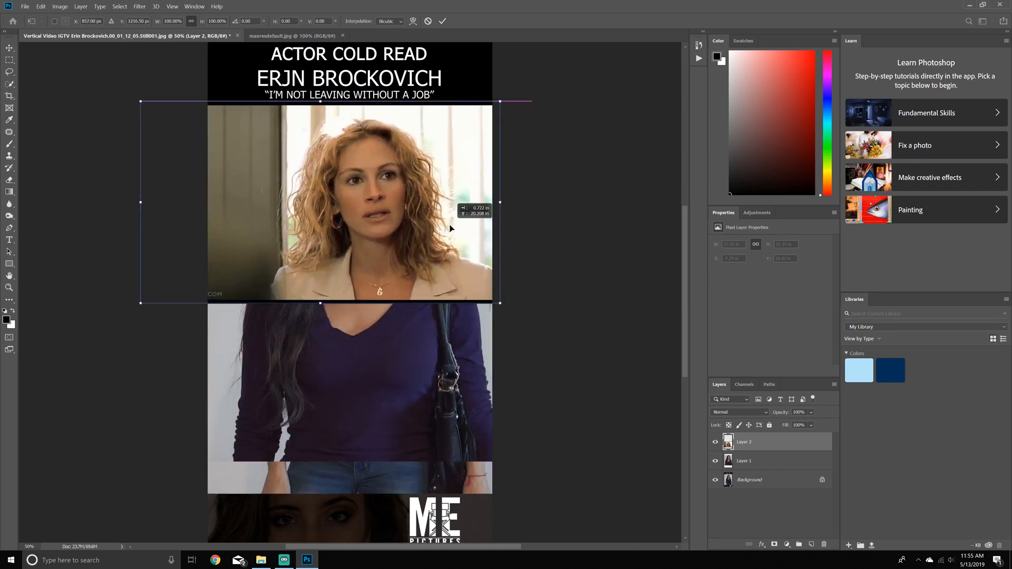
pyautogui.click(443, 21)
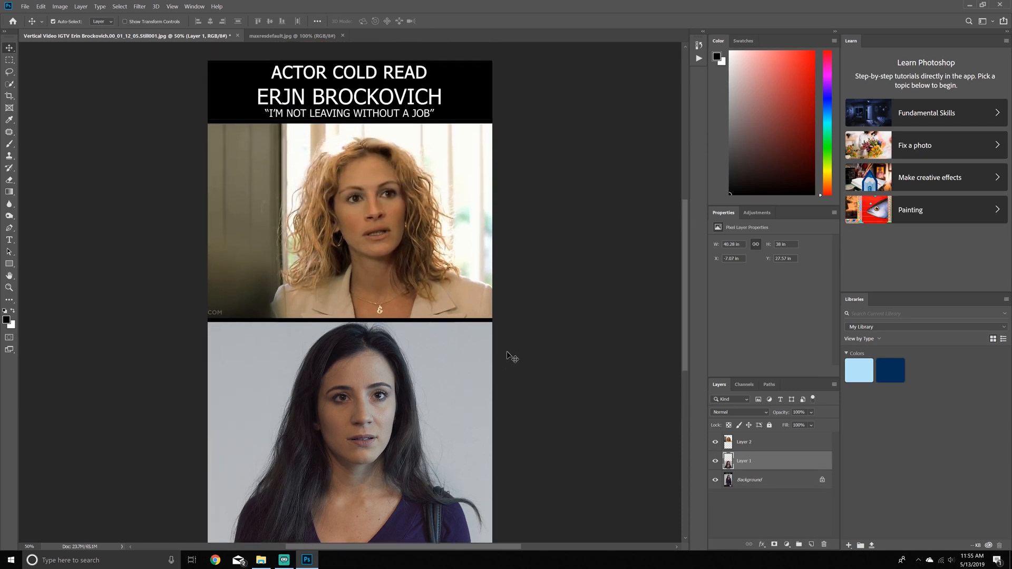
# Clear the unlocked background layer from over the actor's face and return to the Move tool.
pyautogui.scroll(-3)
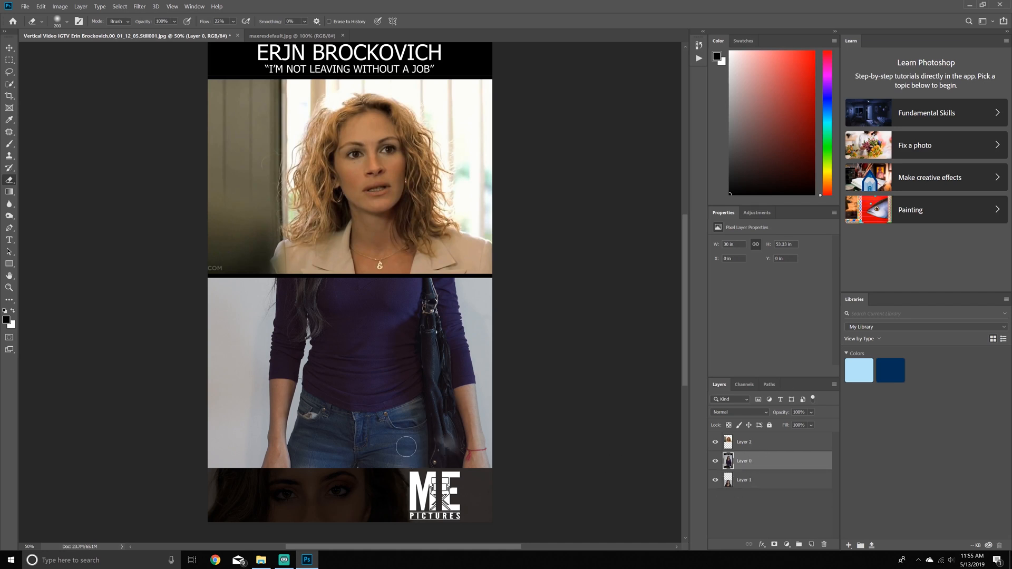
pyautogui.moveTo(407, 447); pyautogui.dragTo(441, 346)
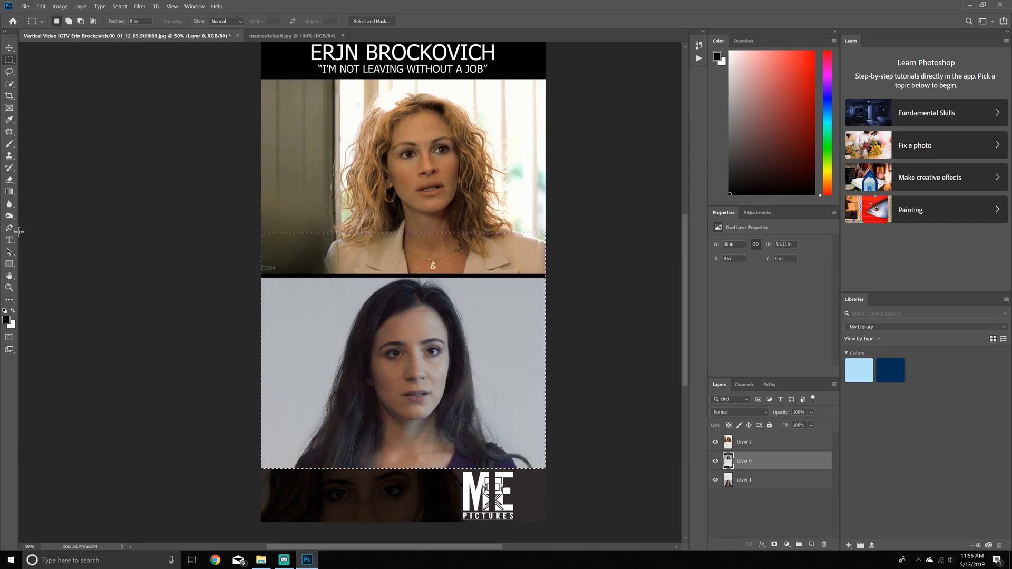
pyautogui.click(10, 48)
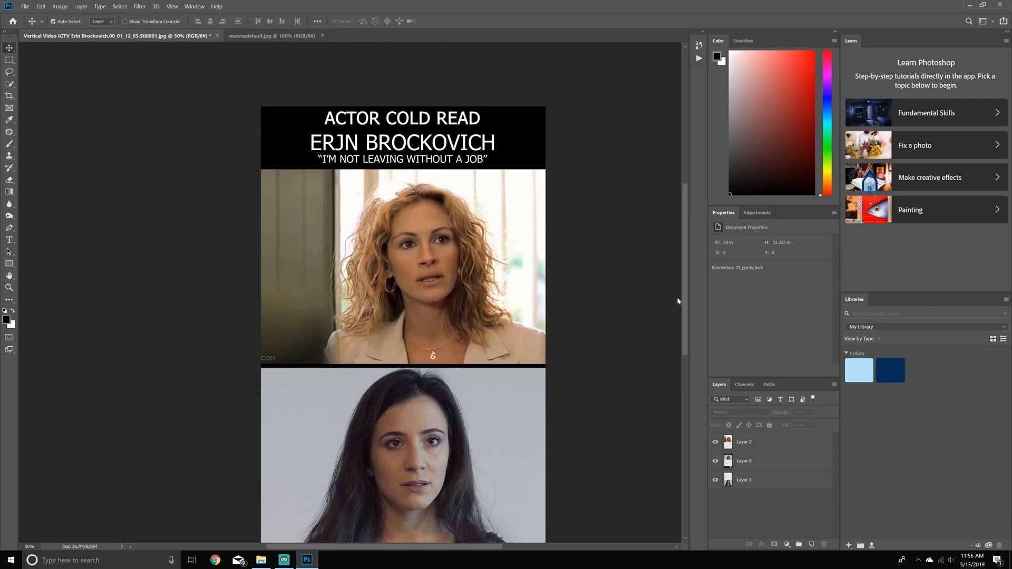
# Start Save As for the thumbnail and begin browsing the computer's drives.
pyautogui.click(743, 441)
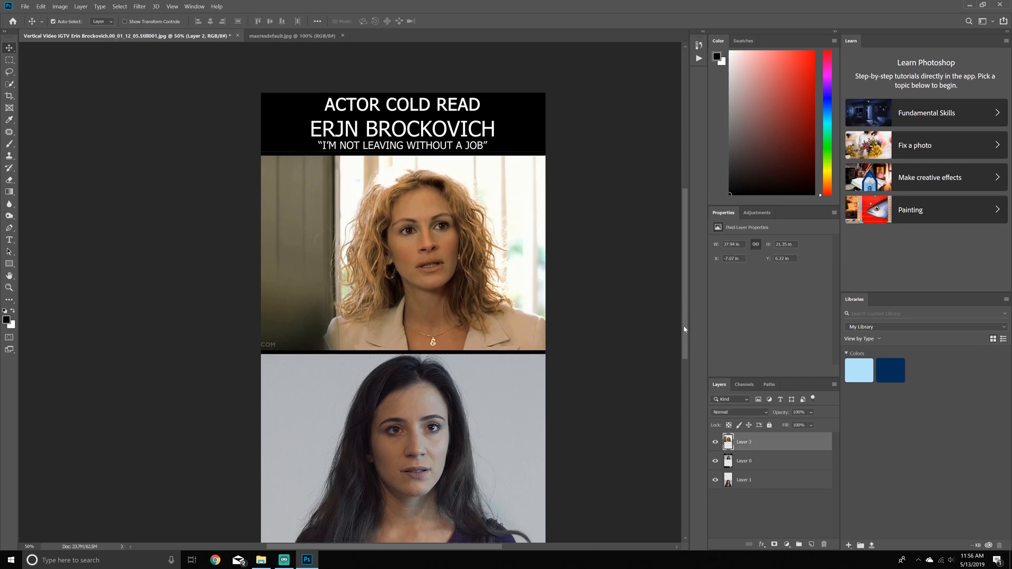
pyautogui.scroll(-3)
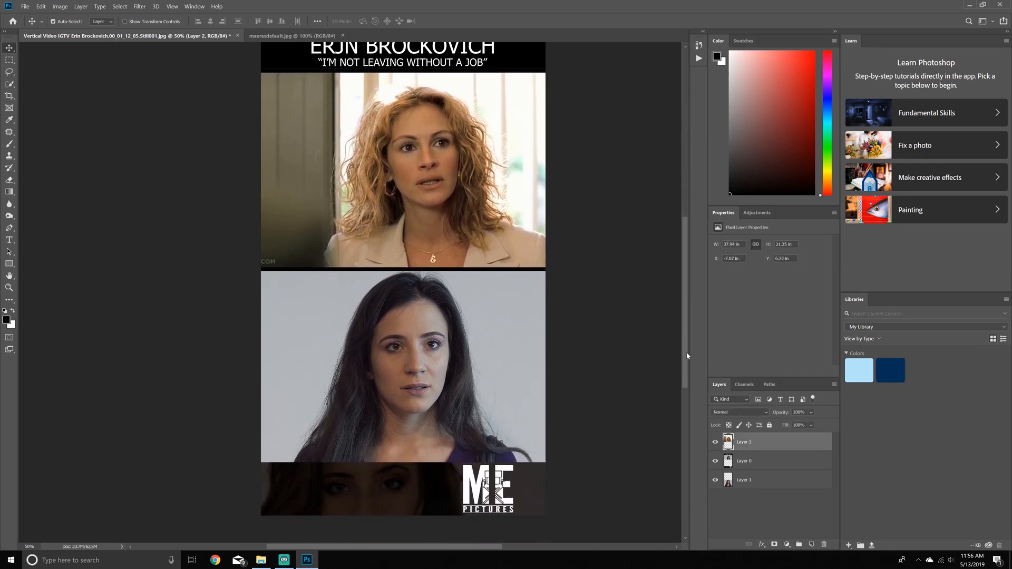
pyautogui.click(24, 6)
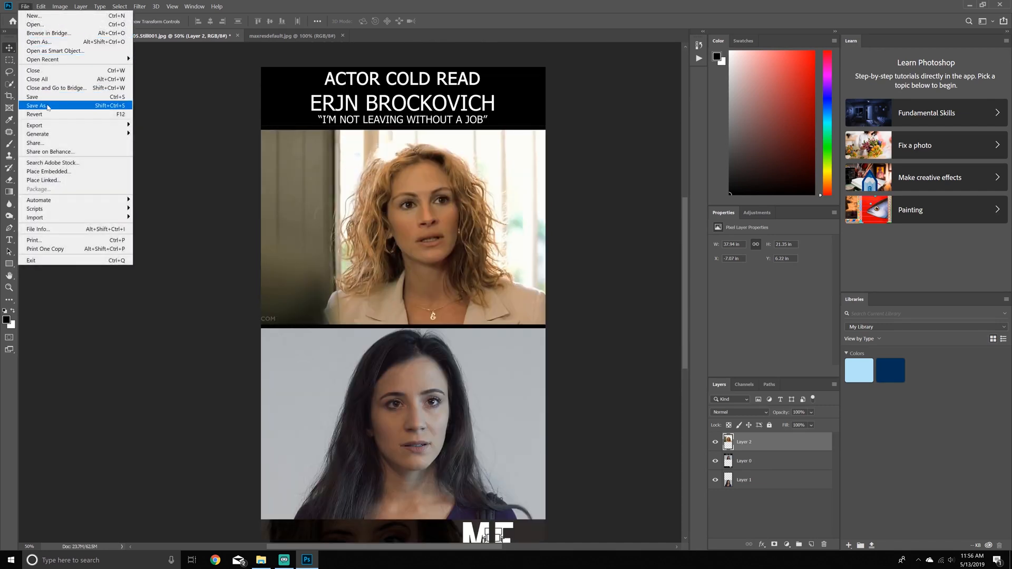
pyautogui.click(36, 105)
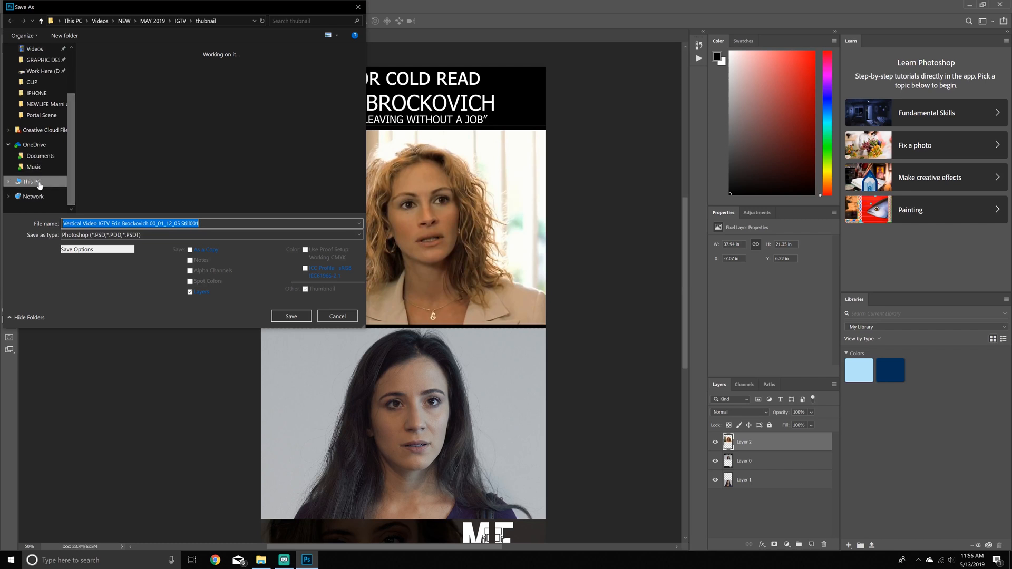
pyautogui.click(31, 181)
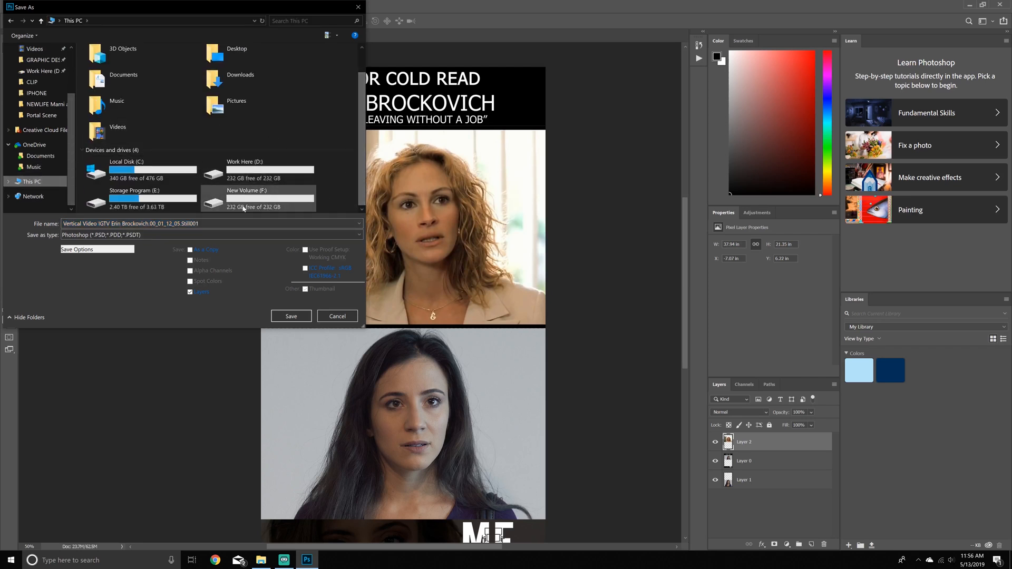
pyautogui.moveTo(142, 201)
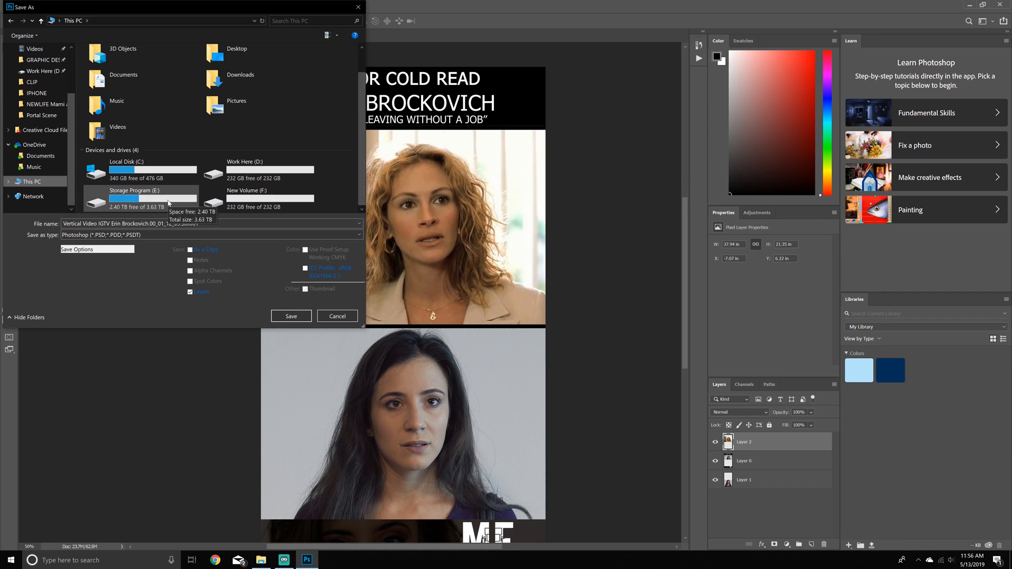
# Save the PSD into Storage Program (E:) > Me Pictures > Videos > NEW > MAY 2019 > IGTV > thubnail.
pyautogui.doubleClick(134, 190)
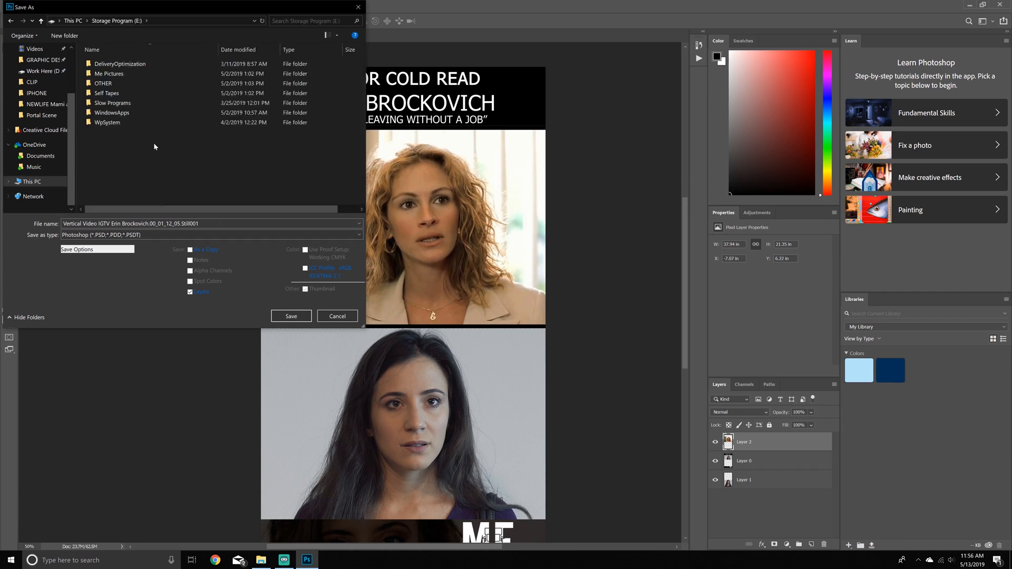
pyautogui.click(109, 73)
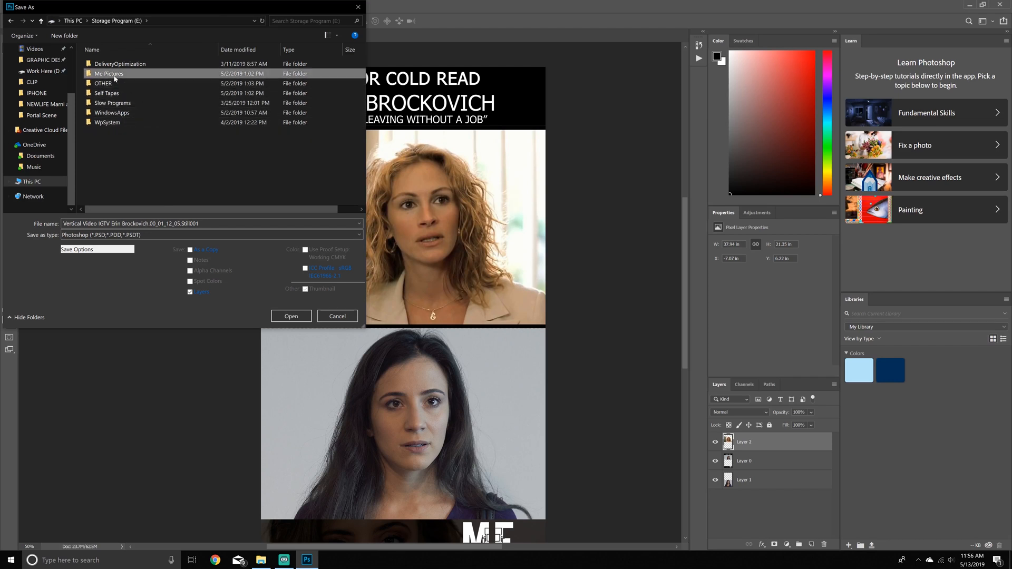
pyautogui.doubleClick(109, 72)
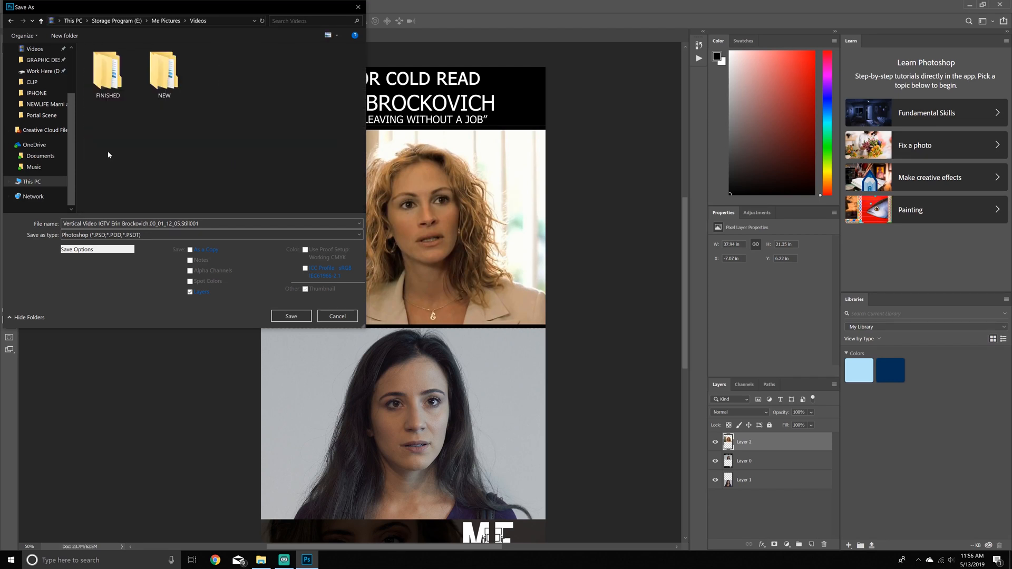
pyautogui.moveTo(164, 68)
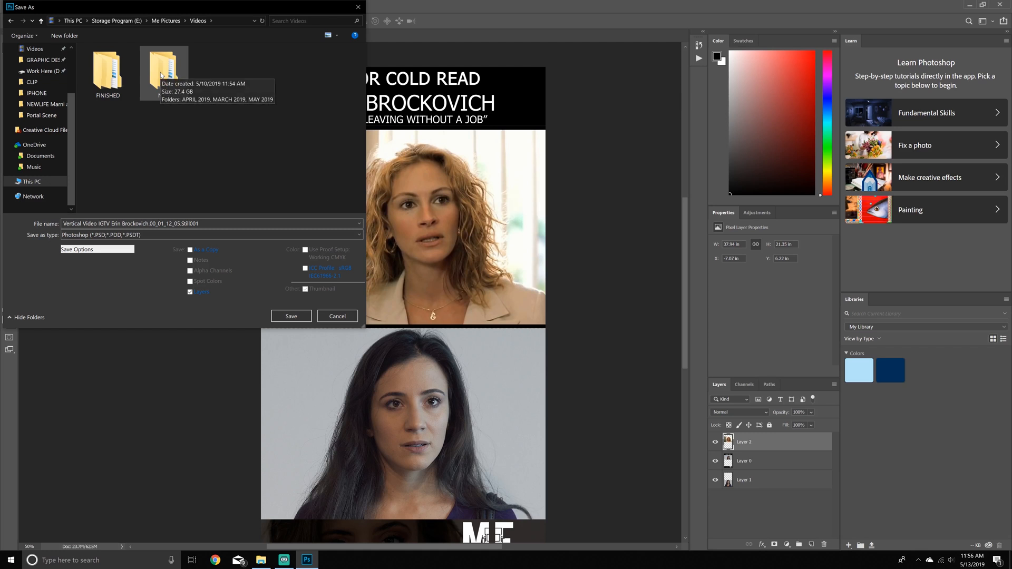
pyautogui.doubleClick(165, 66)
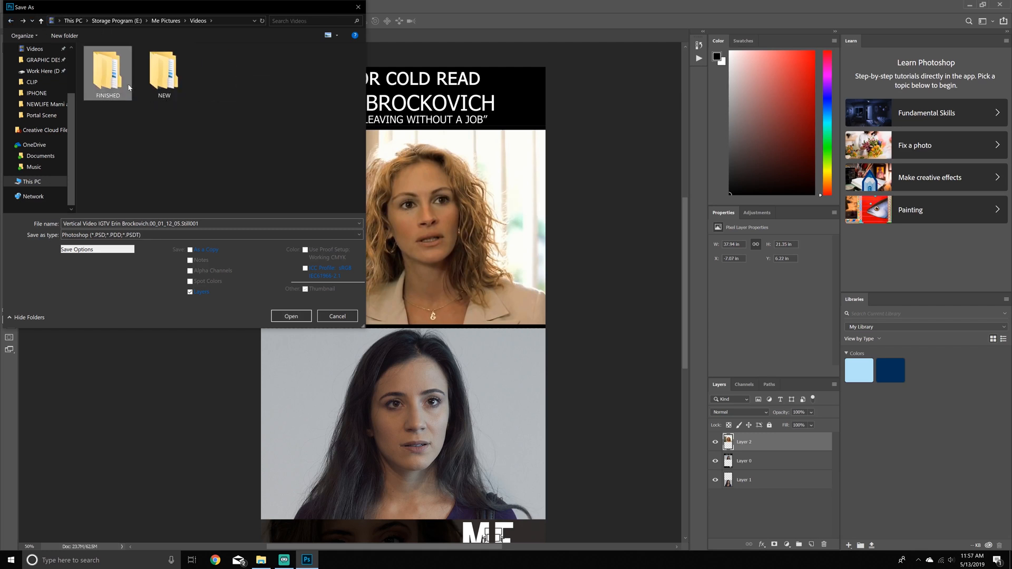
pyautogui.click(164, 69)
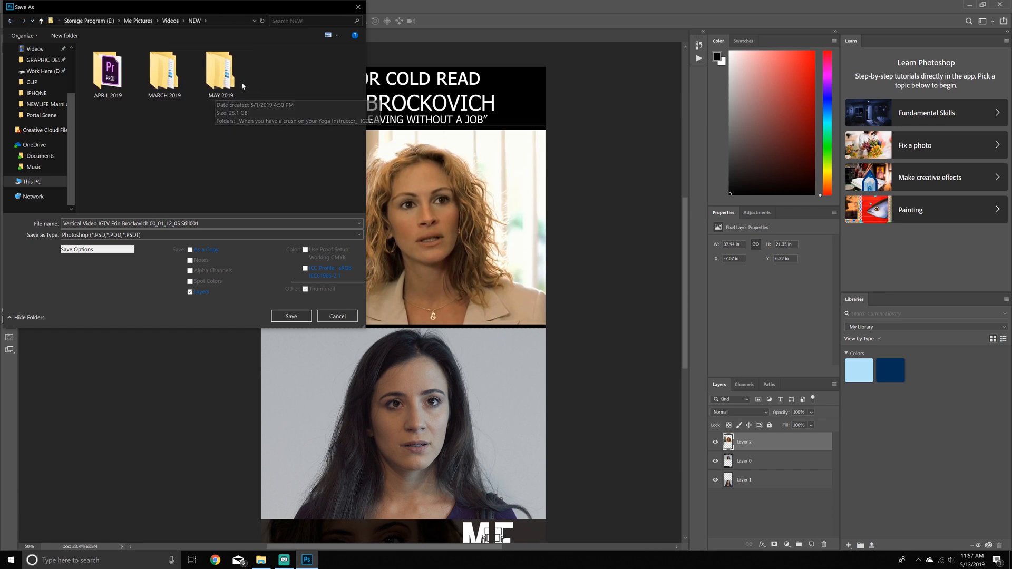
pyautogui.doubleClick(220, 70)
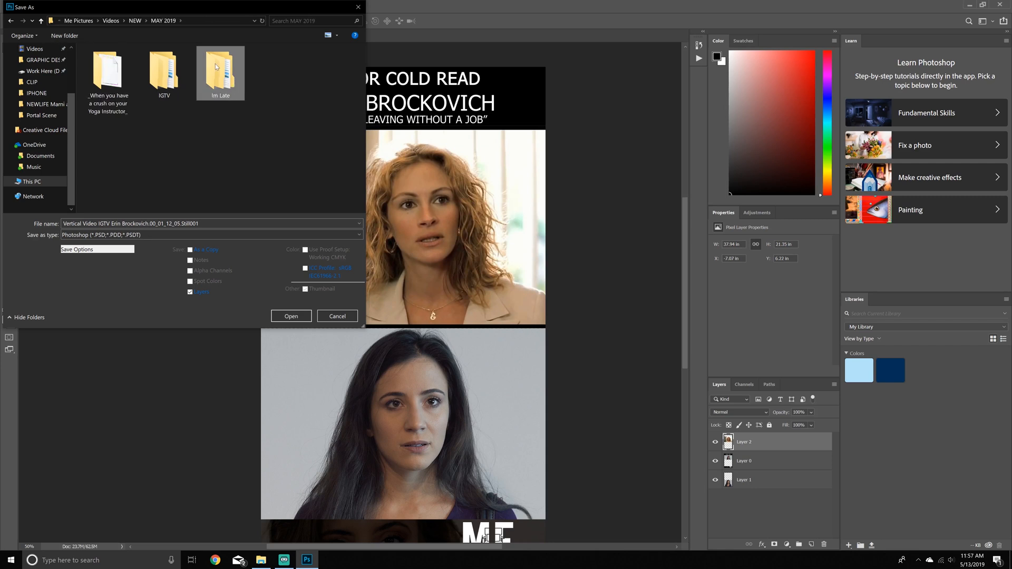
pyautogui.doubleClick(220, 72)
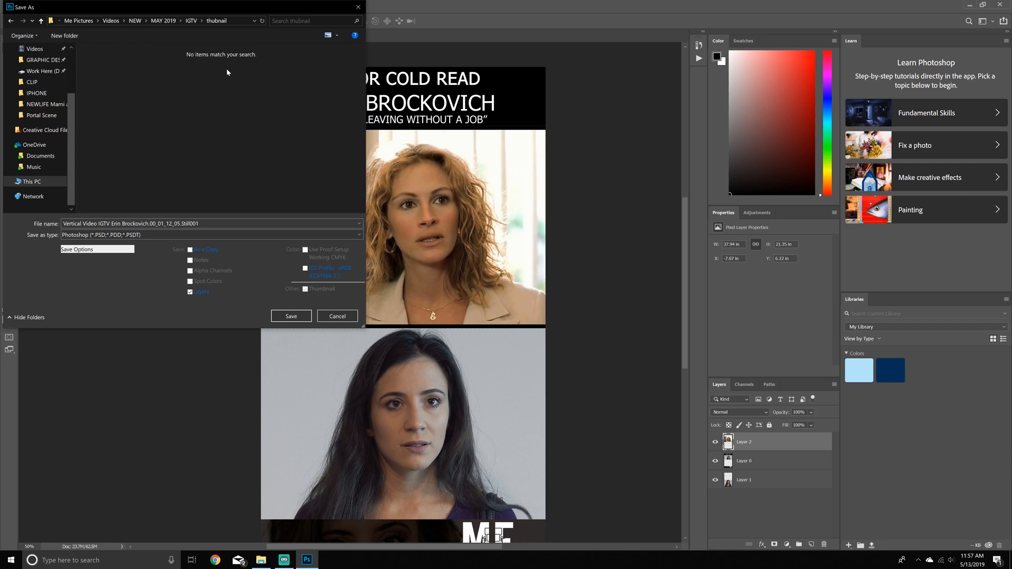
pyautogui.click(291, 317)
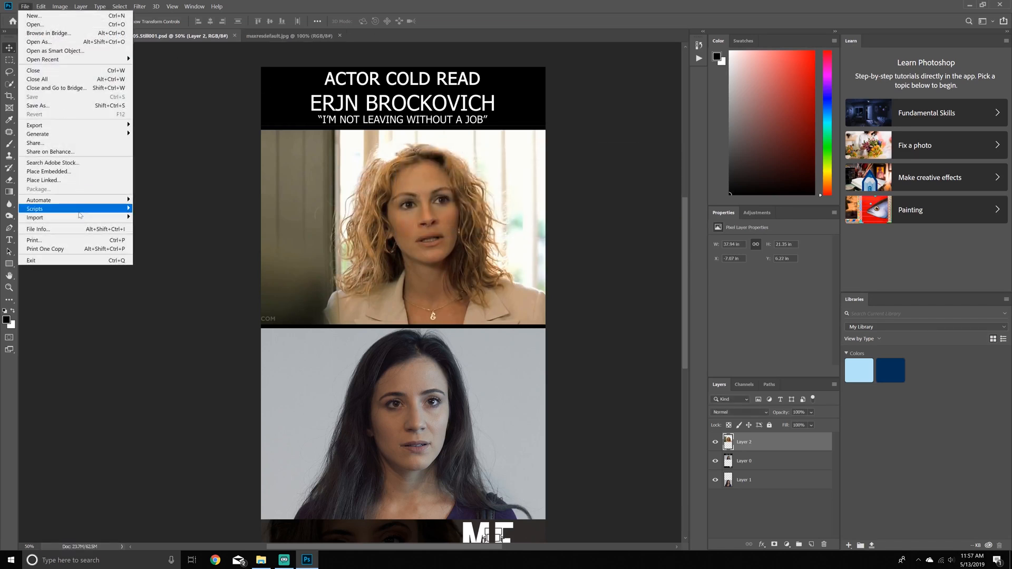
pyautogui.moveTo(34, 126)
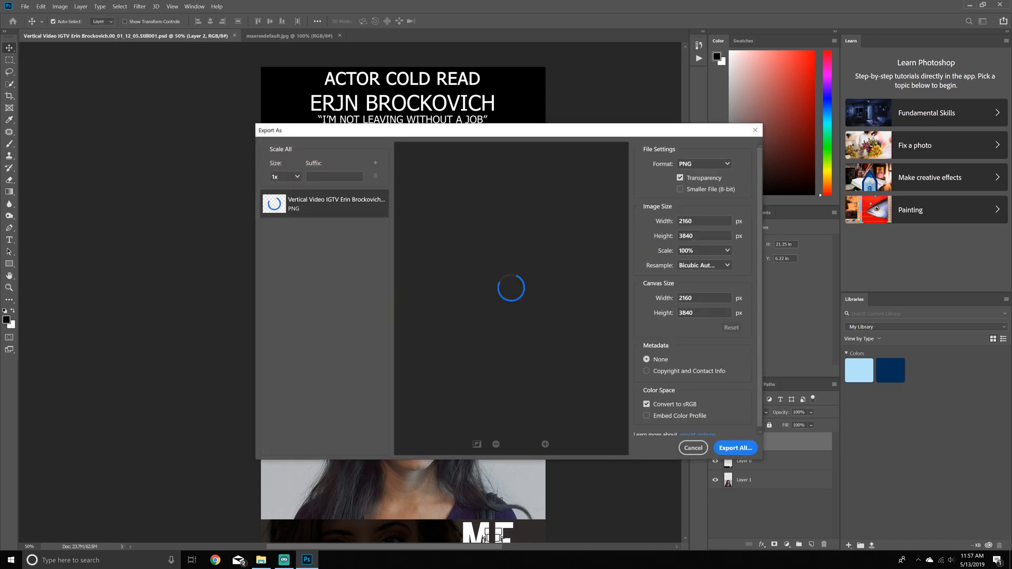
# Set the Export As format to JPG at 100% quality and export all.
pyautogui.click(284, 177)
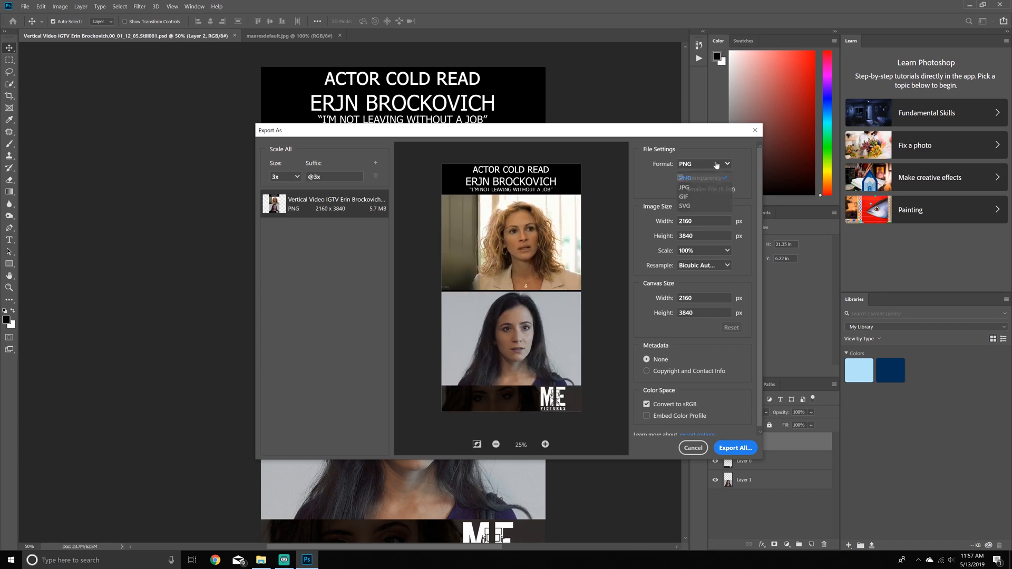
pyautogui.click(684, 187)
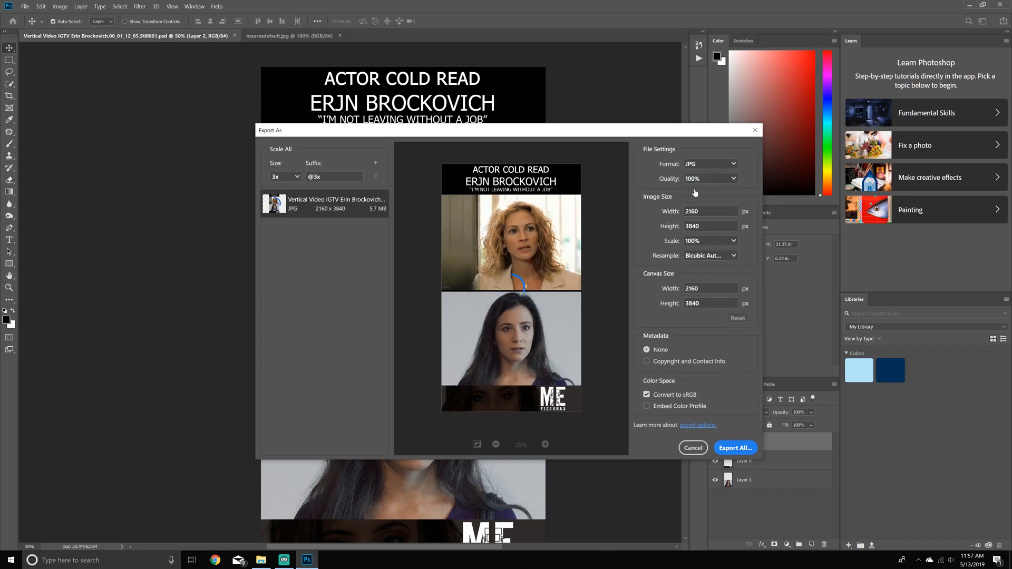
pyautogui.click(735, 447)
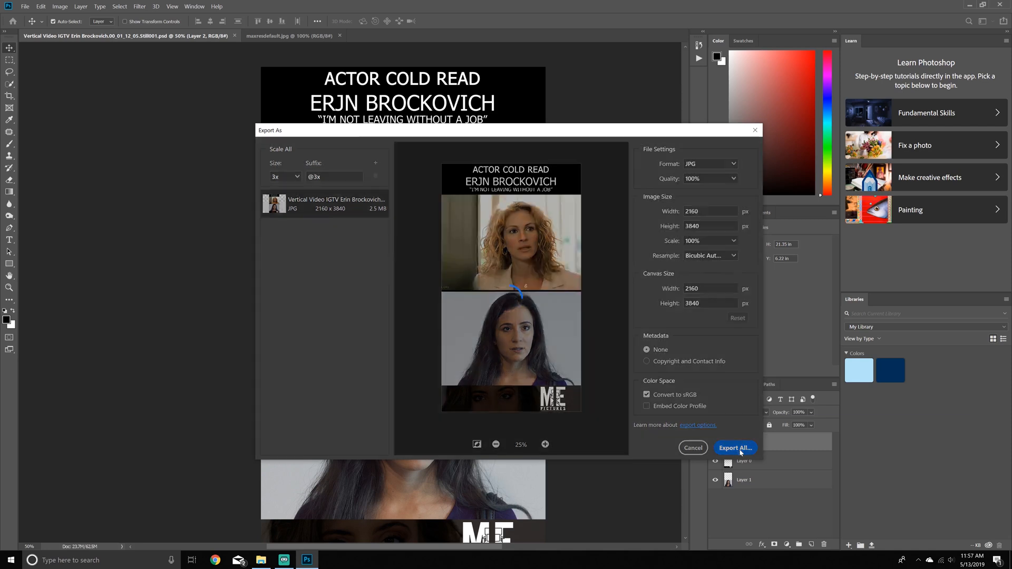
pyautogui.click(735, 447)
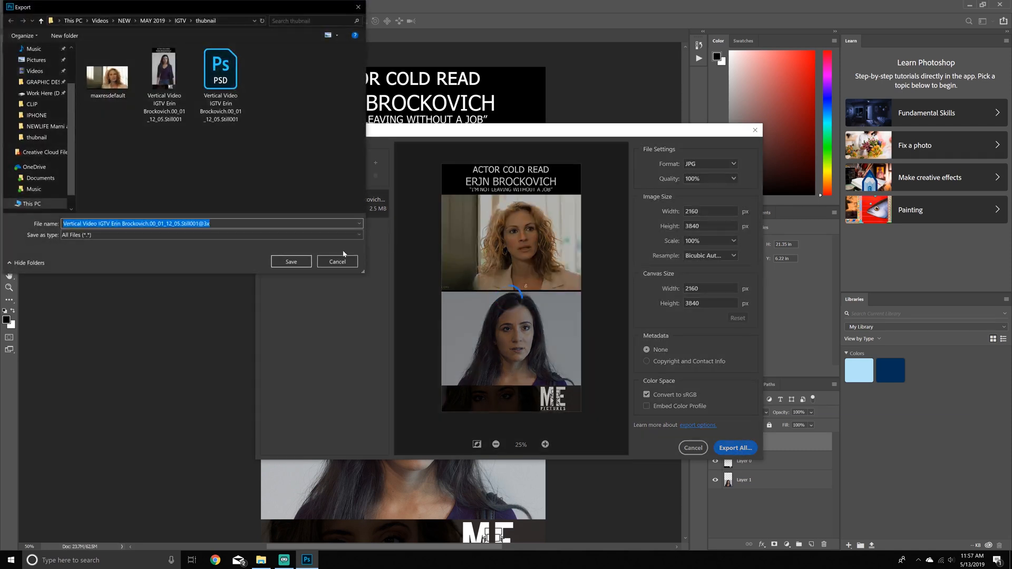
# Name the exported JPG 'THU VERTICAL VIDE' and save it into the thumbnail folder.
pyautogui.write('THUBNAIL FOR')
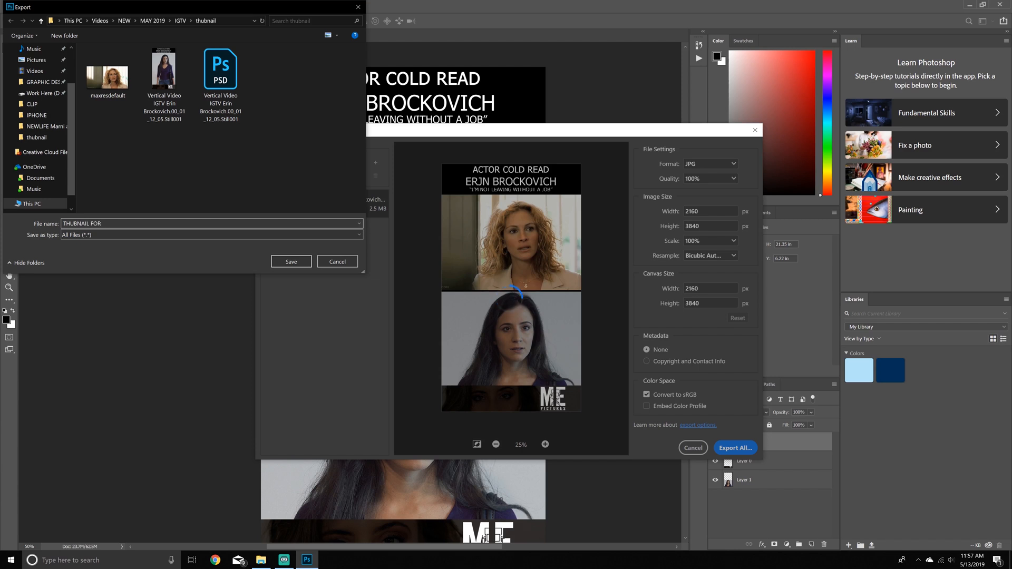
pyautogui.write('VERTICAL VIDE')
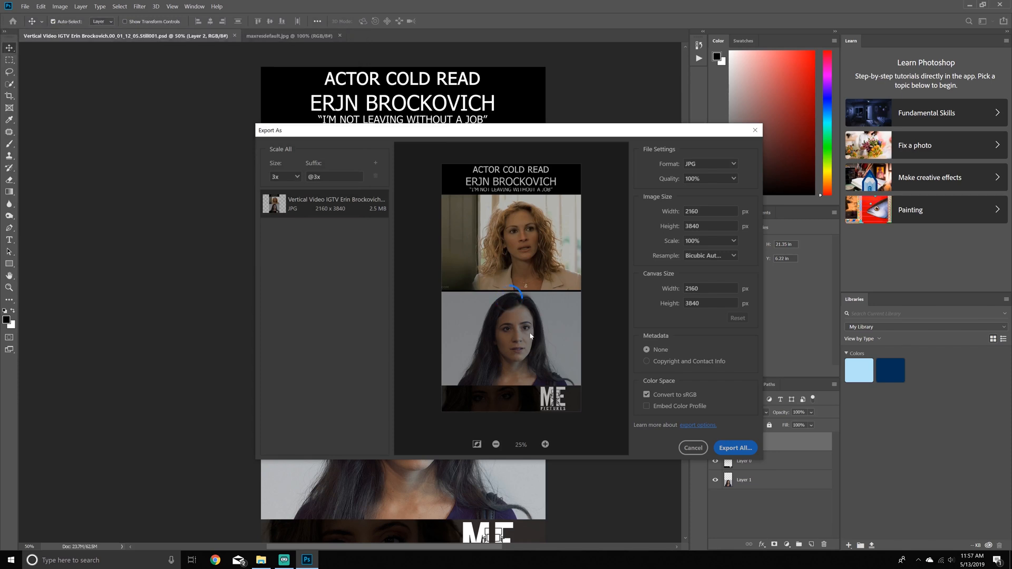
pyautogui.click(693, 447)
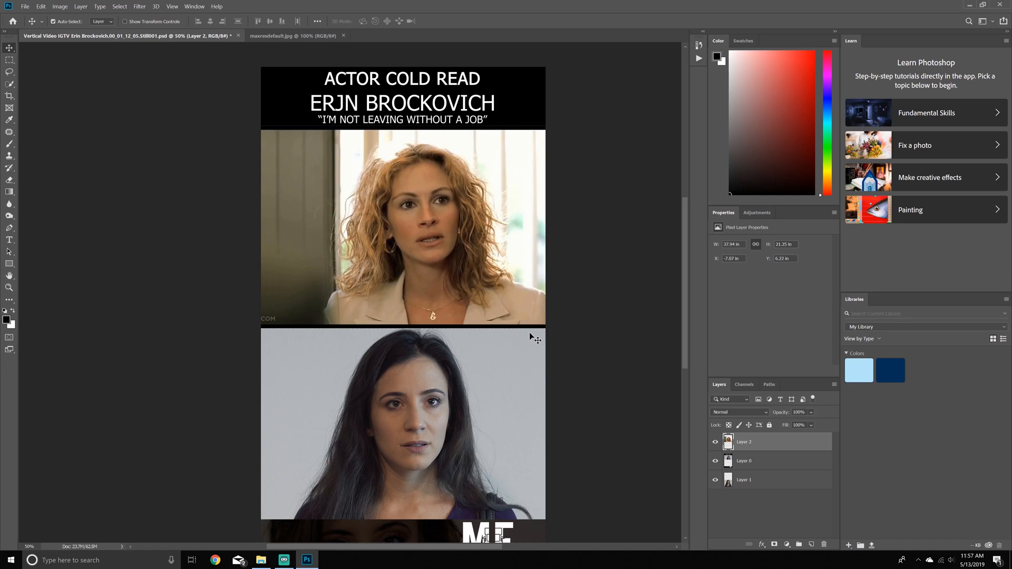